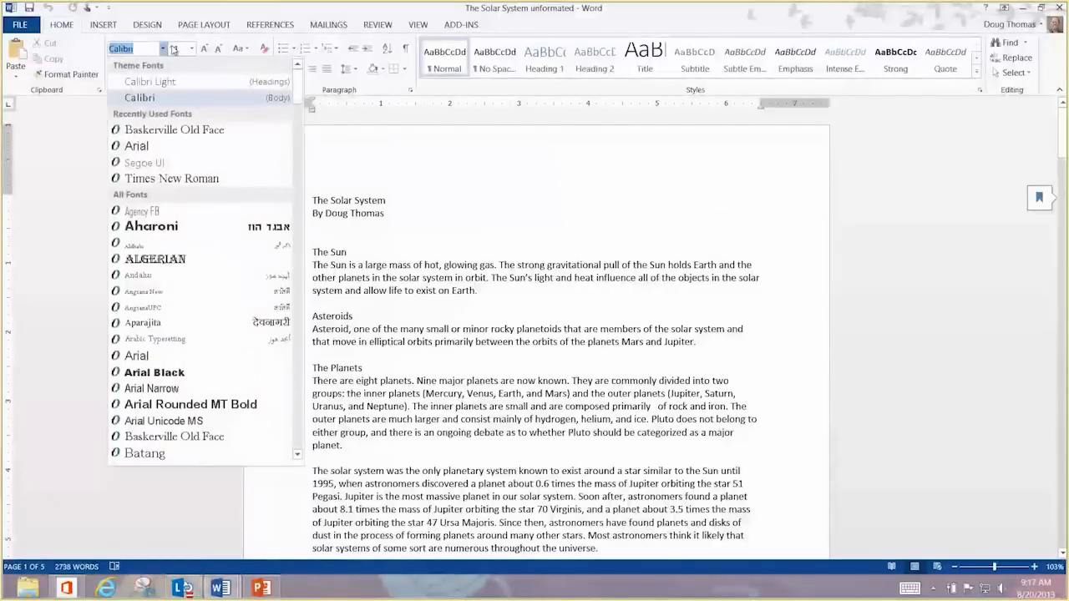
- Center The Solar System title and enlarge it, then center the byline in smaller text
{"action": "left_click", "coordinate": [483, 199]}
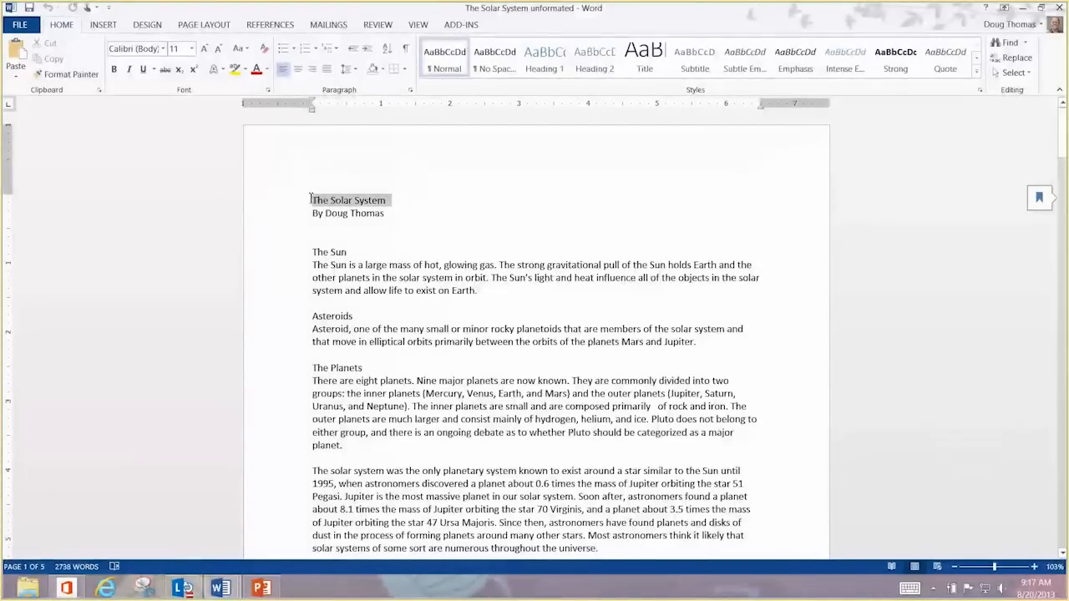
{"action": "left_click", "coordinate": [298, 69]}
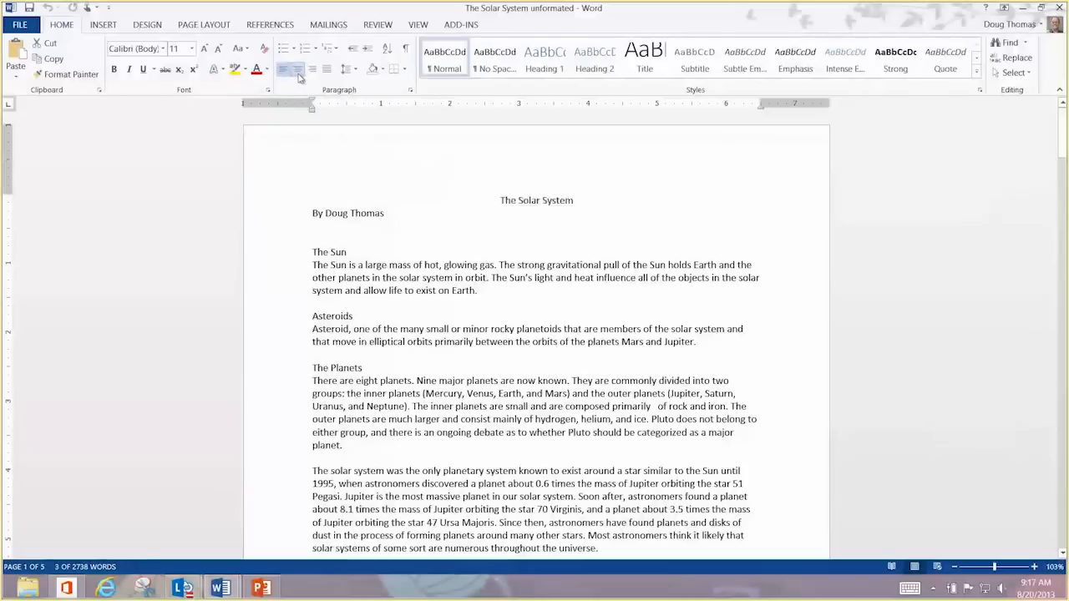
{"action": "left_click", "coordinate": [190, 48]}
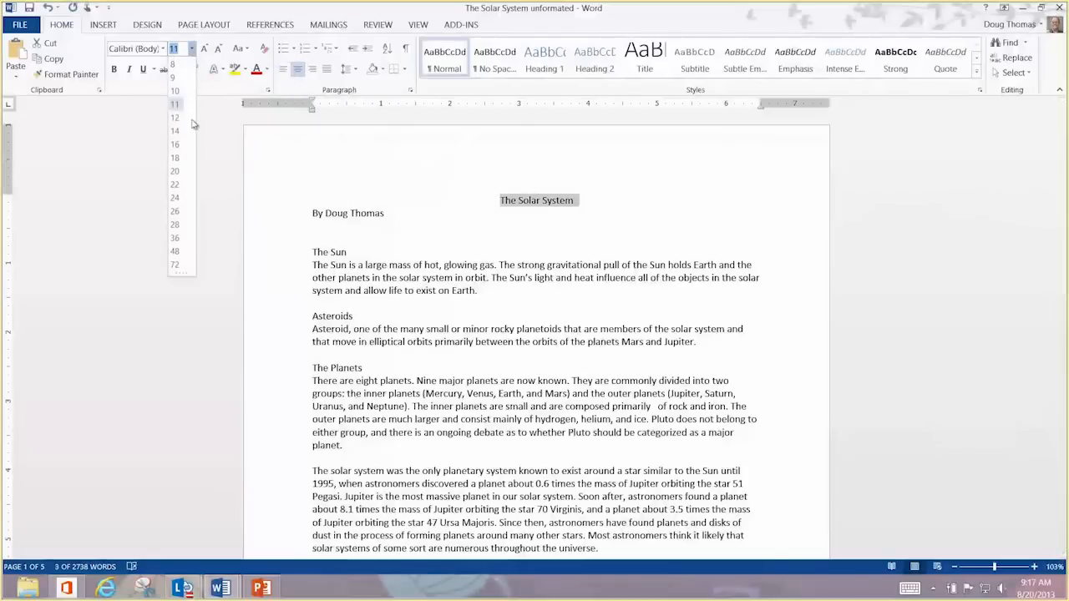
{"action": "left_click", "coordinate": [175, 171]}
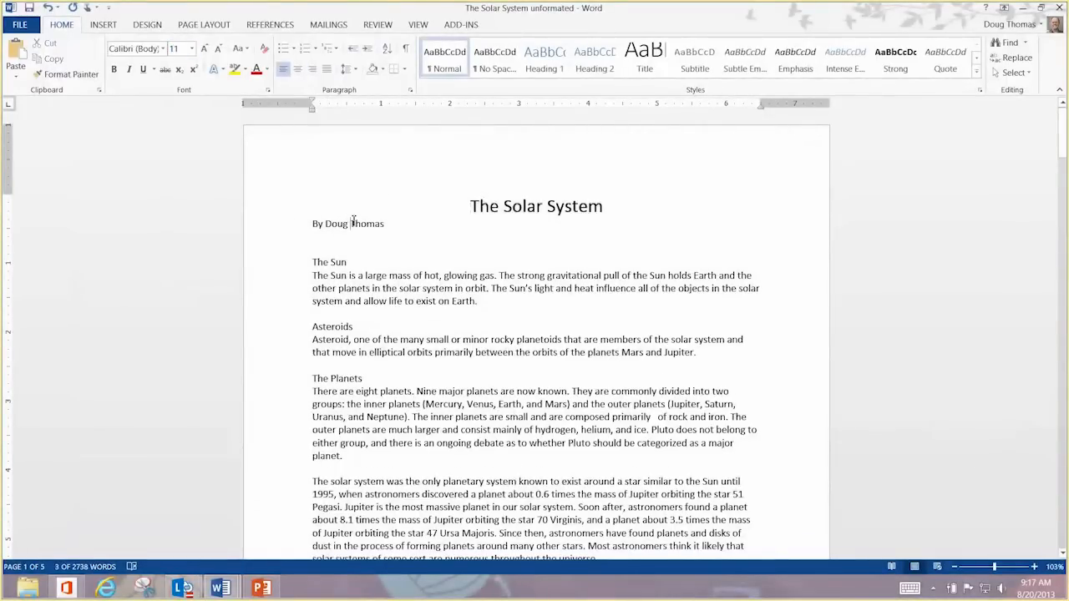
{"action": "left_click", "coordinate": [297, 69]}
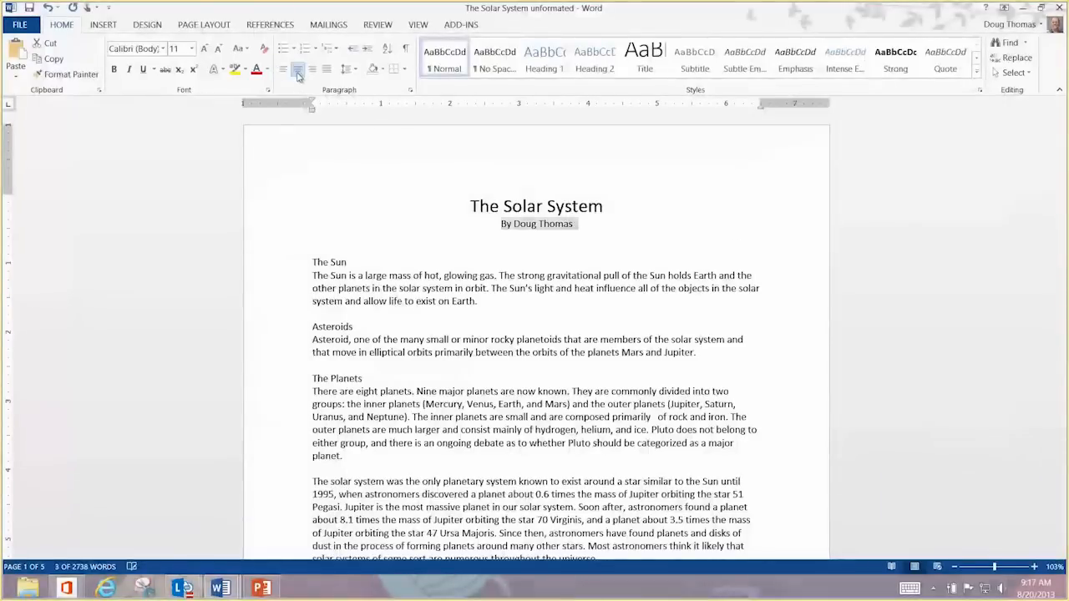
{"action": "left_click", "coordinate": [218, 49]}
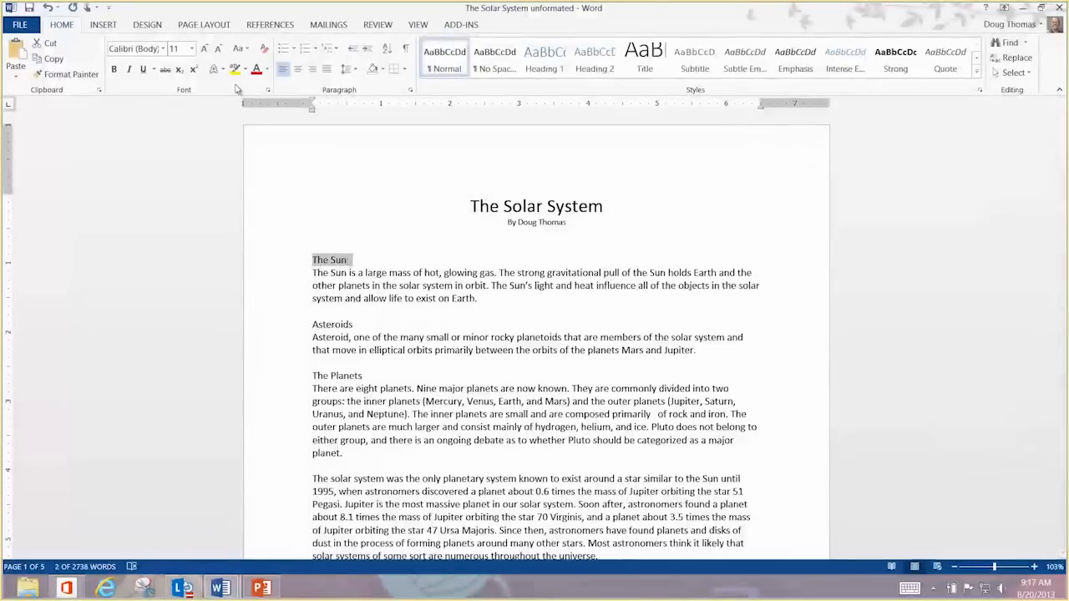
- Make The Sun heading light blue at 16 pt, then type test text after it
{"action": "left_click", "coordinate": [257, 70]}
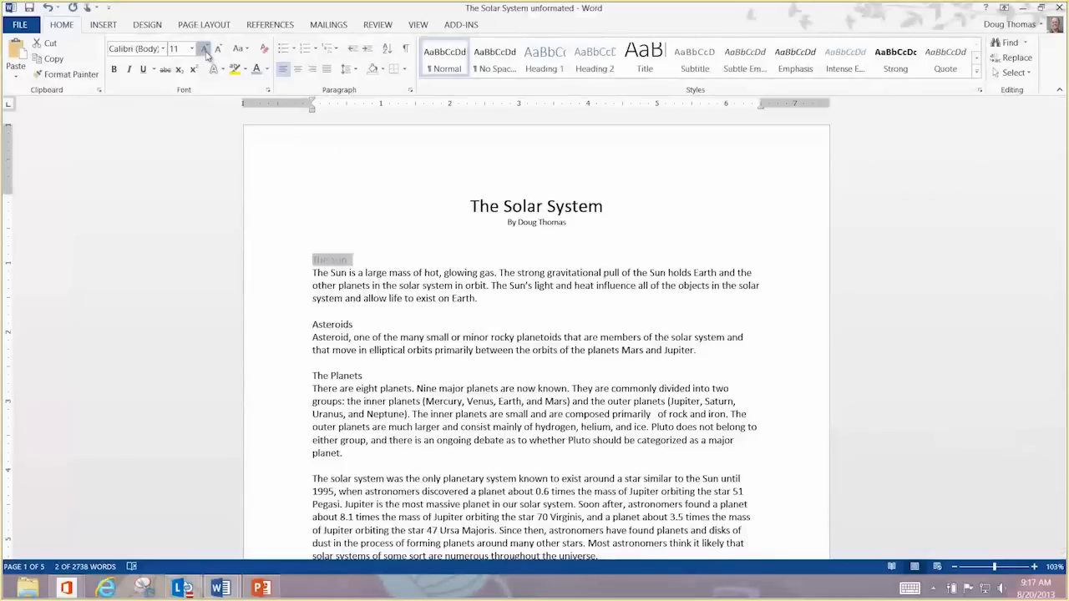
{"action": "left_click", "coordinate": [205, 48]}
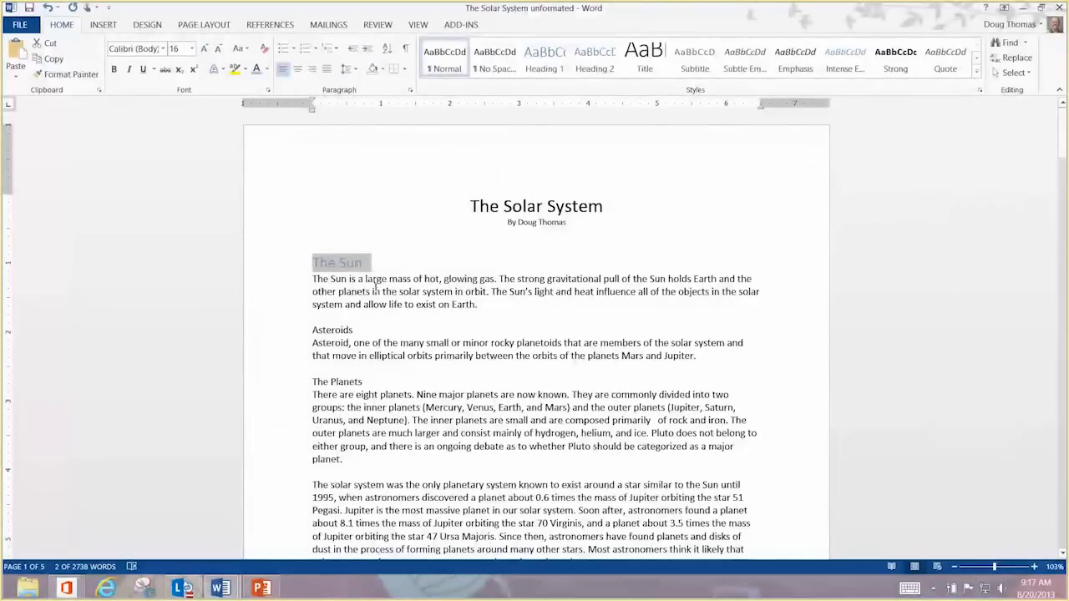
{"action": "left_click", "coordinate": [379, 262]}
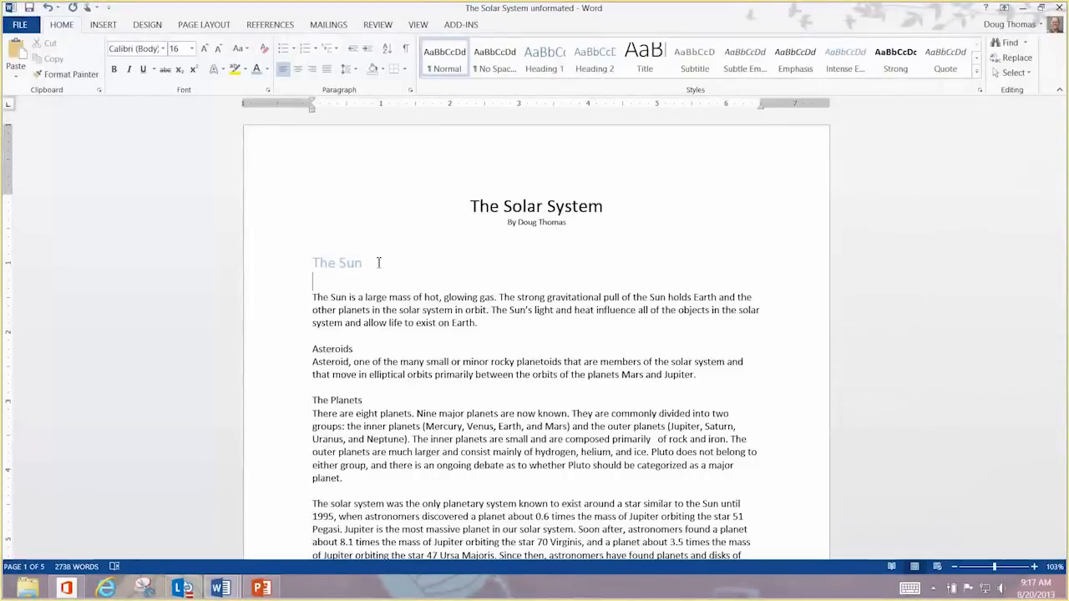
{"action": "type", "text": "T"}
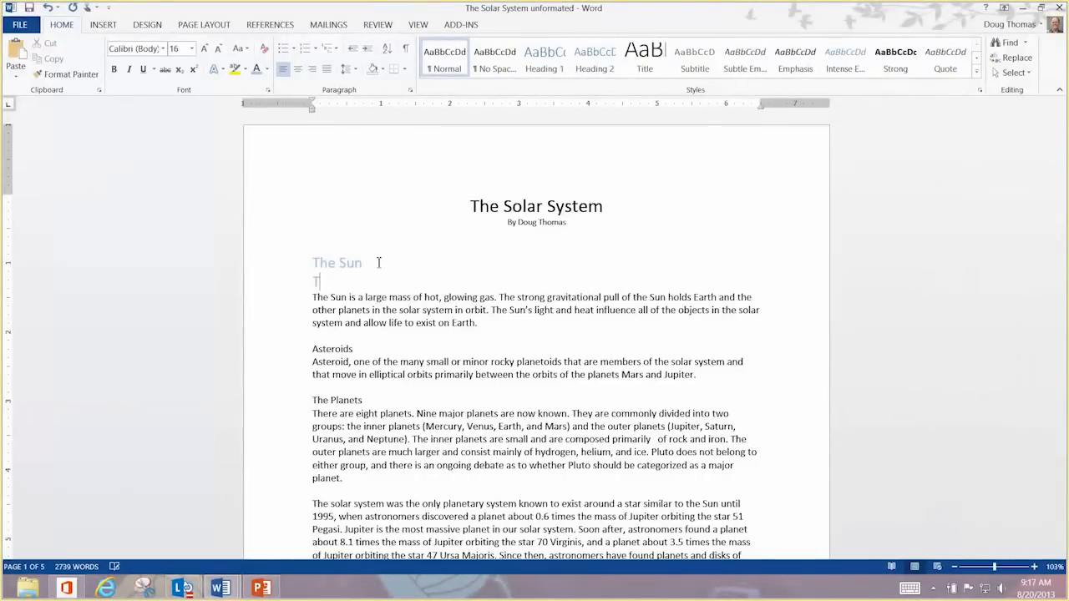
{"action": "type", "text": "In this"}
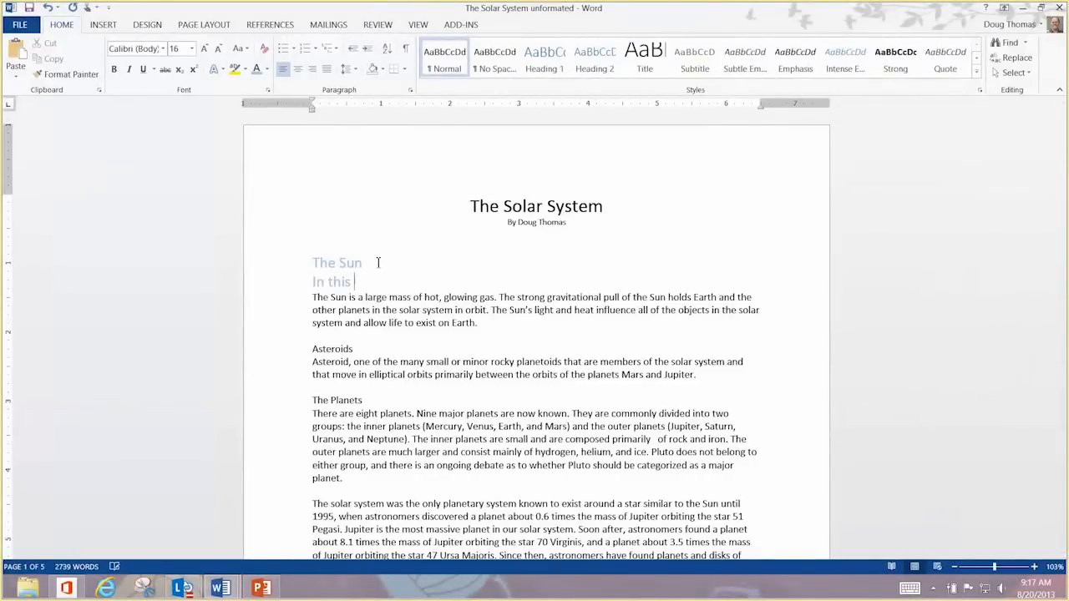
{"action": "type", "text": "font"}
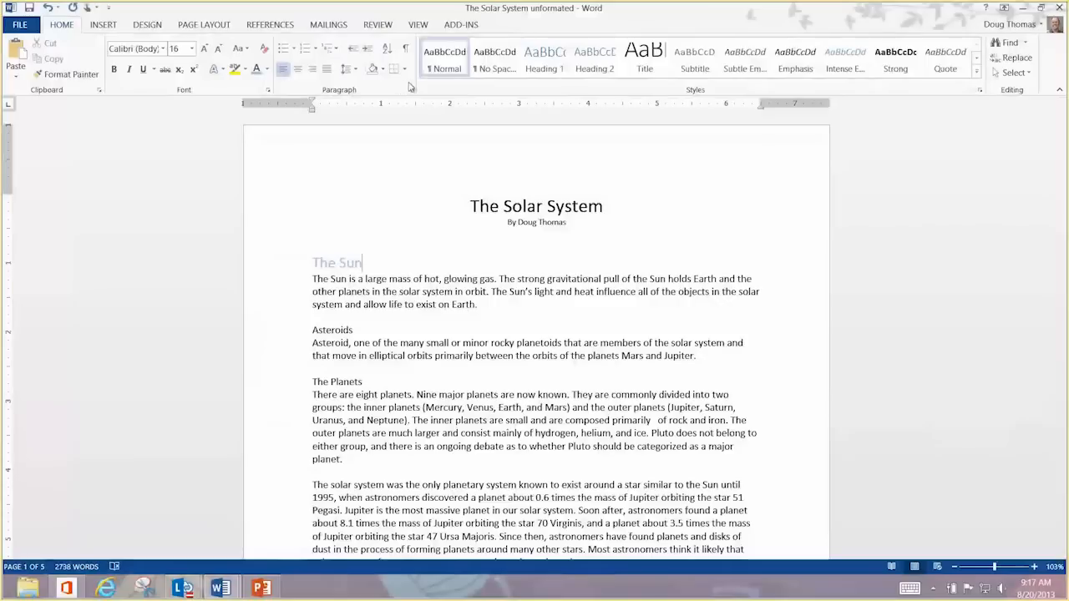
{"action": "mouse_move", "coordinate": [410, 87]}
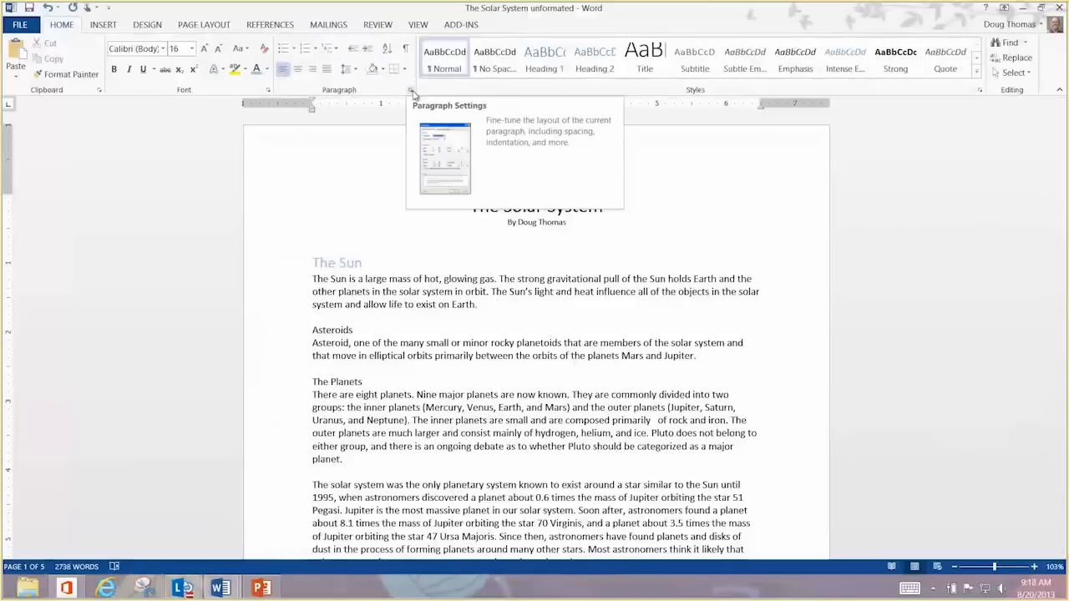
- Set the spacing after The Sun heading to 6 pt
{"action": "left_click", "coordinate": [412, 89]}
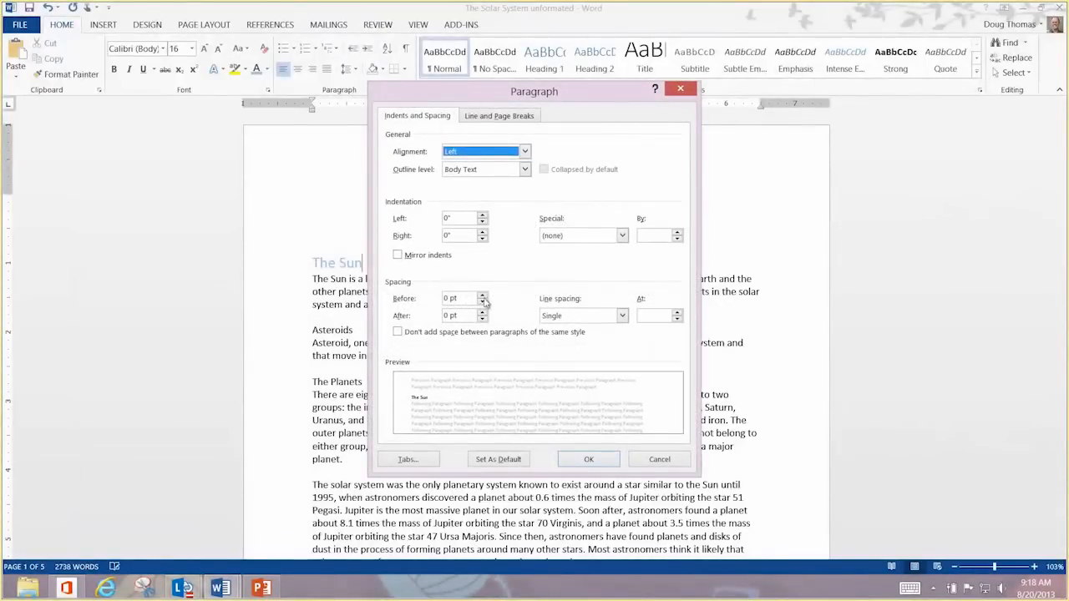
{"action": "left_click", "coordinate": [482, 313]}
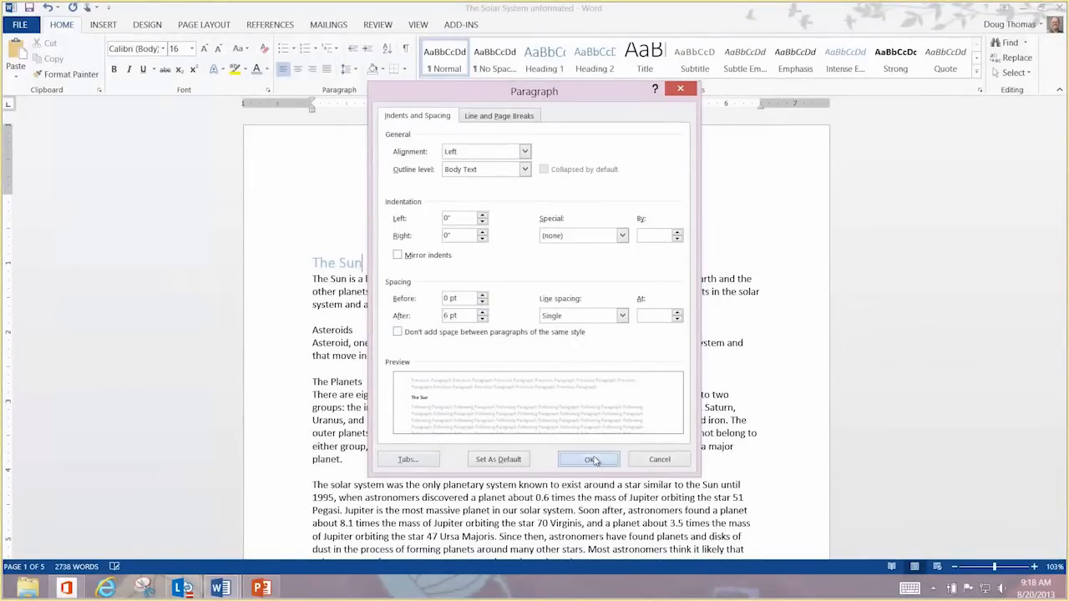
{"action": "left_click", "coordinate": [589, 459]}
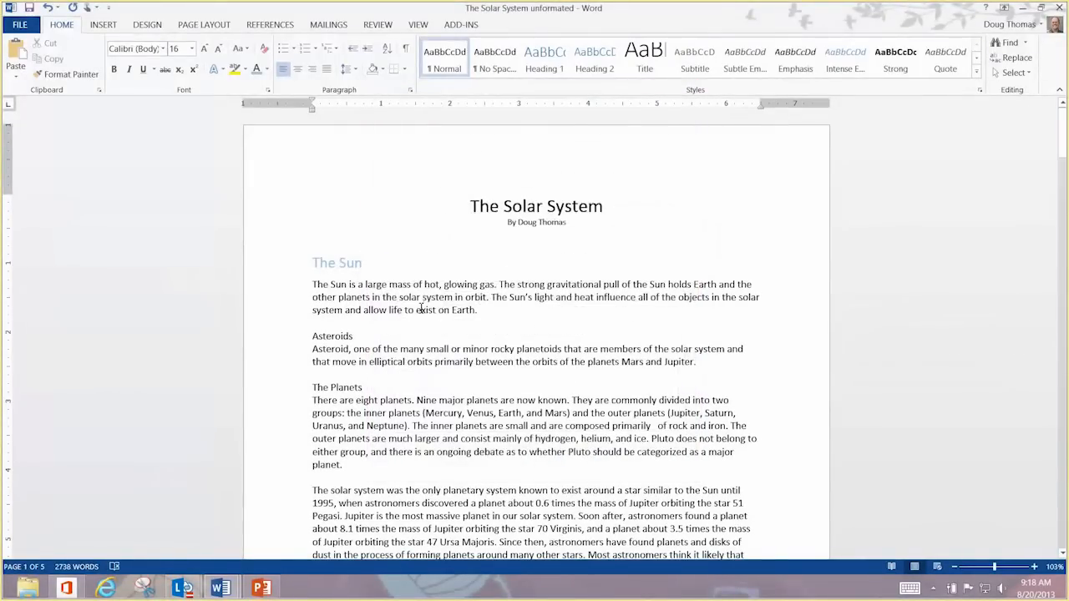
- Select The Sun heading and copy its formatting with Format Painter
{"action": "left_click", "coordinate": [363, 262]}
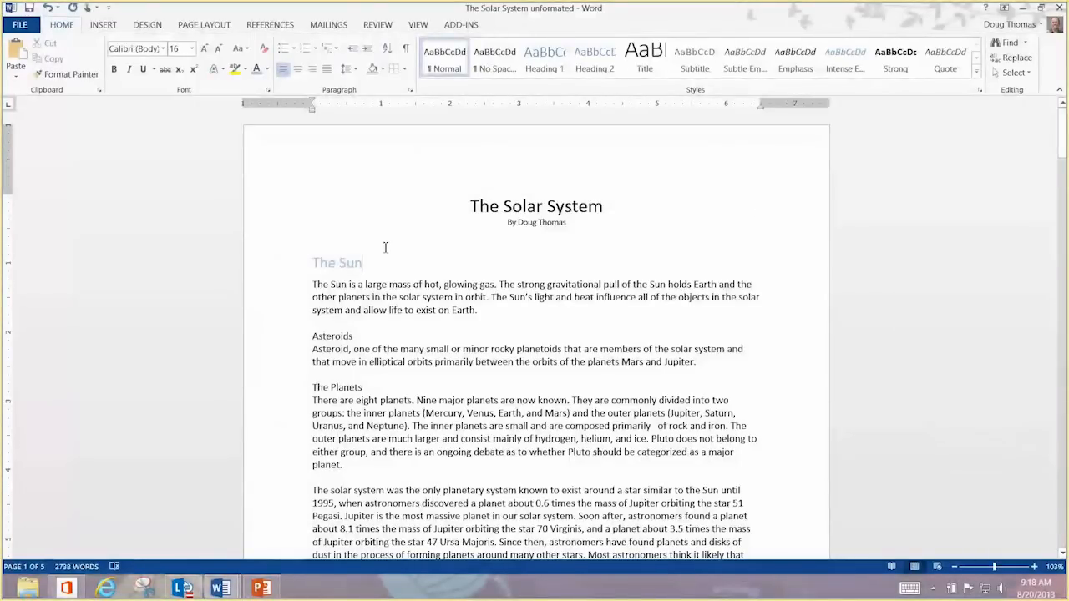
{"action": "double_click", "coordinate": [336, 262]}
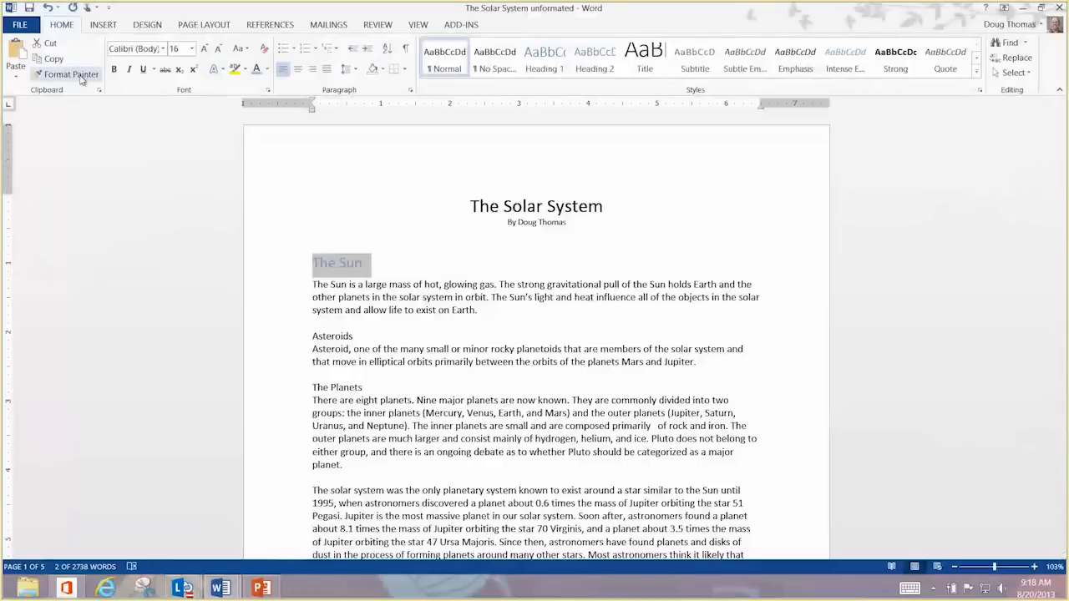
{"action": "left_click", "coordinate": [72, 75]}
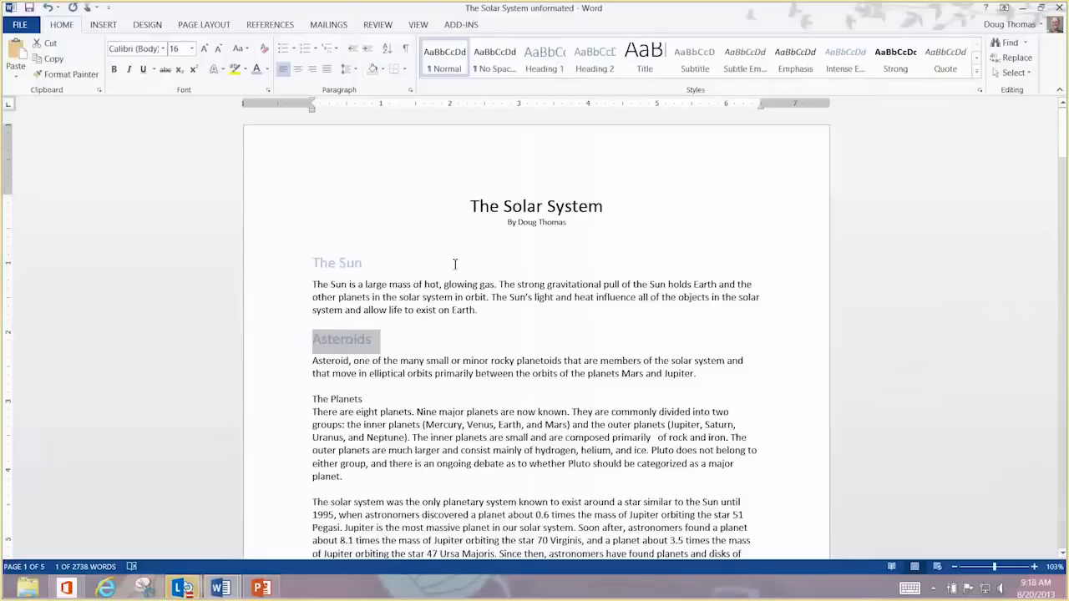
{"action": "mouse_move", "coordinate": [645, 85]}
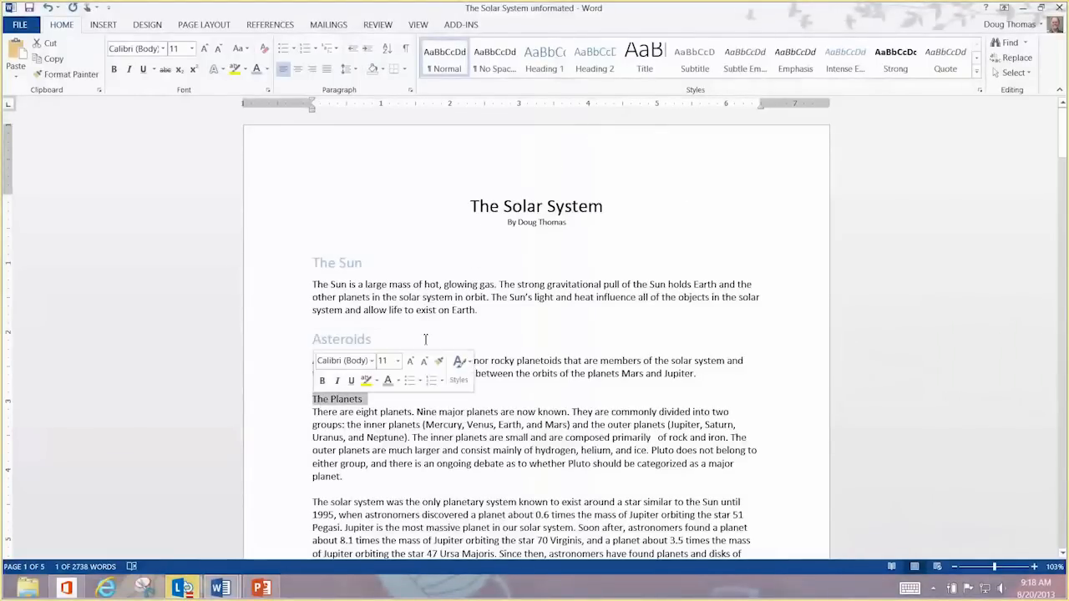
- Apply Heading 1 to The Planets and Heading 2 to Mercury
{"action": "left_click", "coordinate": [544, 58]}
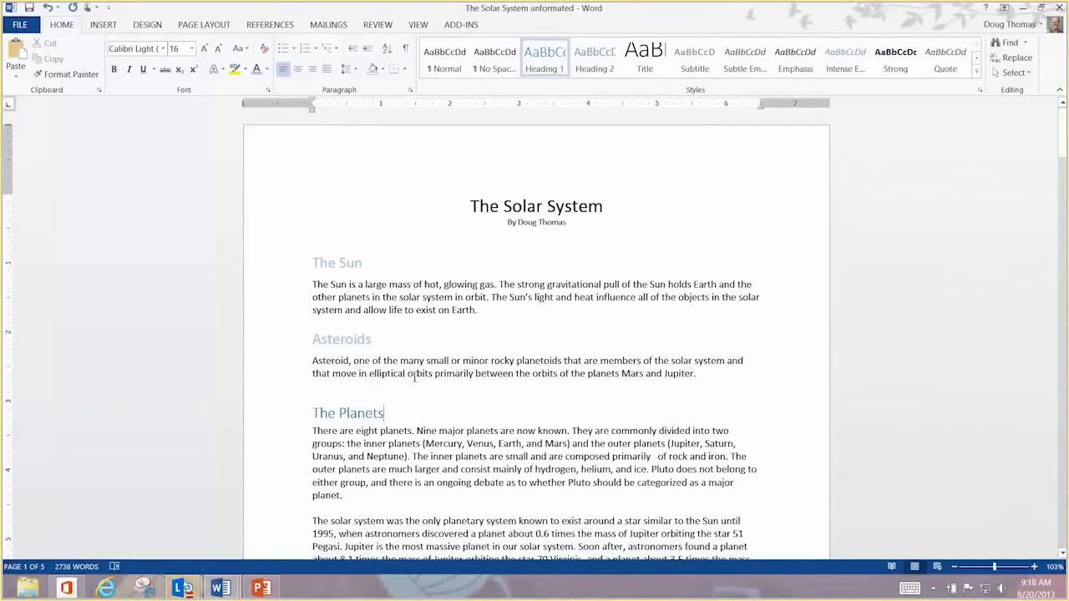
{"action": "mouse_move", "coordinate": [342, 341]}
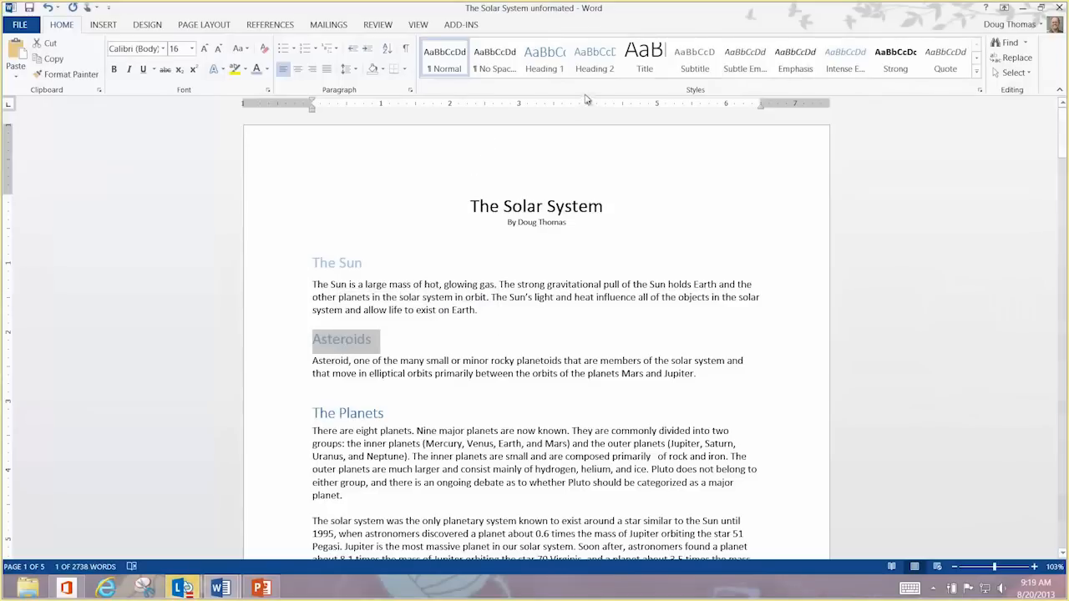
{"action": "scroll", "scroll_direction": "down", "scroll_amount": 3}
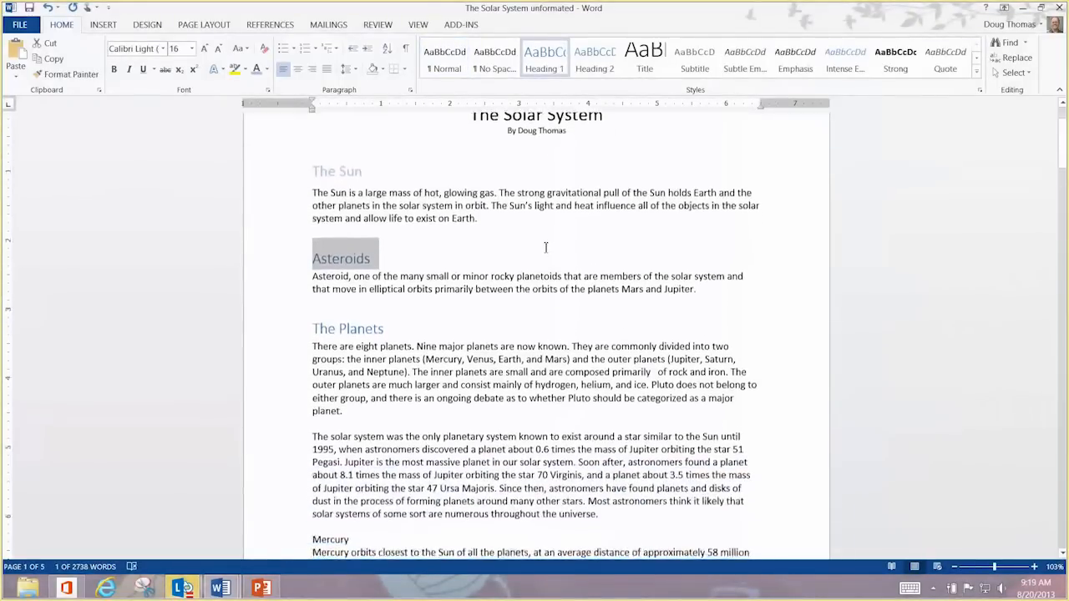
{"action": "scroll", "scroll_direction": "down", "scroll_amount": 3}
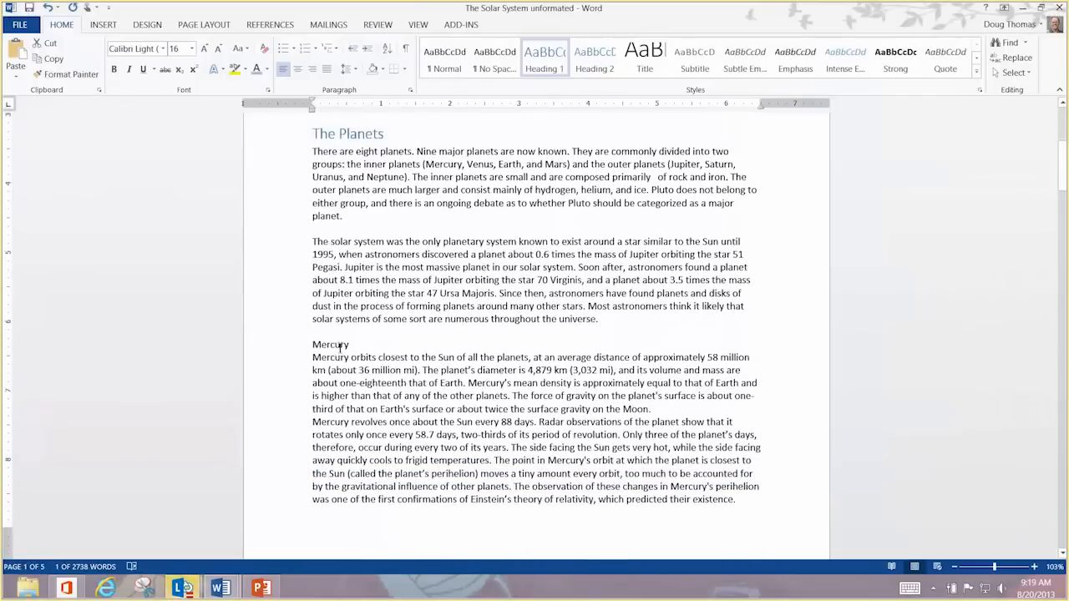
{"action": "double_click", "coordinate": [330, 344]}
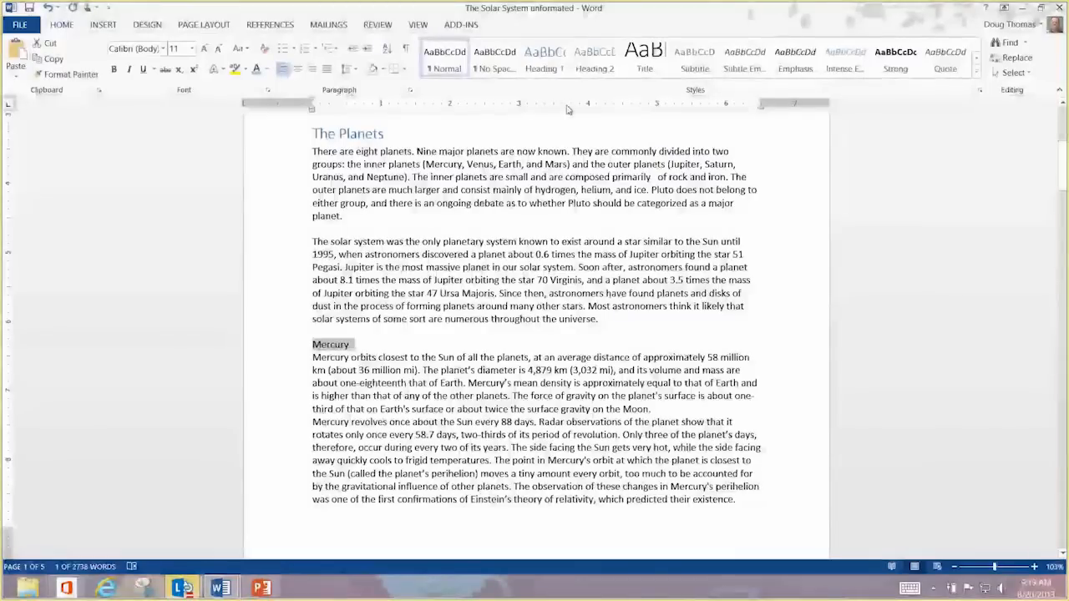
{"action": "left_click", "coordinate": [594, 58]}
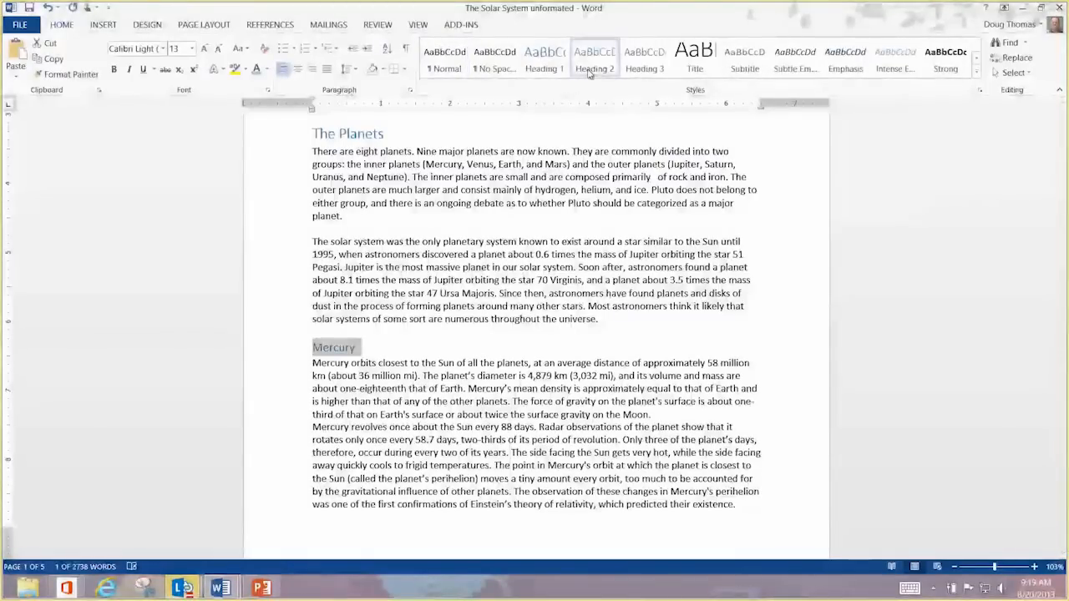
- Apply the Heading 2 style to Venus and Mars
{"action": "left_click", "coordinate": [103, 25]}
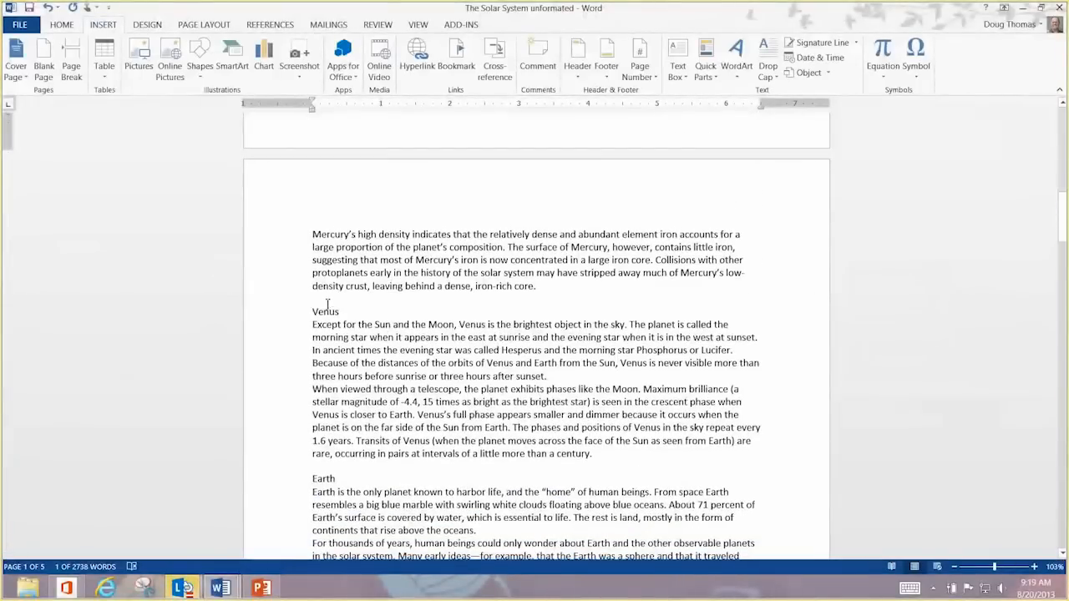
{"action": "double_click", "coordinate": [325, 311]}
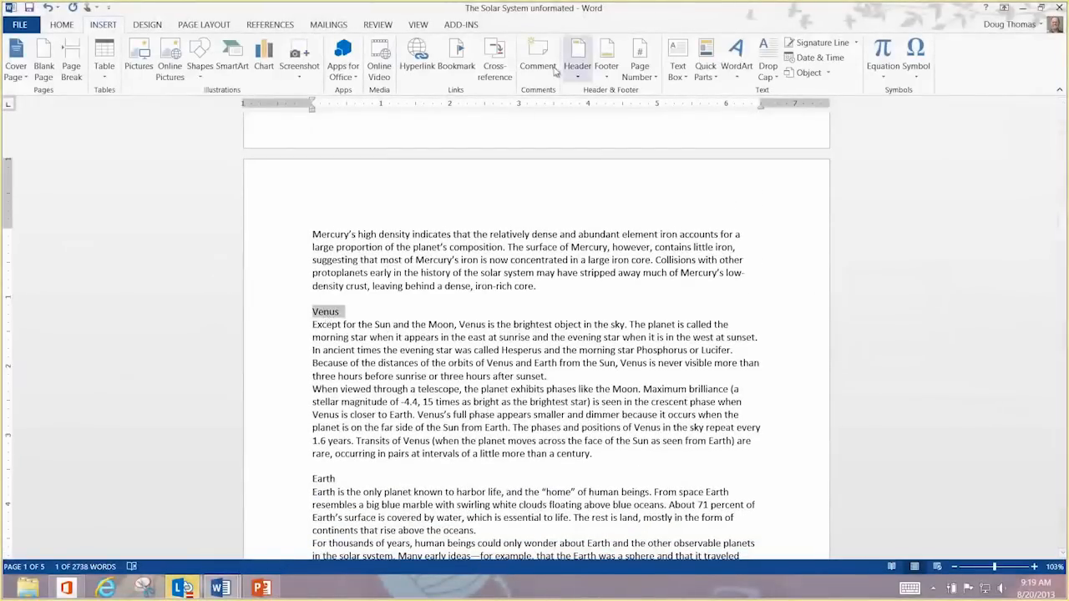
{"action": "left_click", "coordinate": [61, 24]}
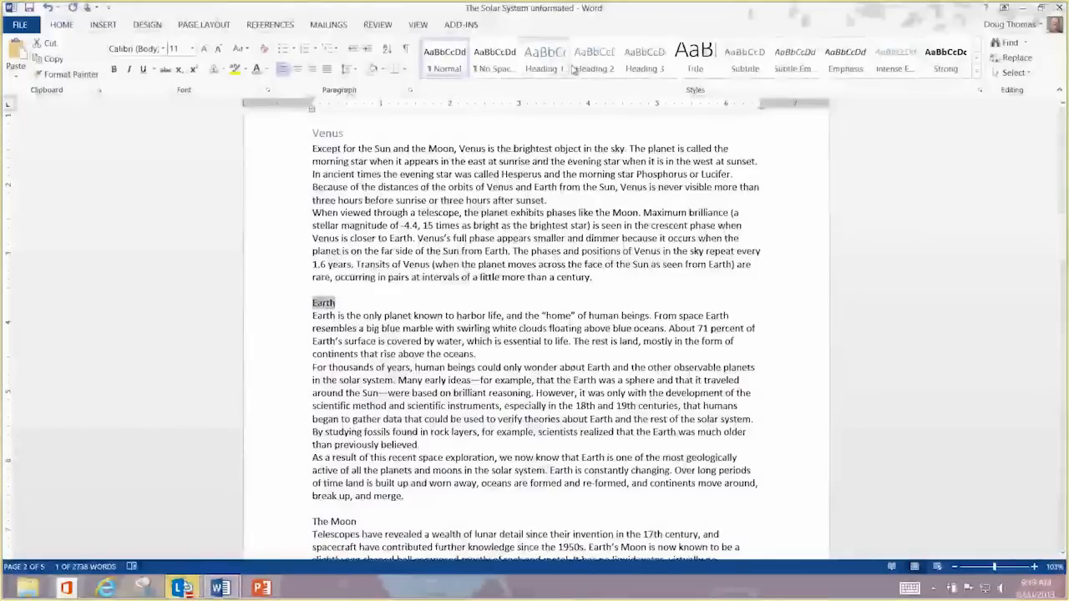
{"action": "scroll", "scroll_direction": "down", "scroll_amount": 3}
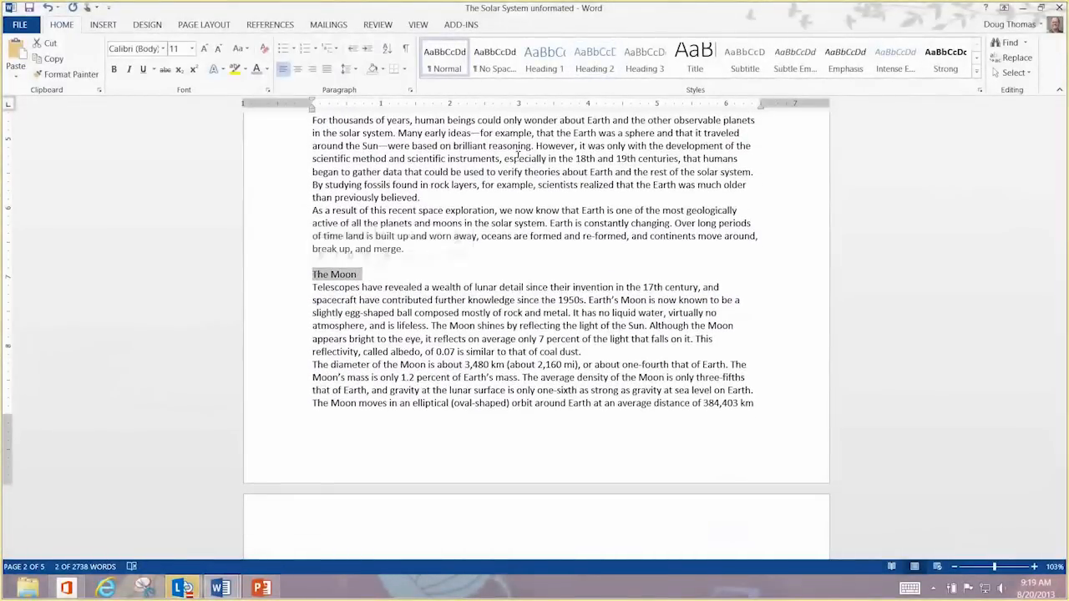
{"action": "scroll", "scroll_direction": "down", "scroll_amount": 3}
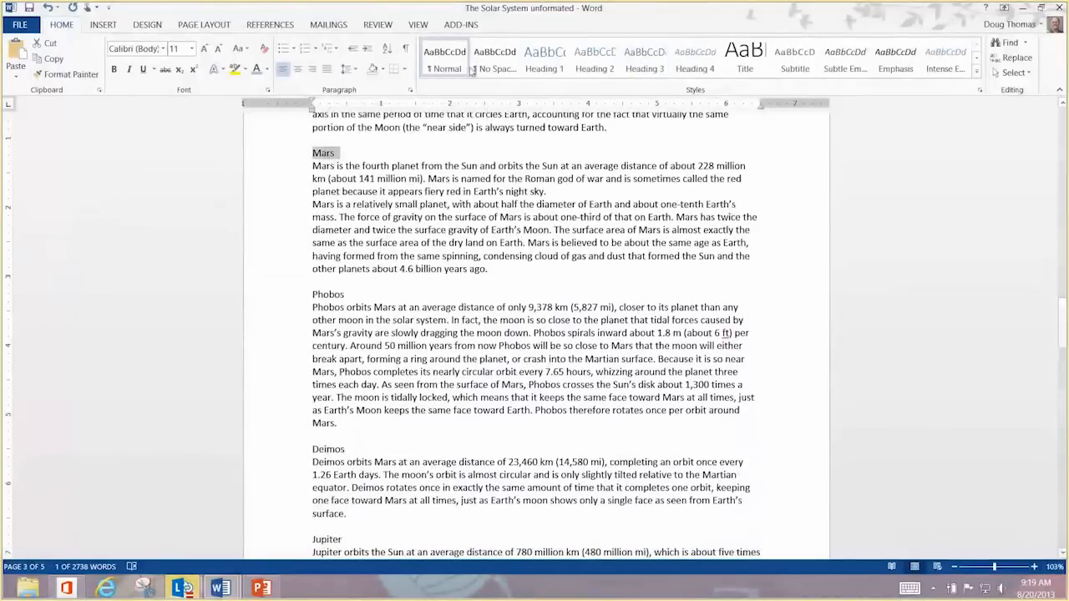
{"action": "left_click", "coordinate": [595, 60]}
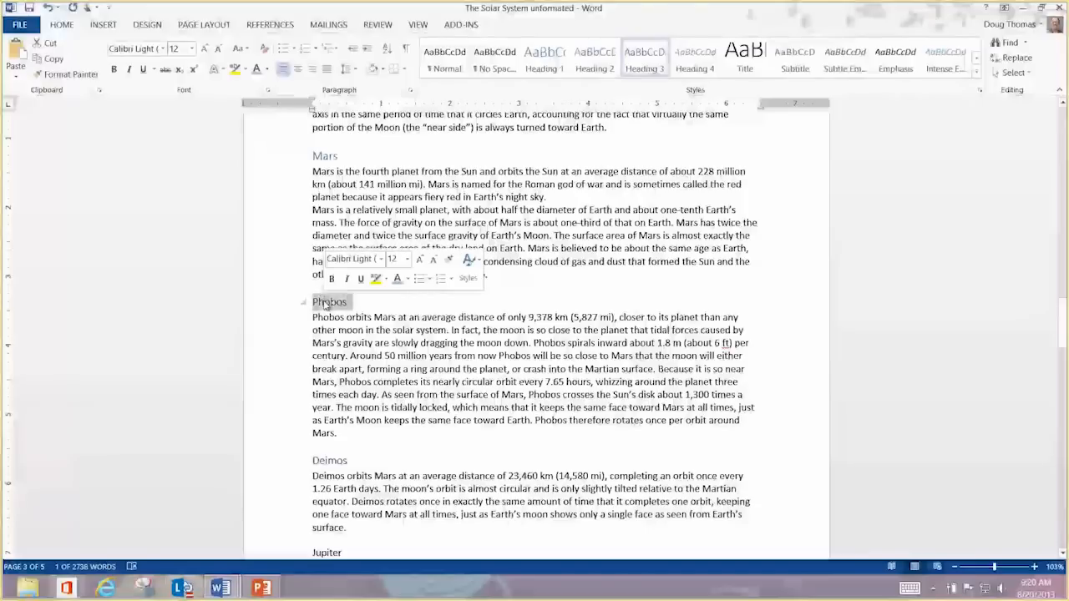
{"action": "mouse_move", "coordinate": [397, 278]}
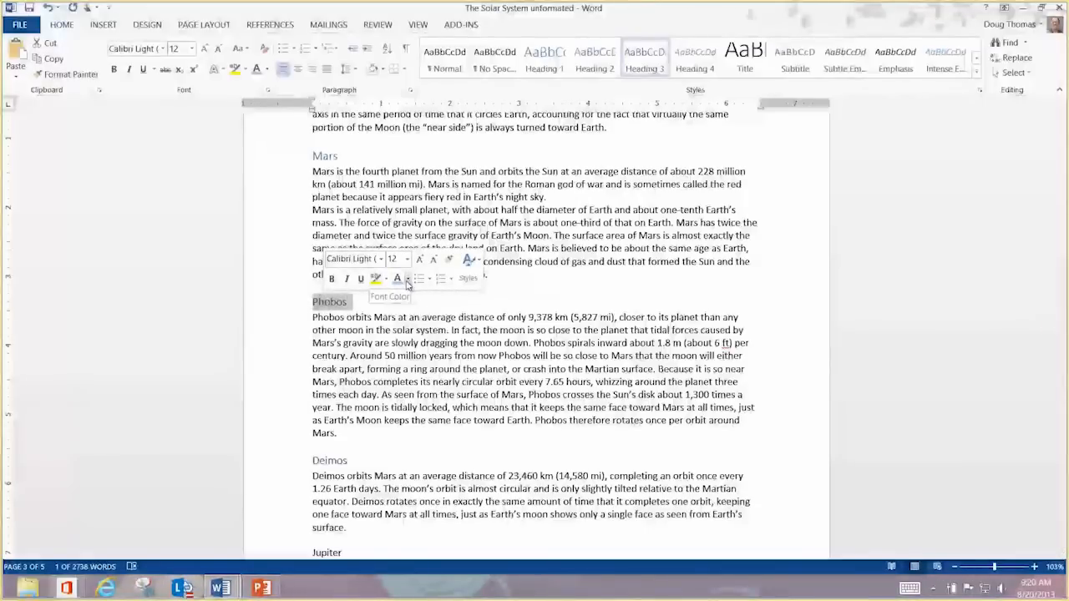
- Color Phobos dark red and update Heading 3 to match, recoloring Deimos and The Moon
{"action": "left_click", "coordinate": [408, 278]}
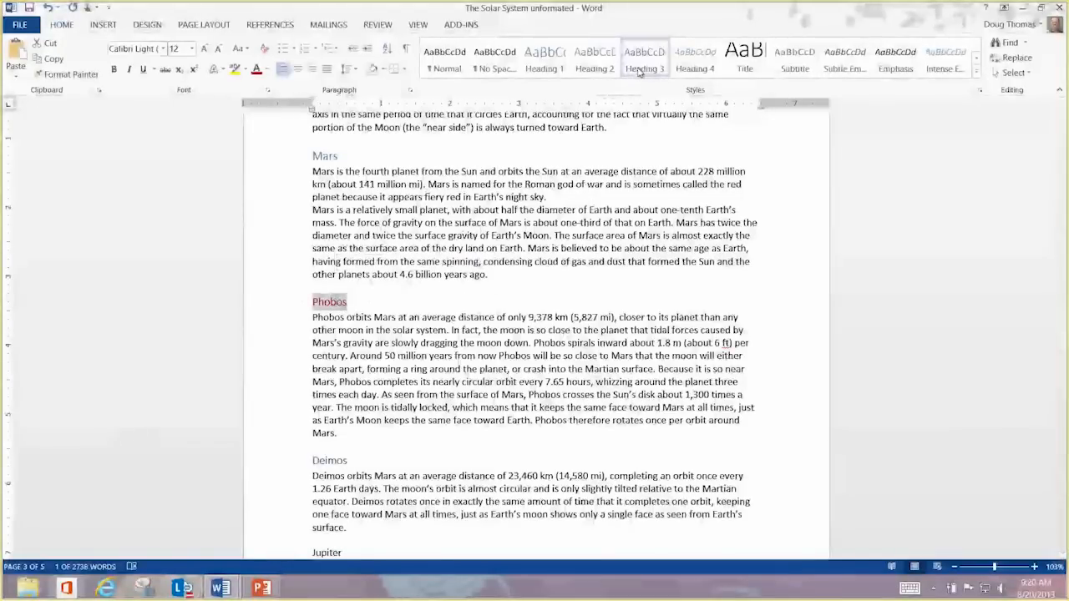
{"action": "mouse_move", "coordinate": [644, 63]}
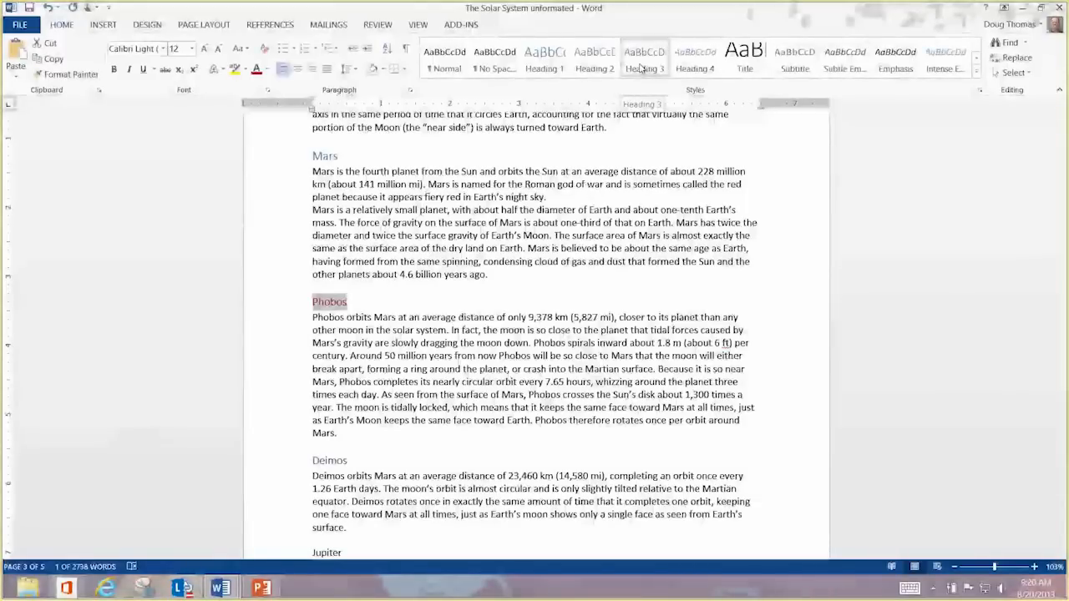
{"action": "right_click", "coordinate": [644, 60]}
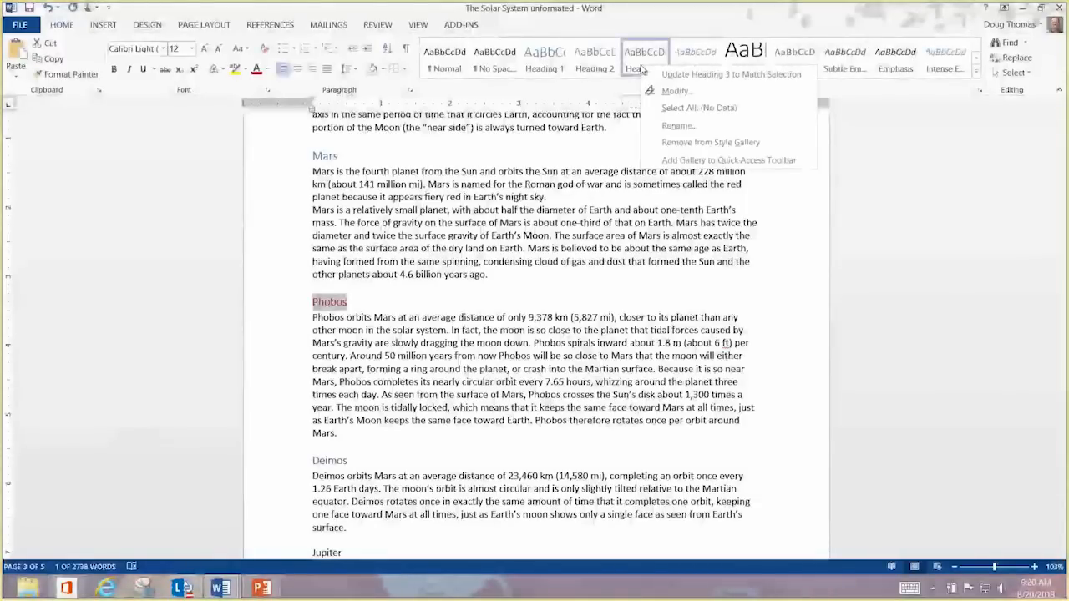
{"action": "mouse_move", "coordinate": [644, 71]}
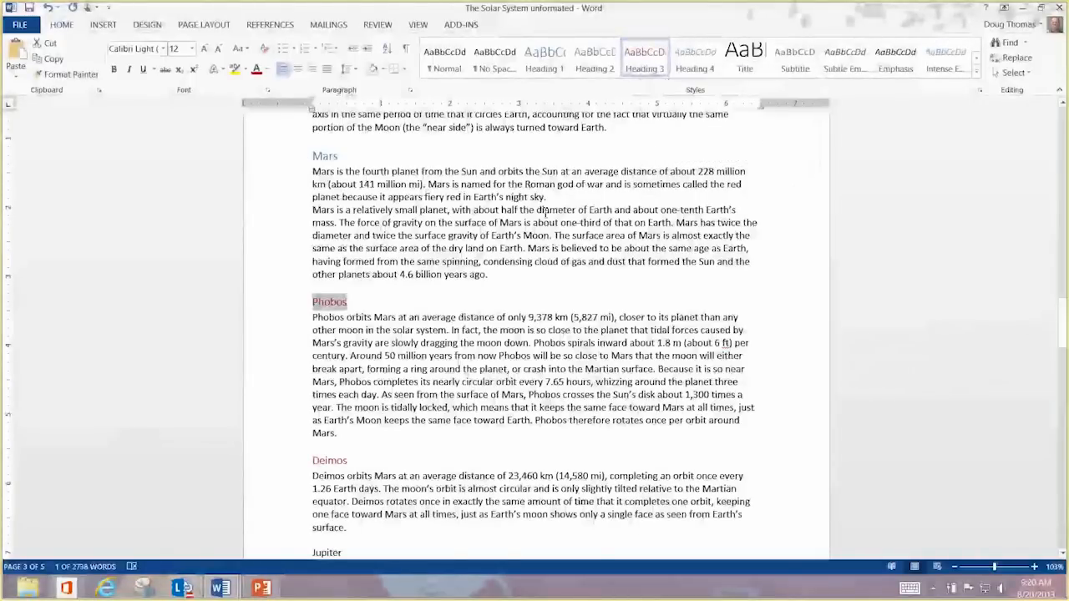
{"action": "scroll", "scroll_direction": "up", "scroll_amount": 3}
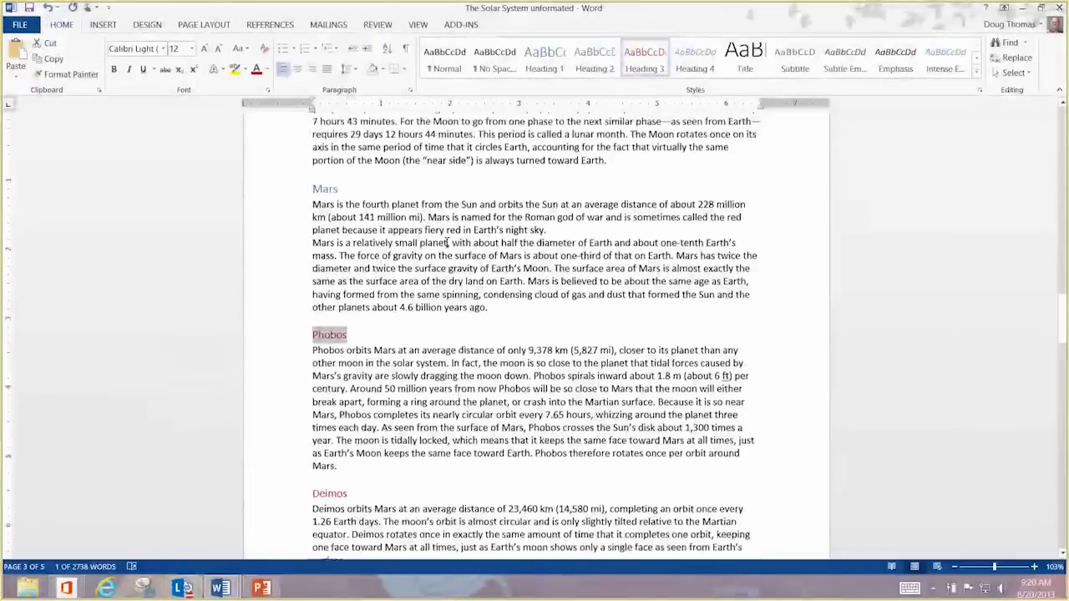
{"action": "scroll", "scroll_direction": "up", "scroll_amount": 3}
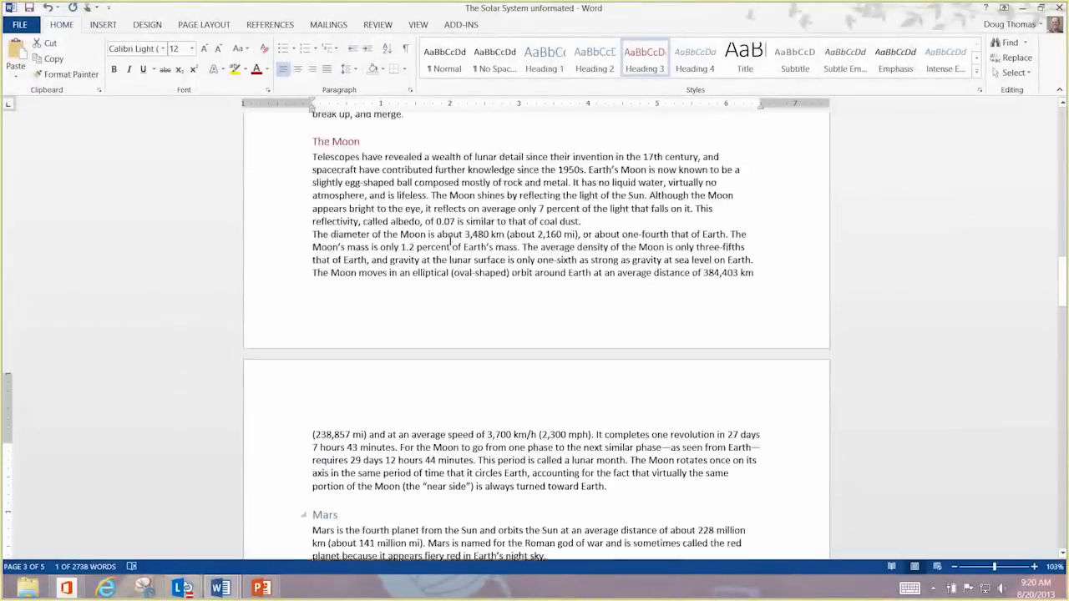
{"action": "scroll", "scroll_direction": "up", "scroll_amount": 3}
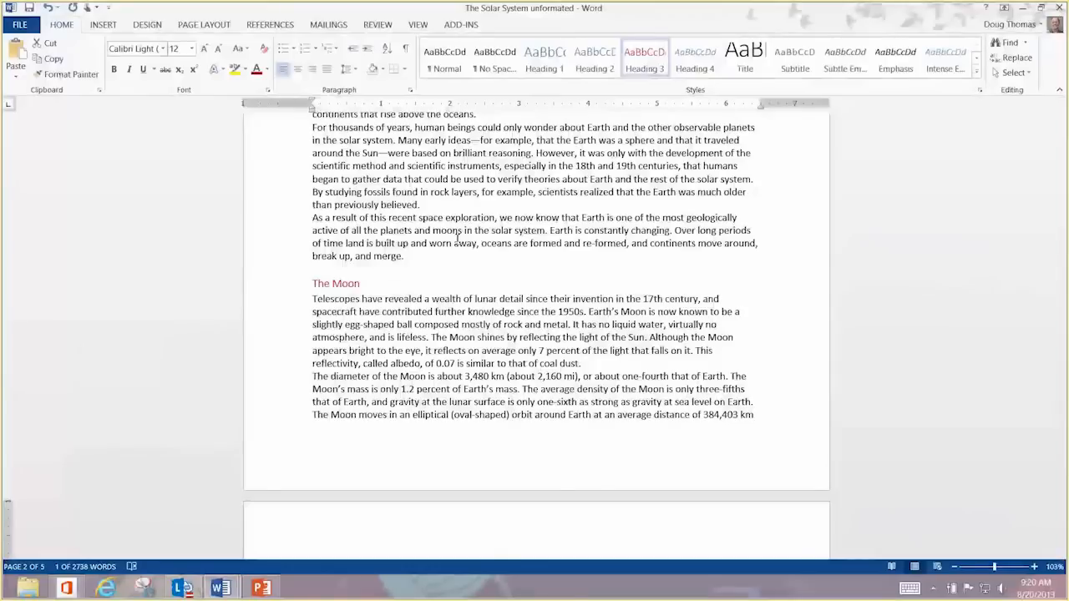
{"action": "mouse_move", "coordinate": [935, 264]}
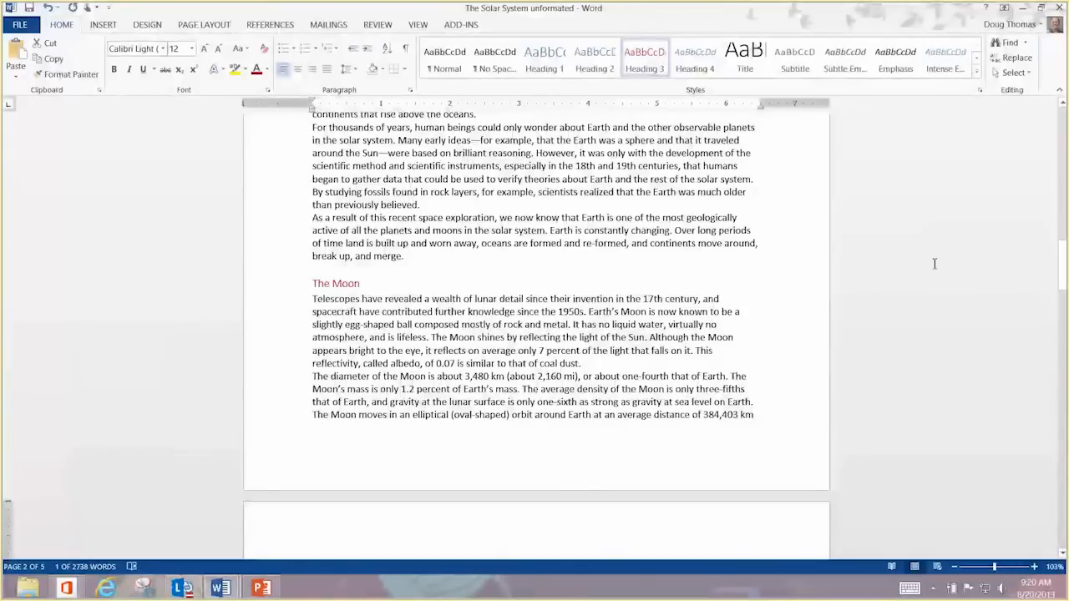
- Apply the Title style to The Solar System title line
{"action": "scroll", "scroll_direction": "up", "scroll_amount": 3}
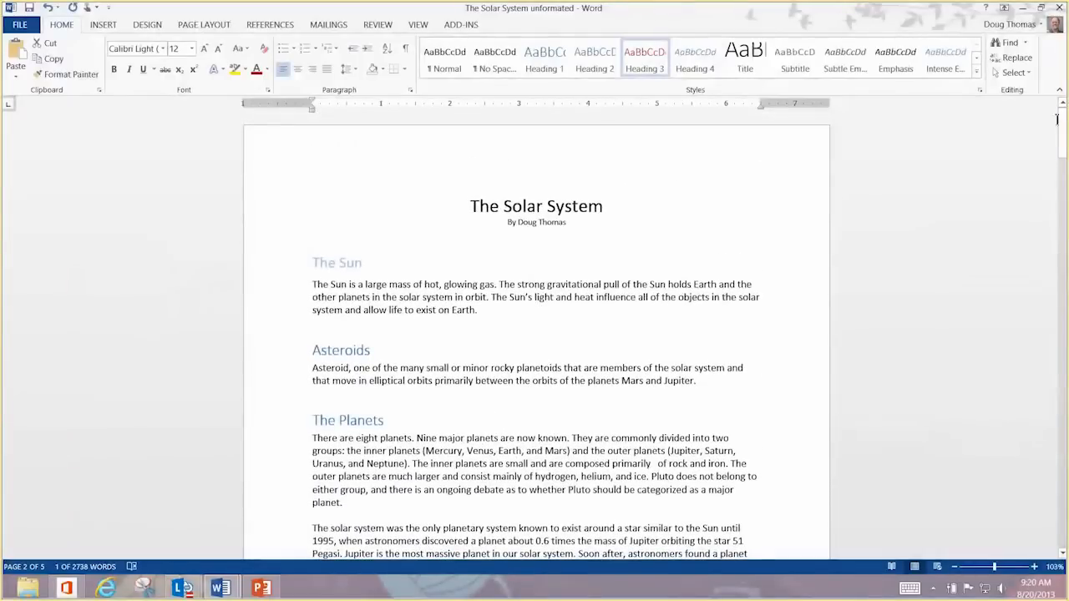
{"action": "left_click", "coordinate": [538, 207]}
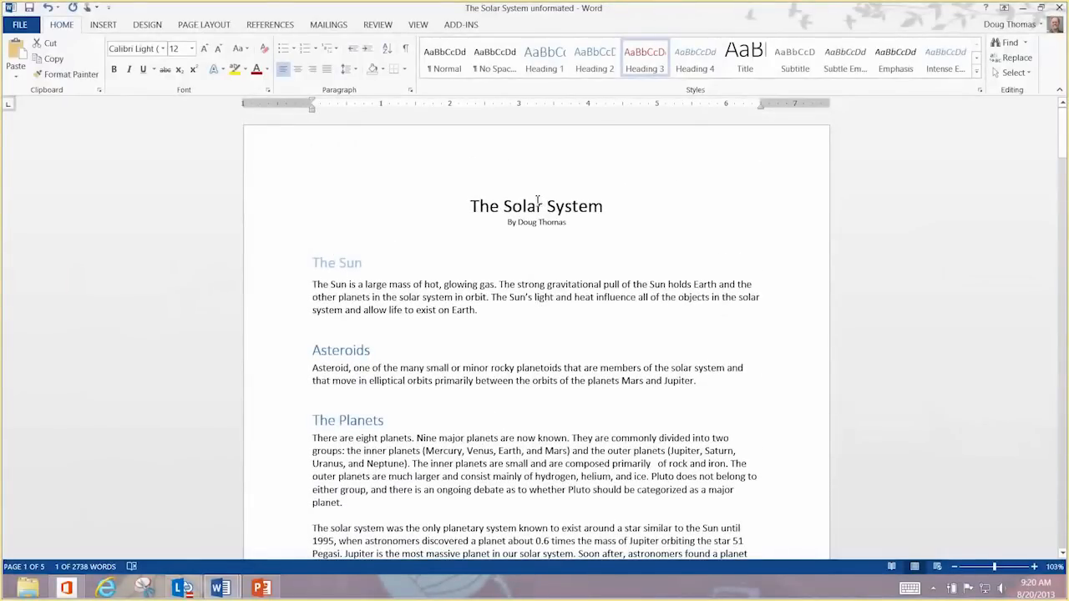
{"action": "triple_click", "coordinate": [537, 206]}
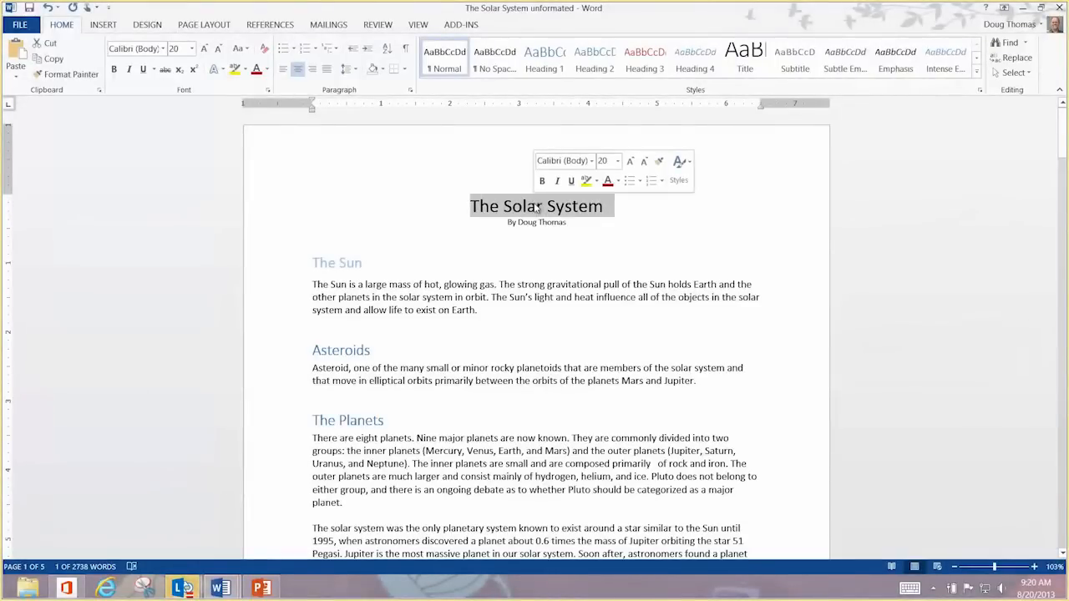
{"action": "left_click", "coordinate": [744, 59]}
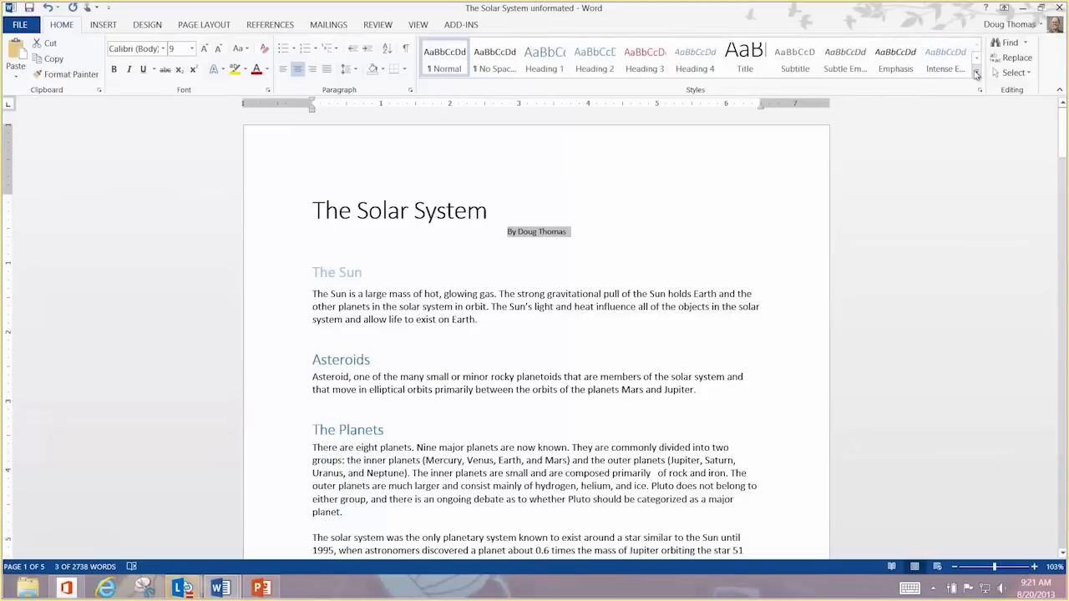
{"action": "mouse_move", "coordinate": [976, 73]}
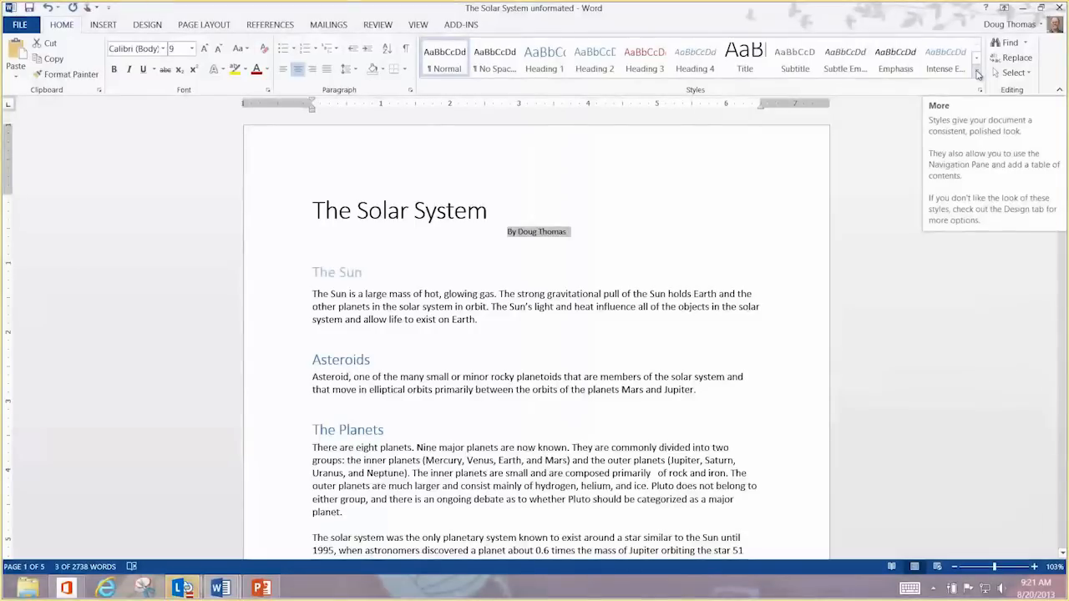
{"action": "left_click", "coordinate": [977, 60]}
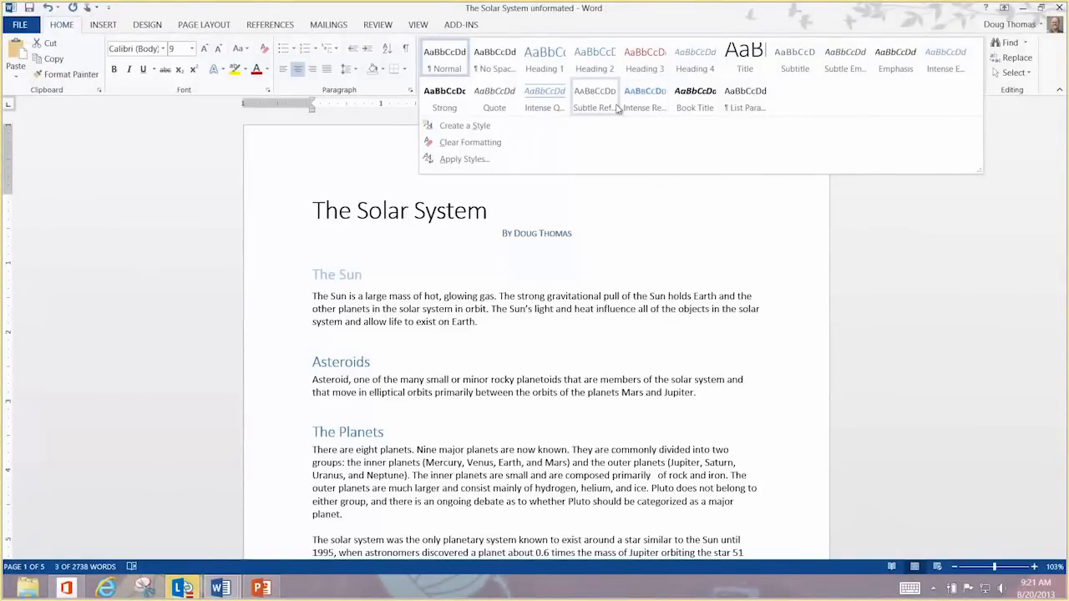
{"action": "left_click", "coordinate": [544, 96]}
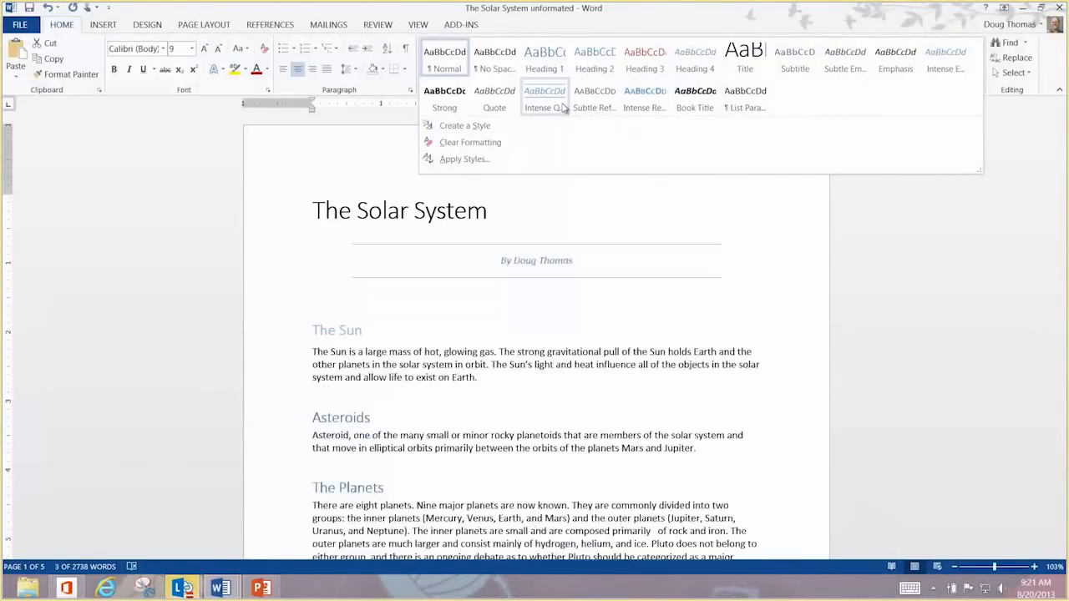
{"action": "mouse_move", "coordinate": [544, 107]}
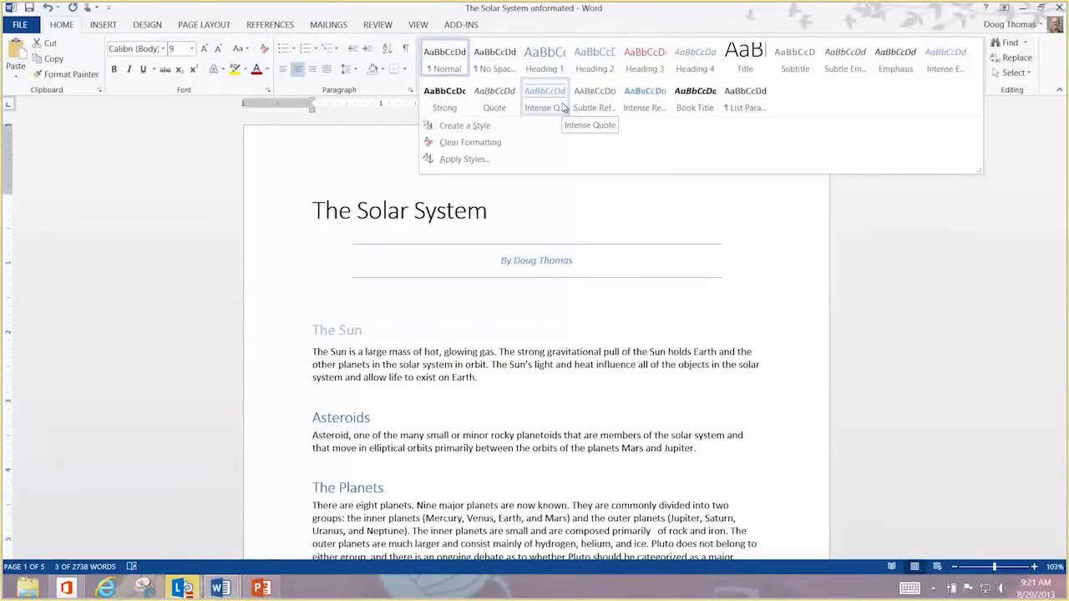
{"action": "mouse_move", "coordinate": [545, 106]}
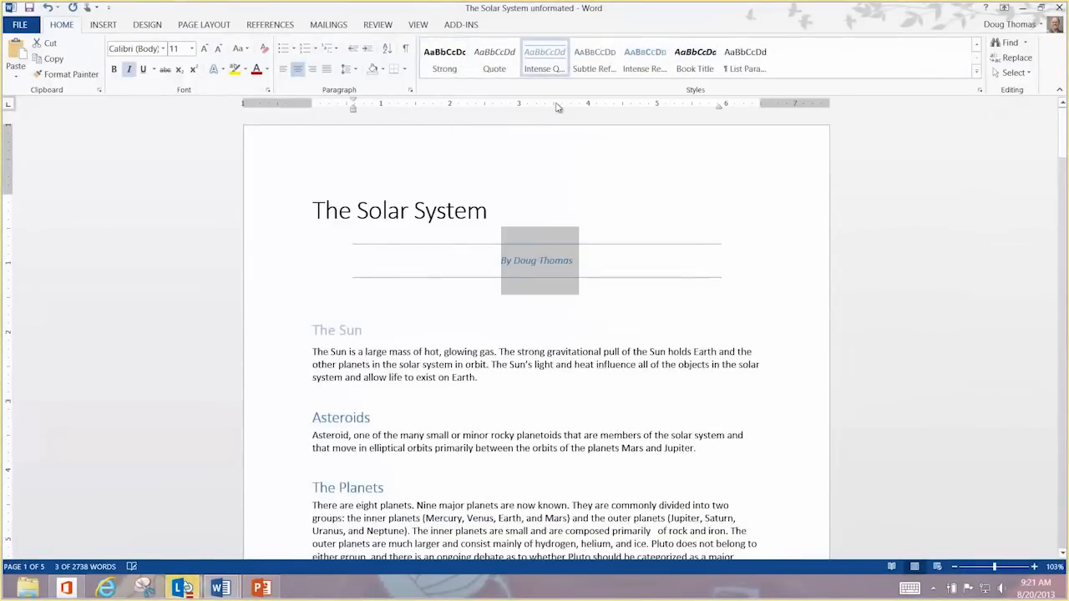
{"action": "mouse_move", "coordinate": [662, 222]}
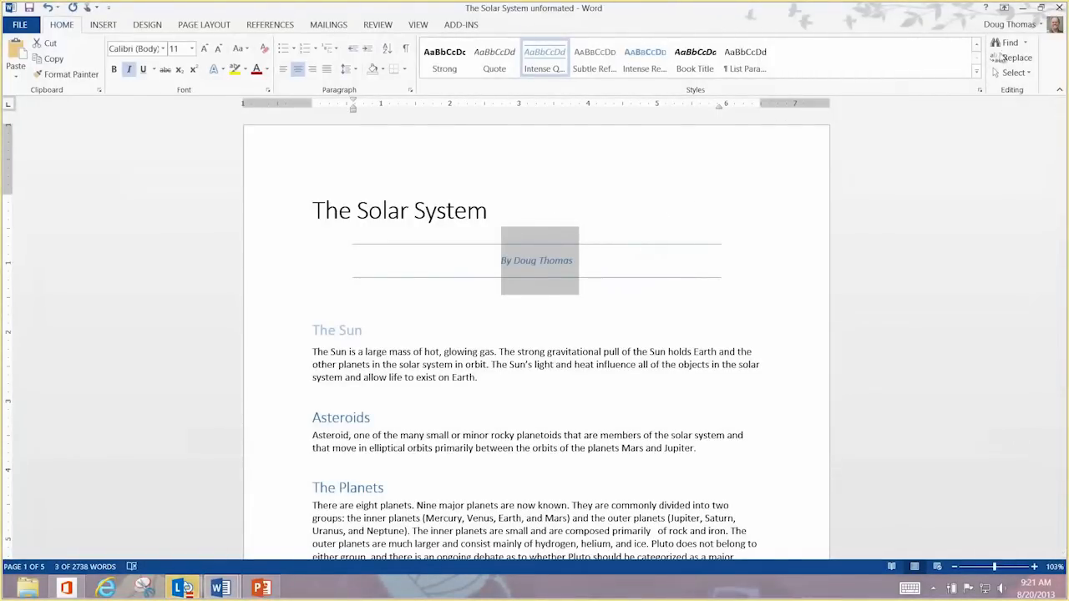
{"action": "left_click", "coordinate": [979, 48]}
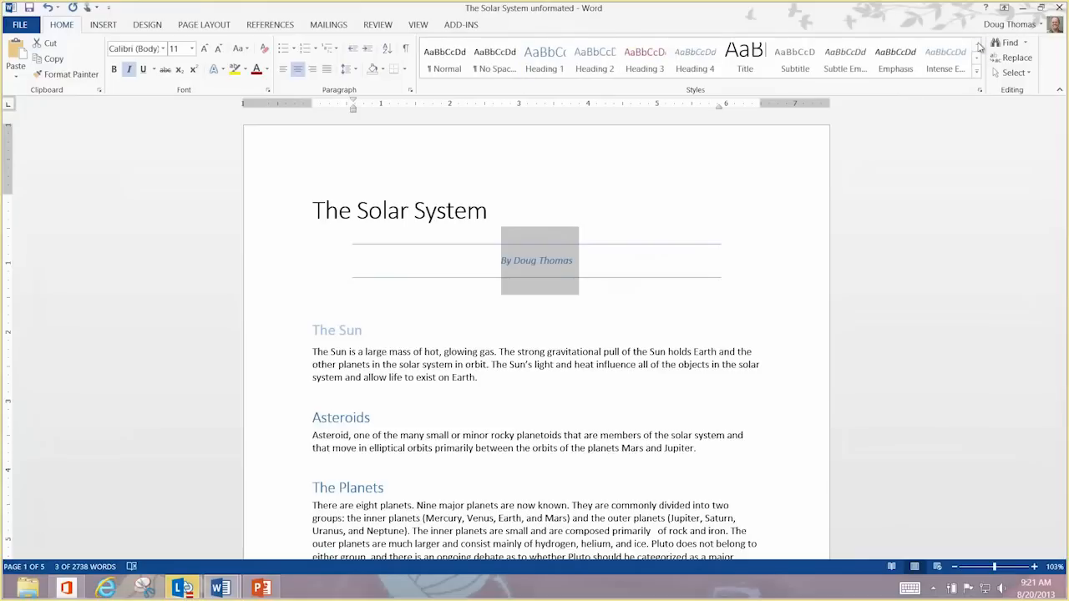
{"action": "mouse_move", "coordinate": [395, 333]}
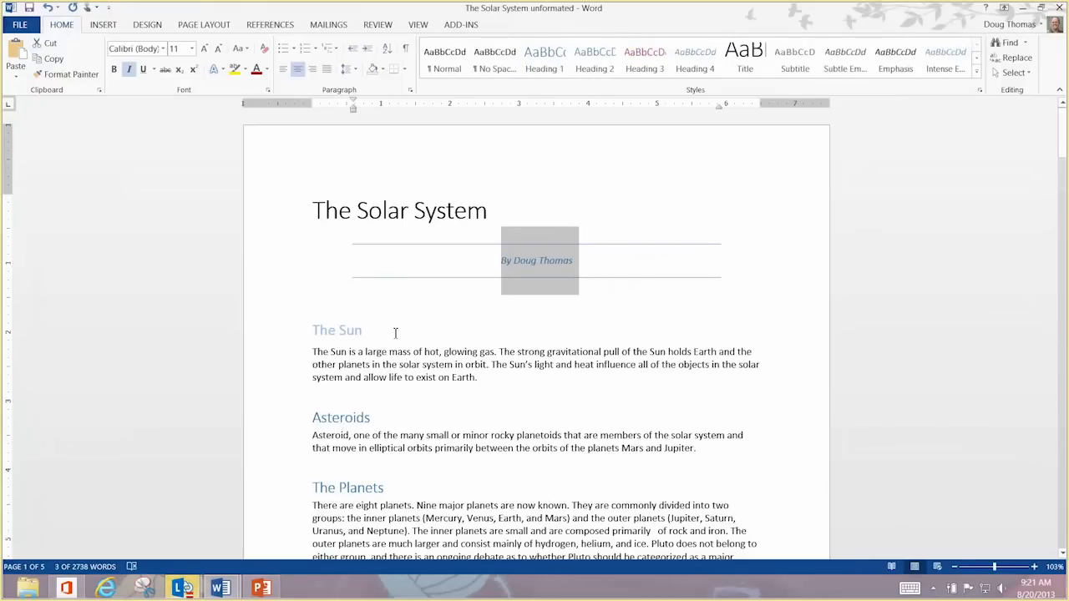
{"action": "mouse_move", "coordinate": [409, 324]}
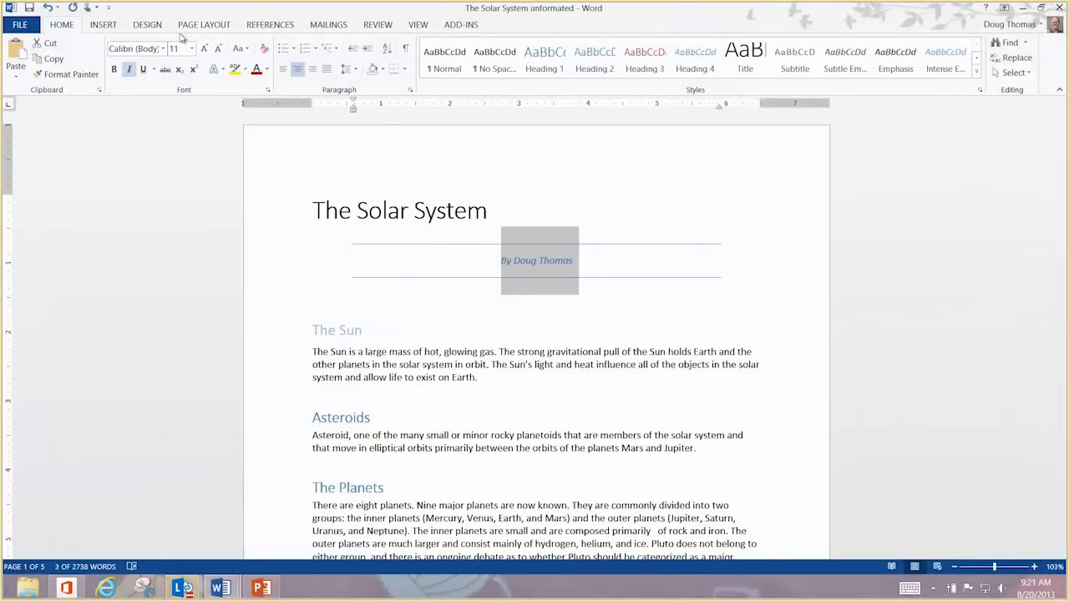
- Preview several Design tab style sets, including numbered black-and-white and Formal, and apply Fancy
{"action": "left_click", "coordinate": [147, 24]}
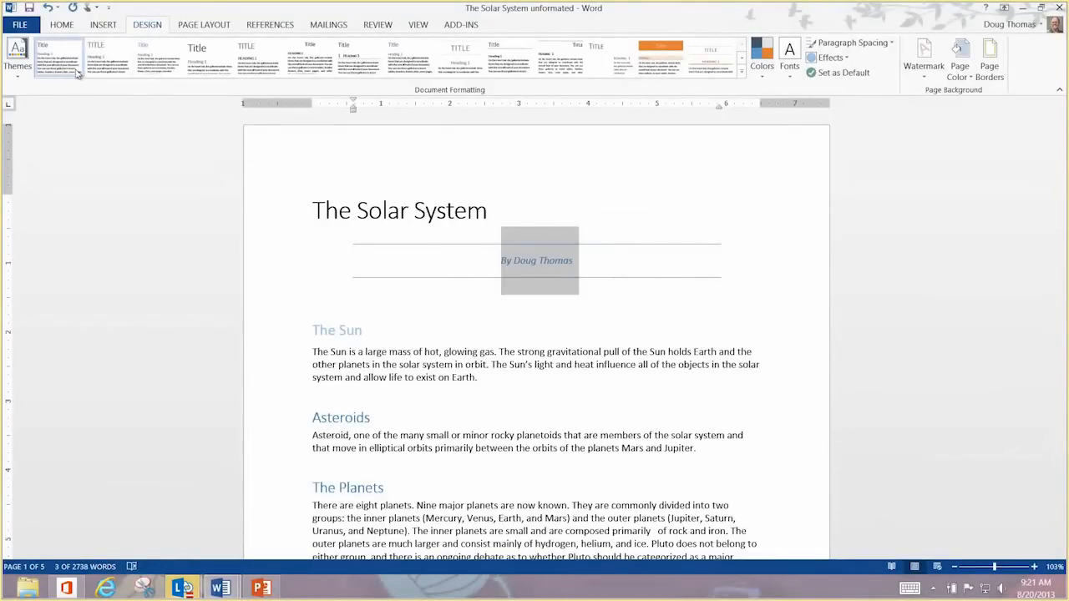
{"action": "mouse_move", "coordinate": [58, 58]}
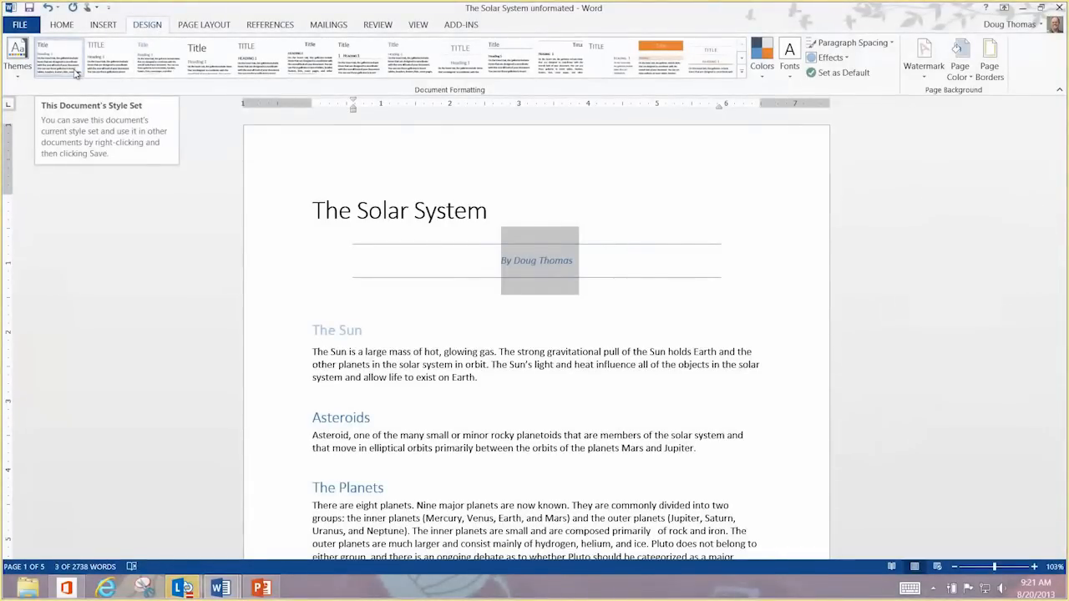
{"action": "left_click", "coordinate": [310, 58]}
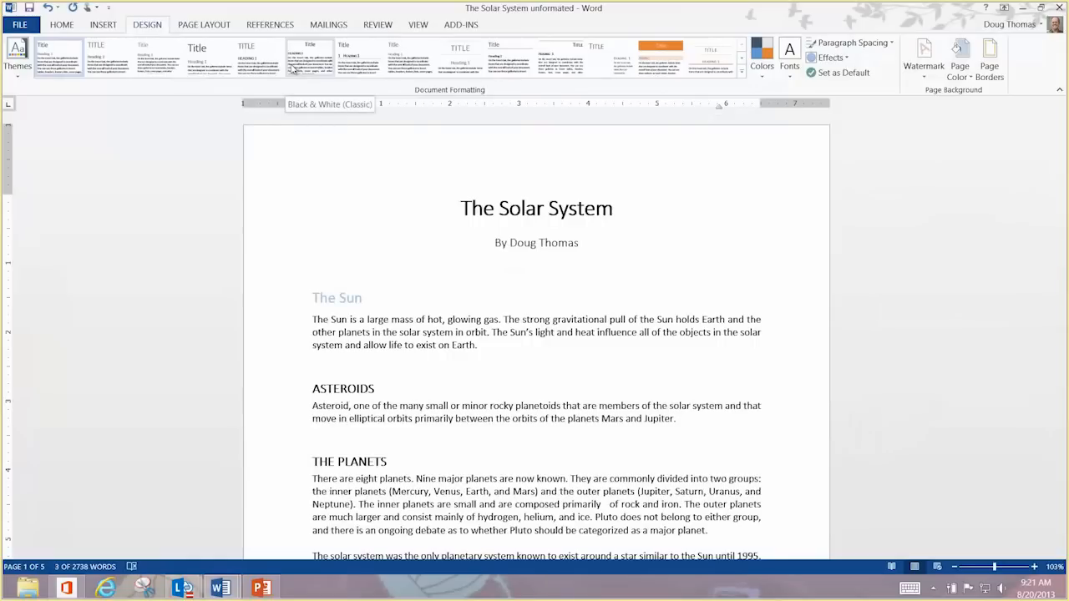
{"action": "left_click", "coordinate": [459, 57]}
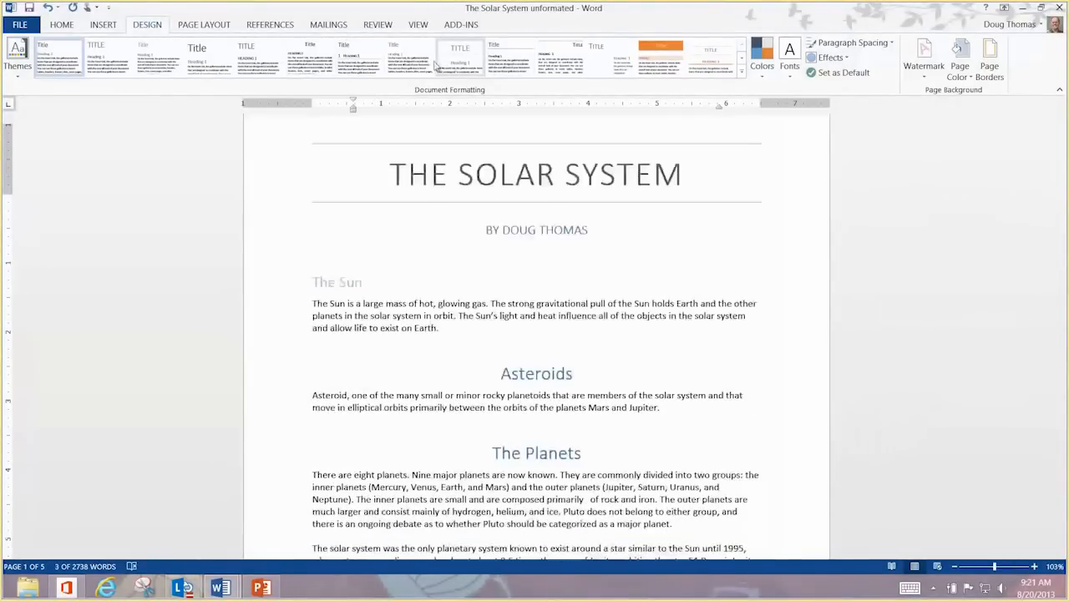
{"action": "left_click", "coordinate": [359, 59]}
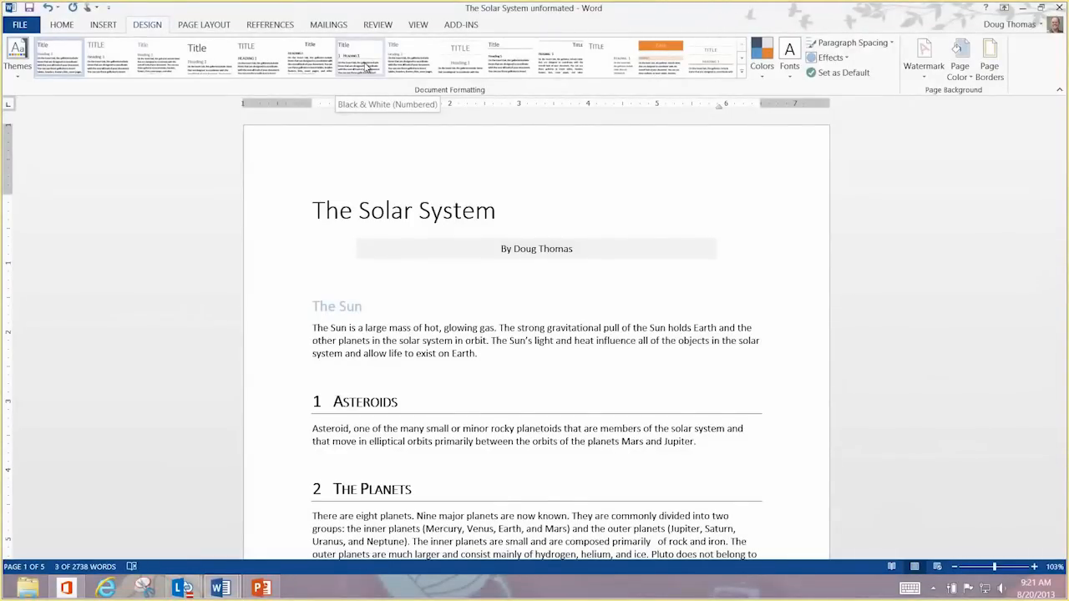
{"action": "scroll", "scroll_direction": "down", "scroll_amount": 3}
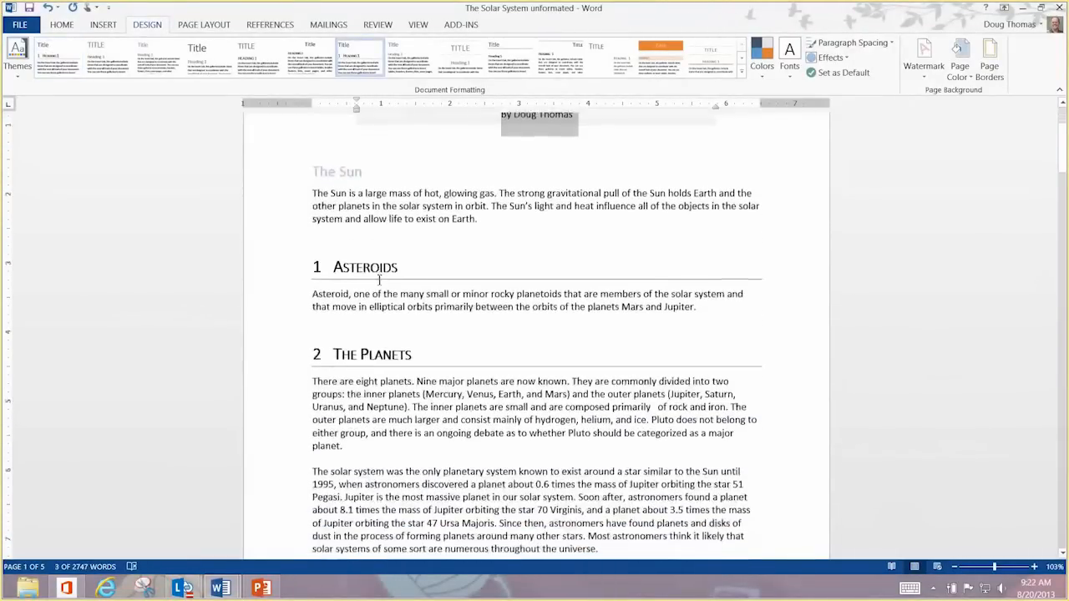
{"action": "scroll", "scroll_direction": "down", "scroll_amount": 3}
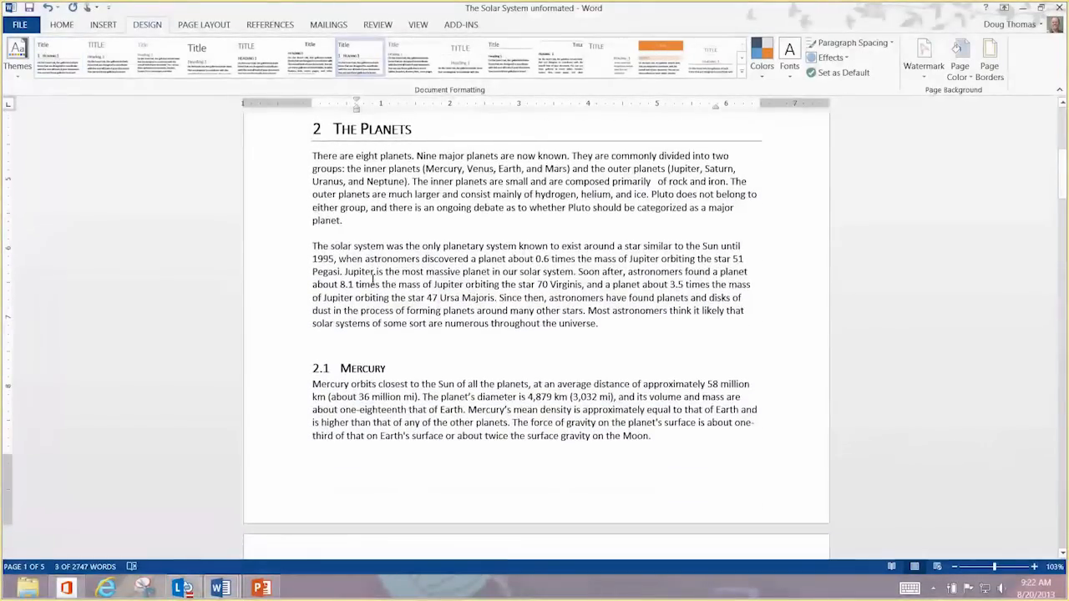
{"action": "scroll", "scroll_direction": "up", "scroll_amount": 3}
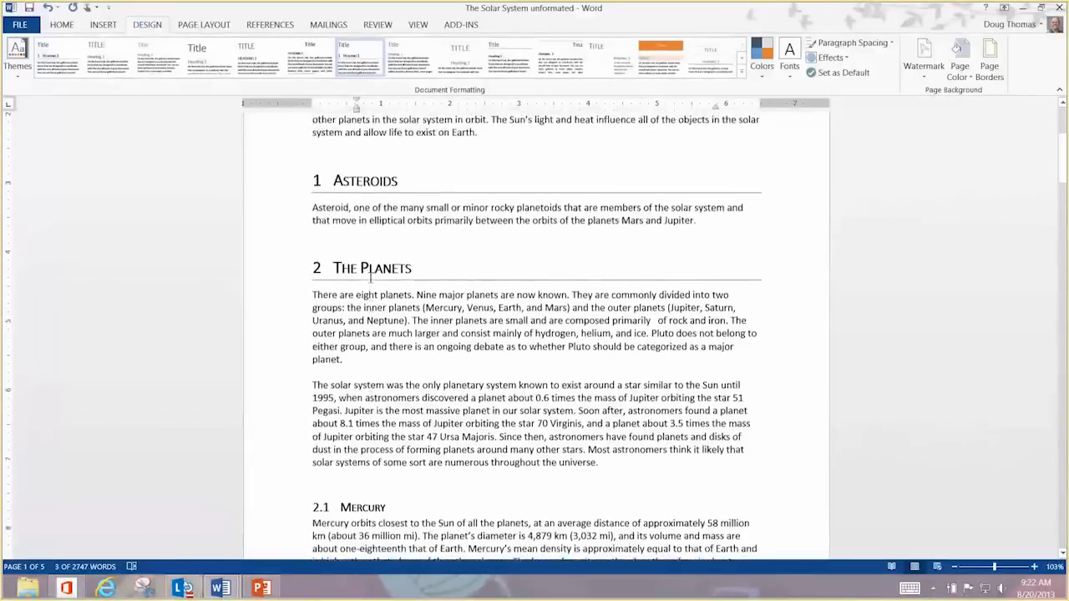
{"action": "scroll", "scroll_direction": "up", "scroll_amount": 3}
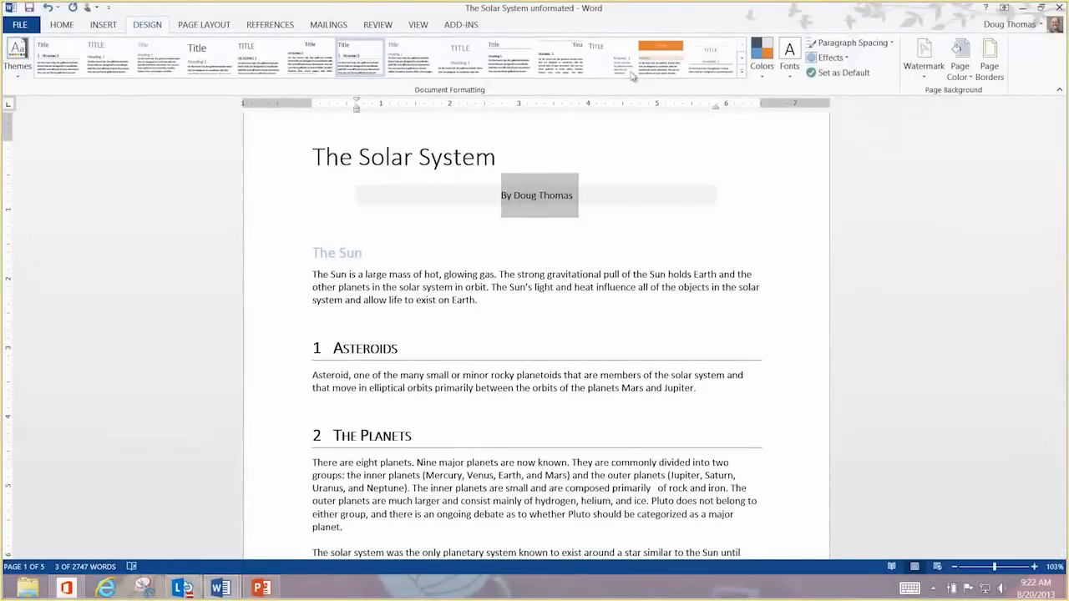
{"action": "left_click", "coordinate": [661, 58]}
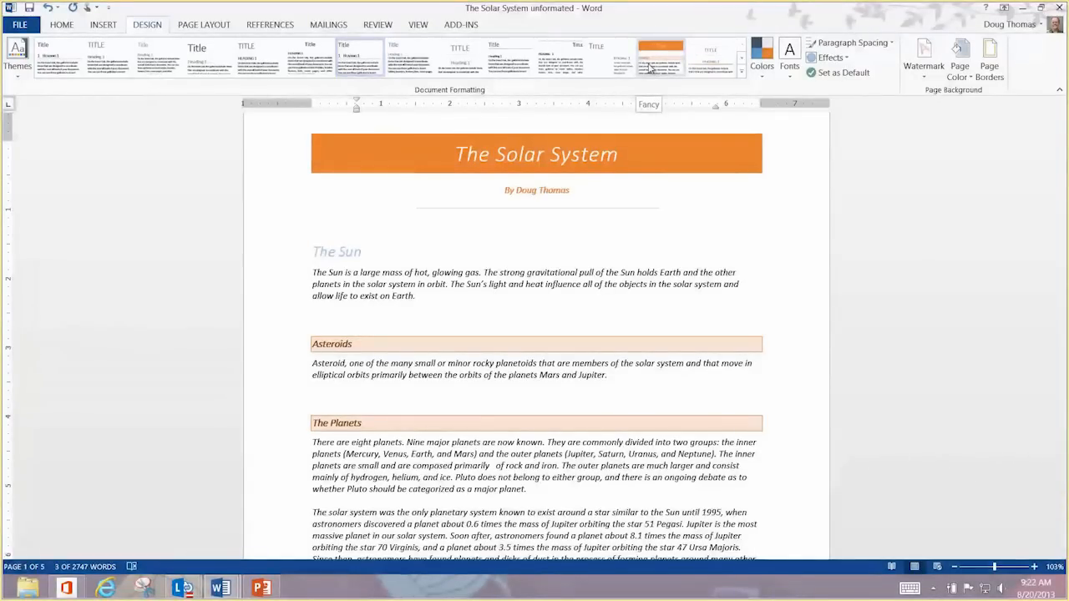
{"action": "left_click", "coordinate": [710, 57]}
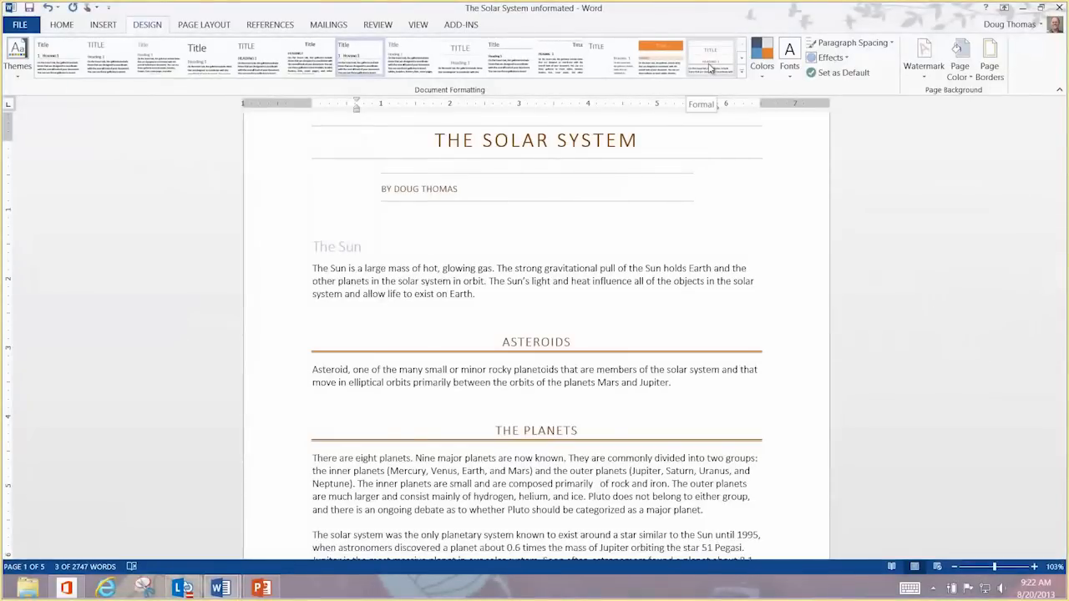
{"action": "left_click", "coordinate": [661, 57]}
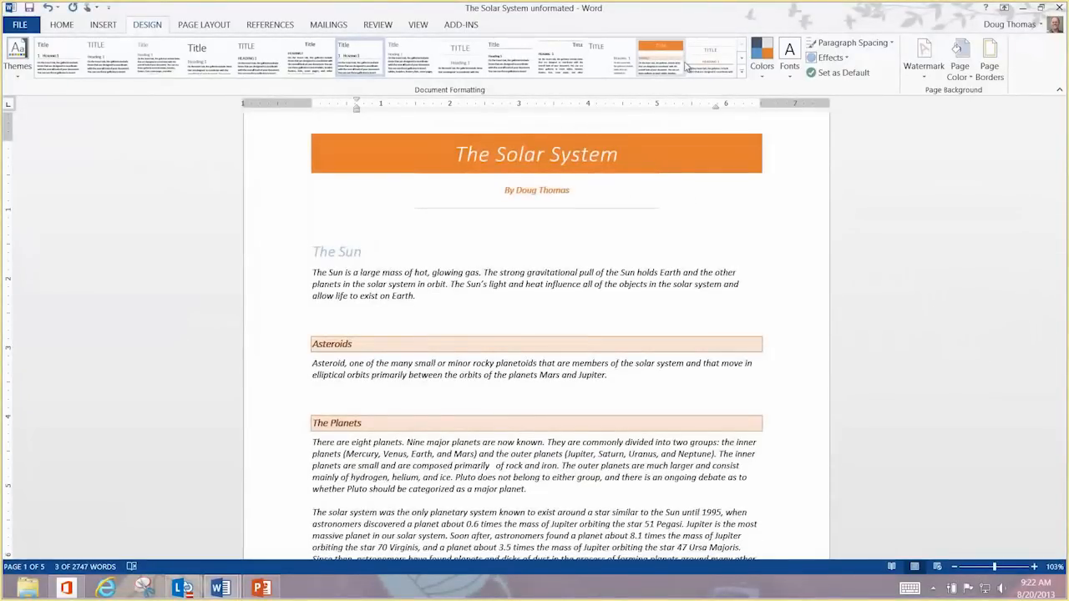
{"action": "mouse_move", "coordinate": [662, 62]}
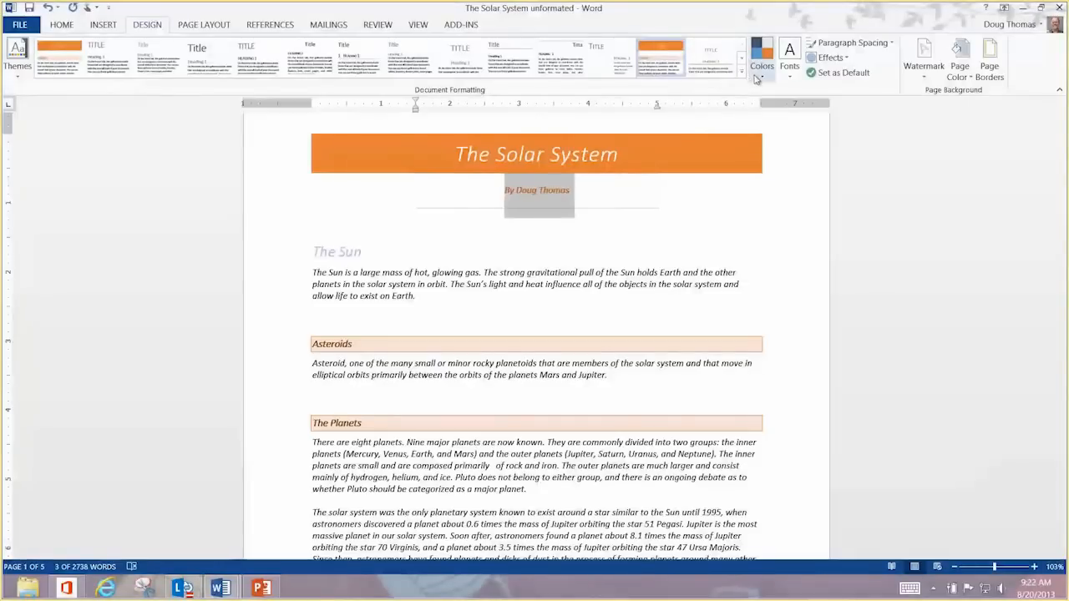
- Switch the paper to a pink-violet colour scheme from the Colors list
{"action": "left_click", "coordinate": [761, 58]}
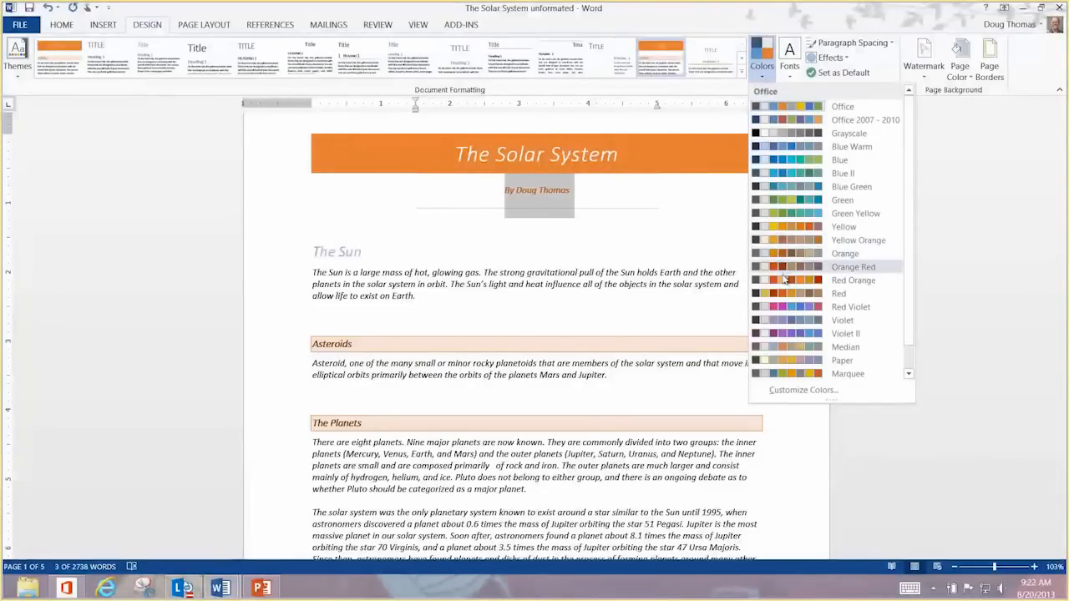
{"action": "left_click", "coordinate": [850, 306]}
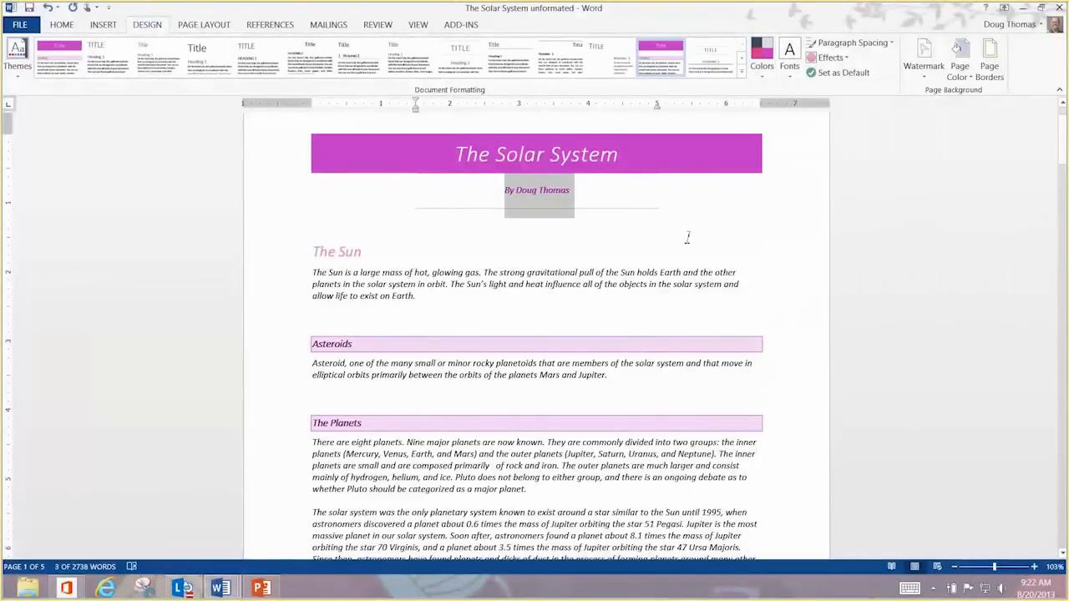
{"action": "left_click", "coordinate": [698, 238]}
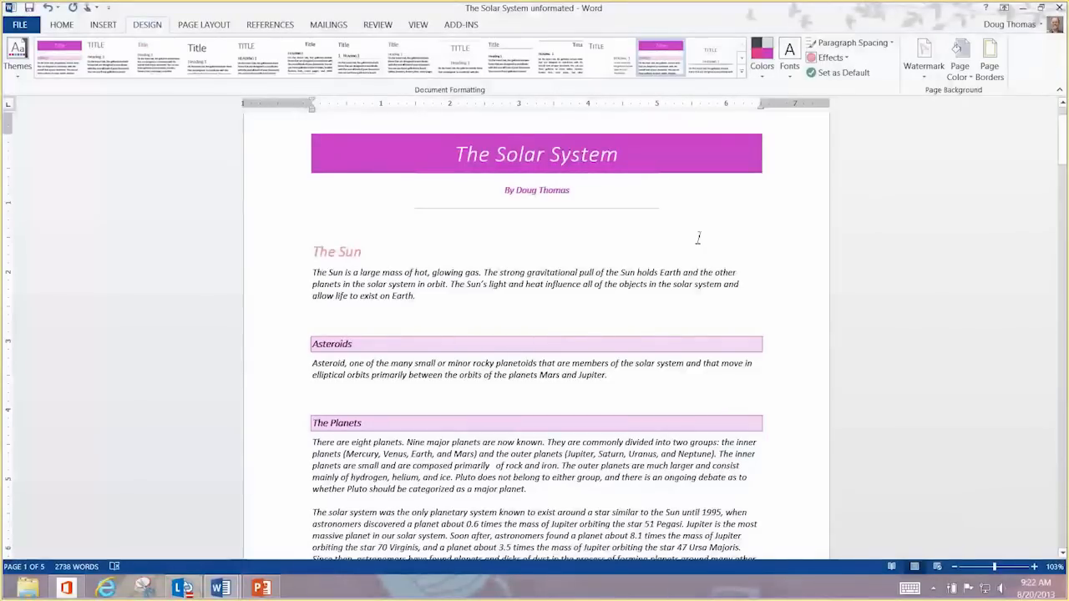
{"action": "mouse_move", "coordinate": [608, 185]}
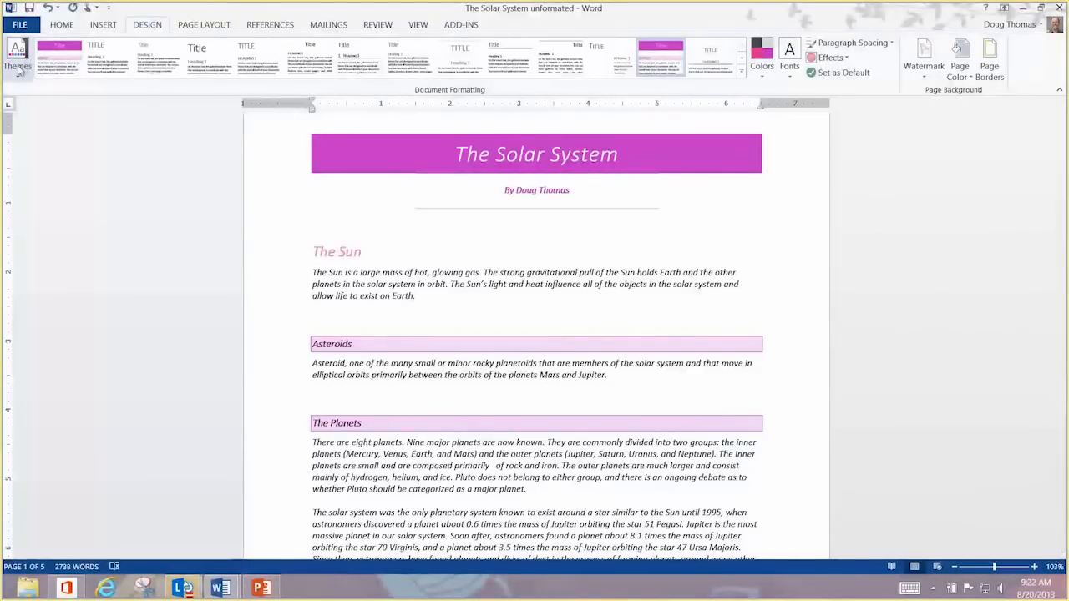
- Preview the Facet, Main Event and other document themes on the paper
{"action": "left_click", "coordinate": [17, 59]}
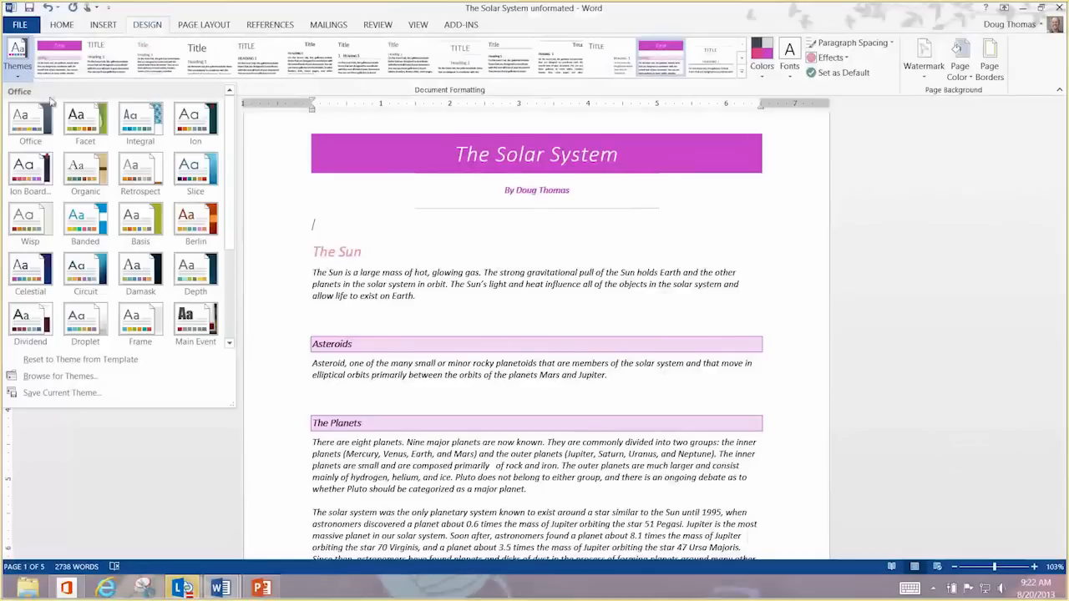
{"action": "left_click", "coordinate": [84, 121]}
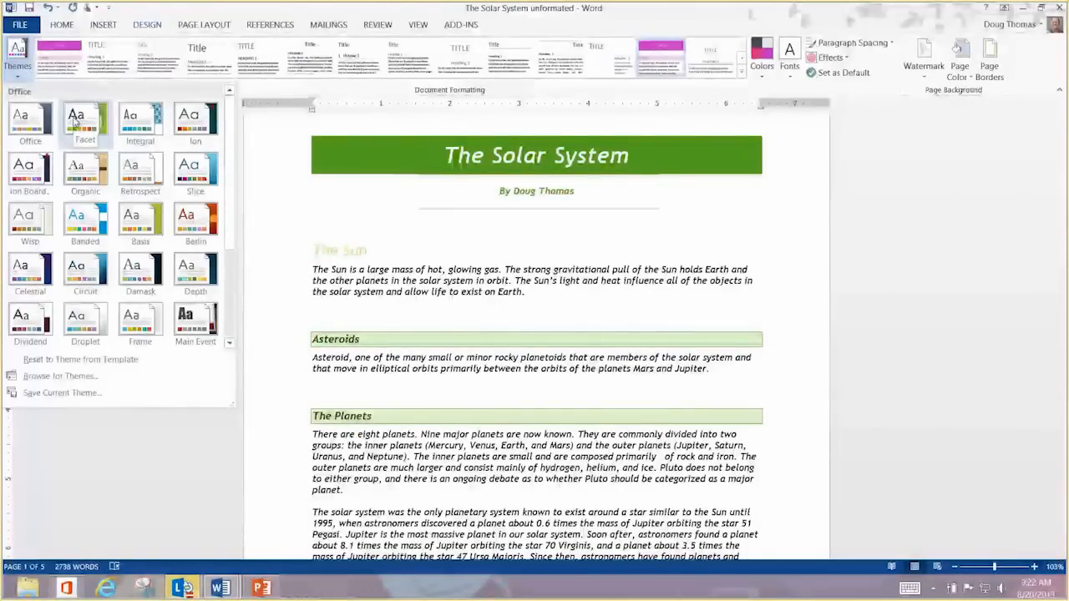
{"action": "left_click", "coordinate": [195, 322]}
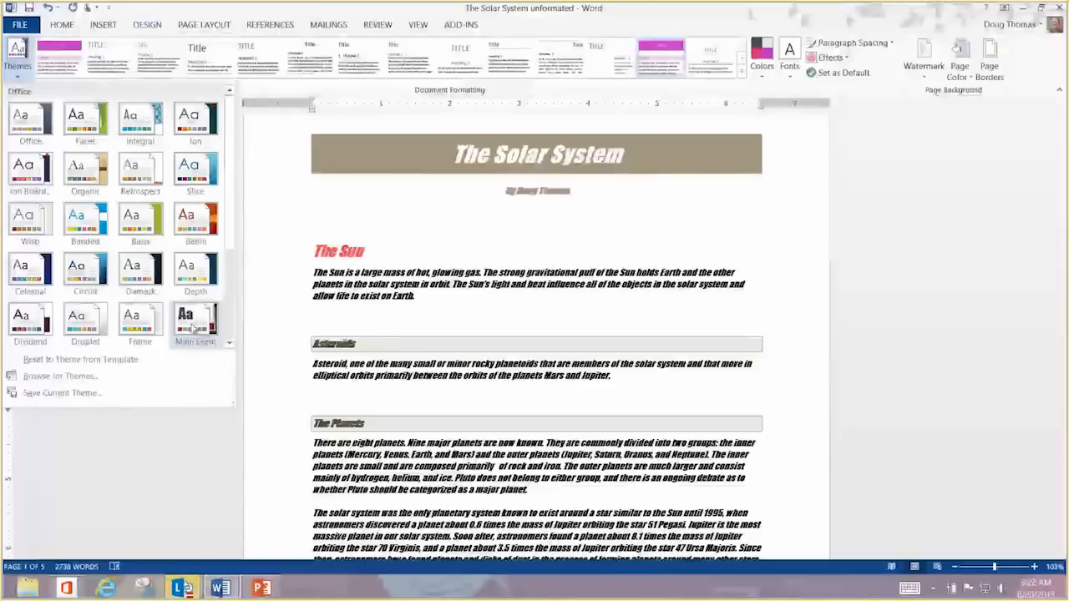
{"action": "left_click", "coordinate": [140, 122]}
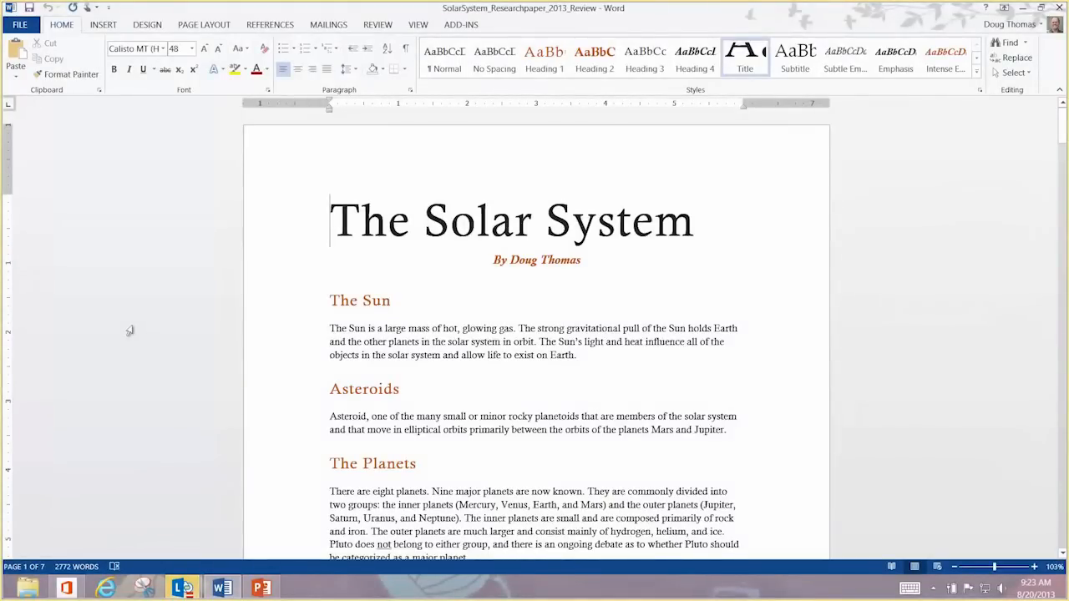
{"action": "mouse_move", "coordinate": [901, 312]}
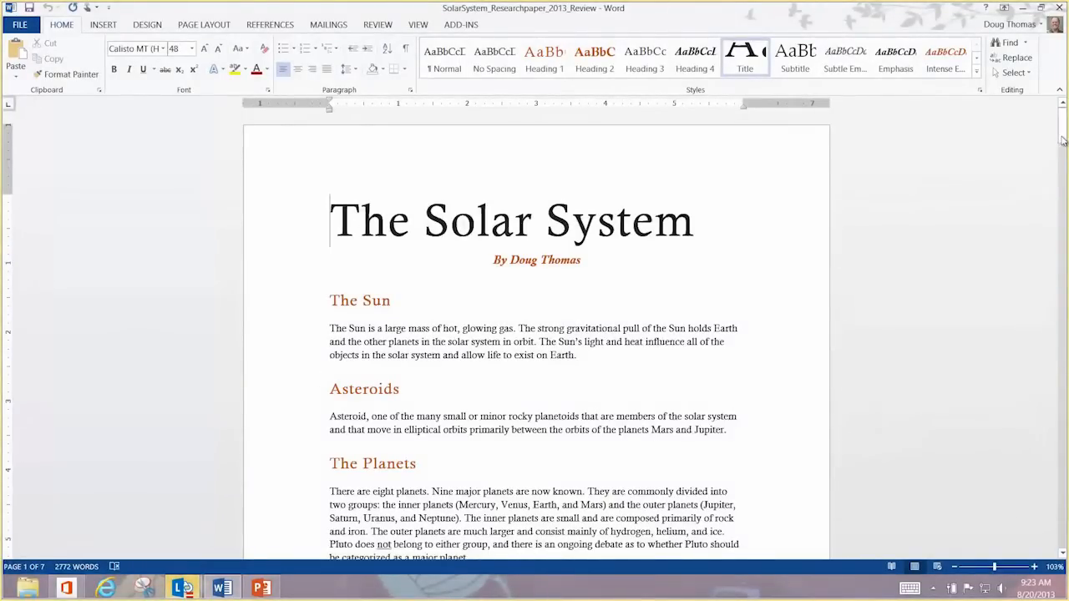
- Scroll to page 6 and select the plain planet name Uranus
{"action": "scroll", "scroll_direction": "down", "scroll_amount": 3}
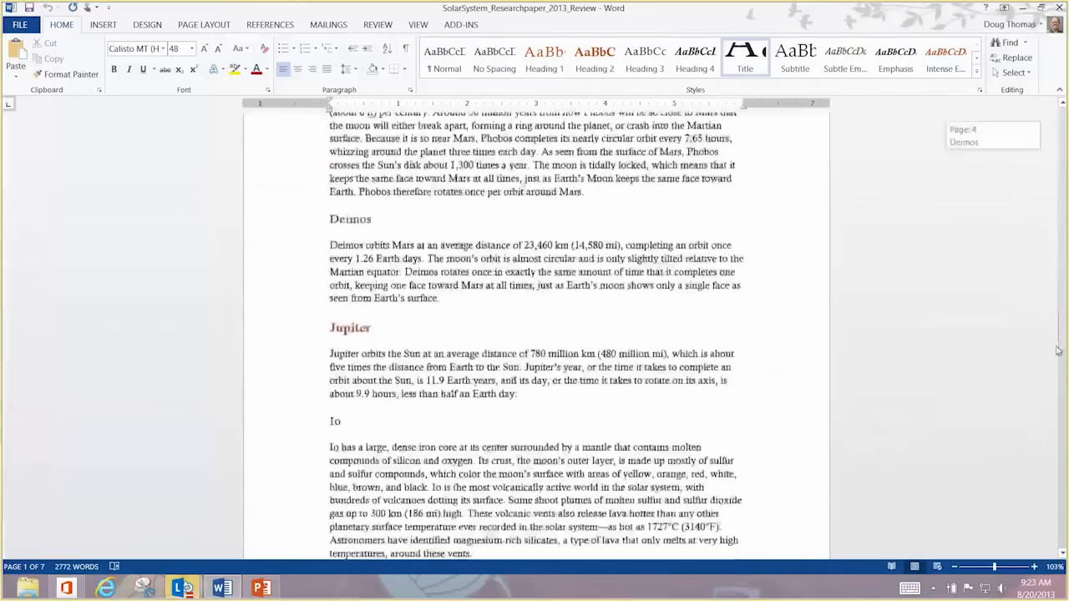
{"action": "scroll", "scroll_direction": "down", "scroll_amount": 3}
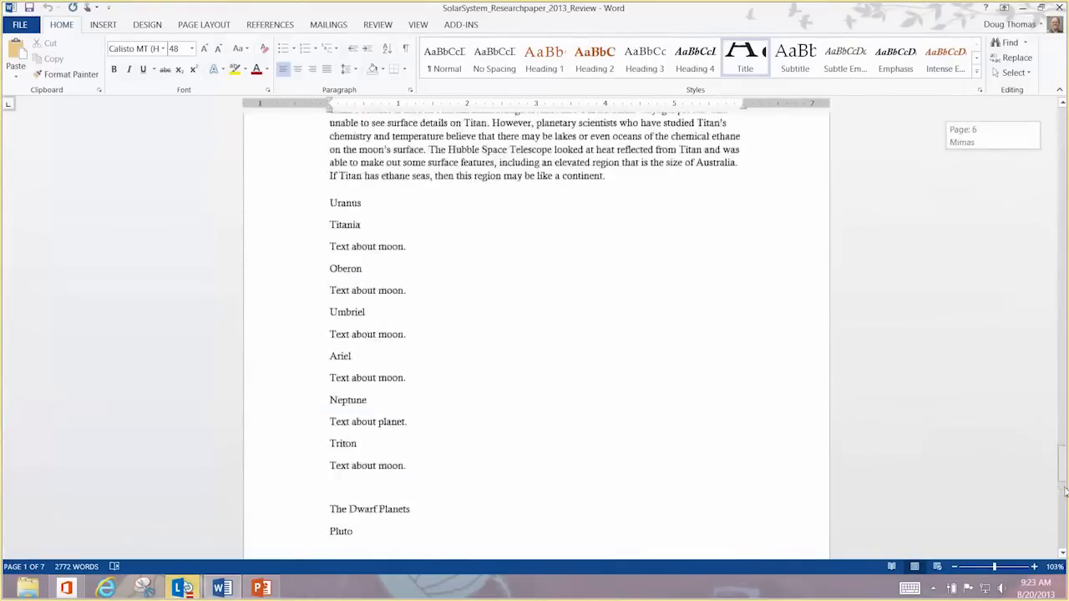
{"action": "scroll", "scroll_direction": "up", "scroll_amount": 3}
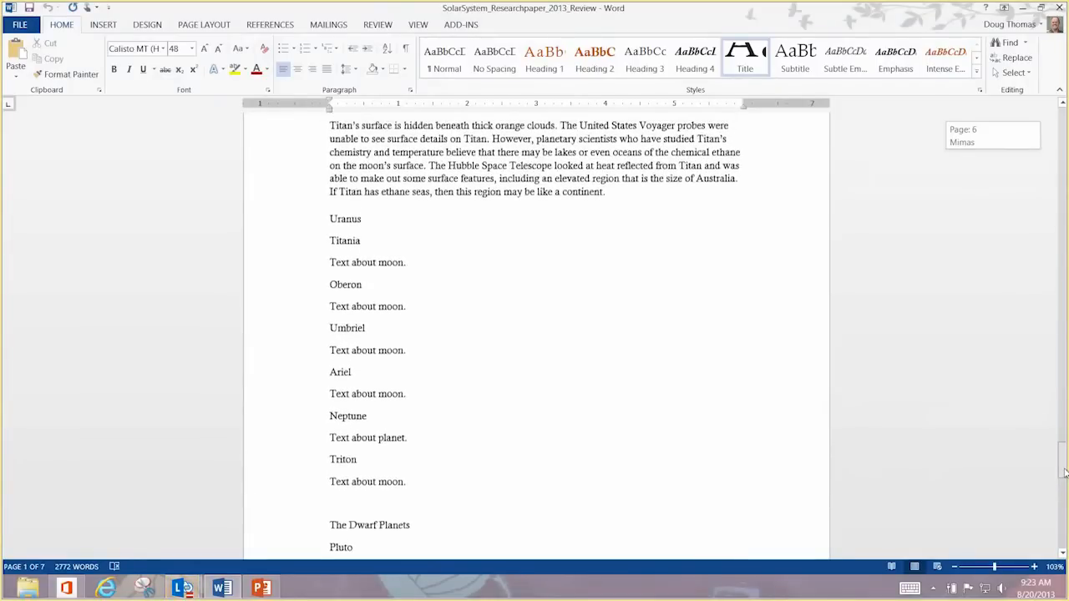
{"action": "scroll", "scroll_direction": "up", "scroll_amount": 3}
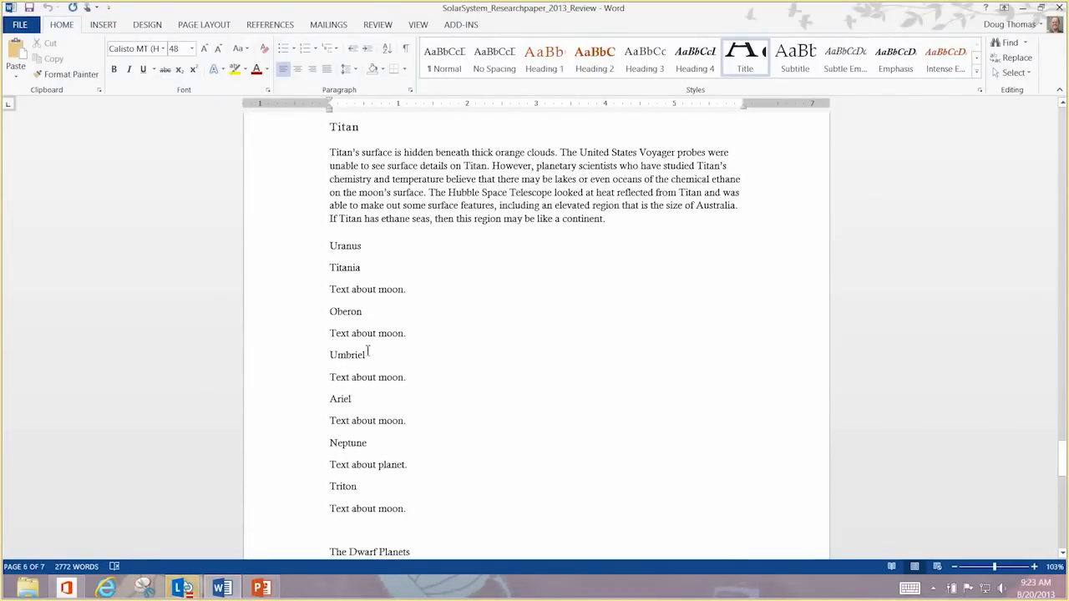
{"action": "double_click", "coordinate": [345, 245]}
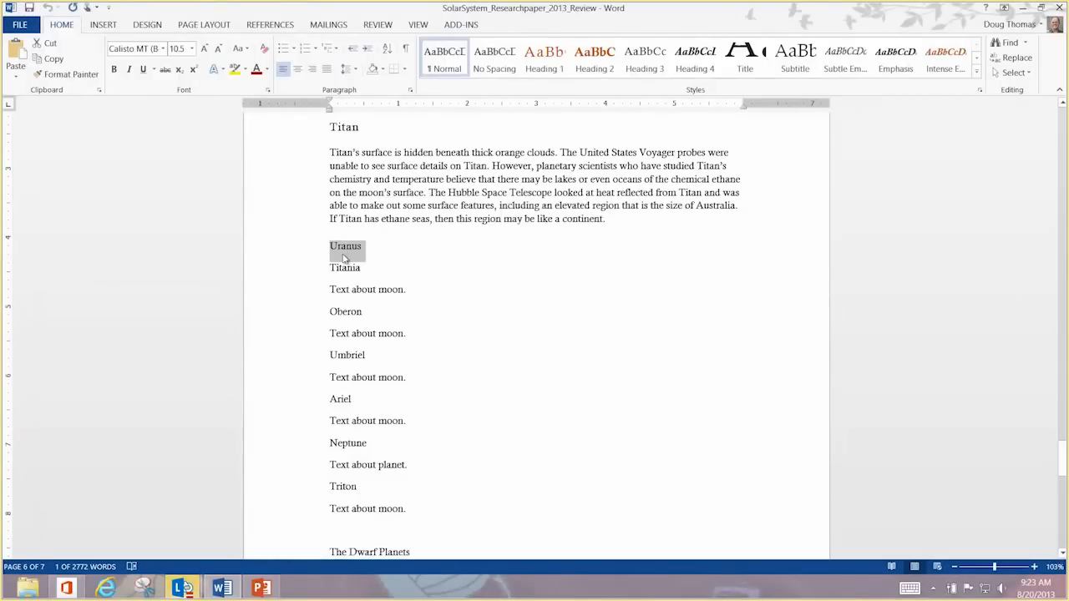
{"action": "mouse_move", "coordinate": [361, 463]}
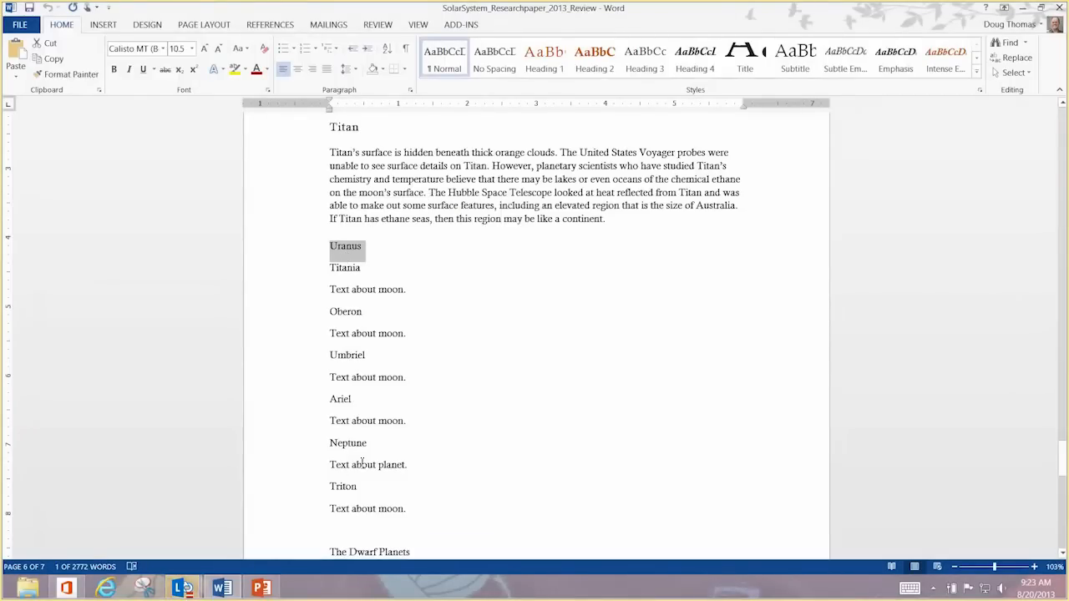
- Apply Heading 2 to the planet names Uranus and Neptune
{"action": "double_click", "coordinate": [348, 443]}
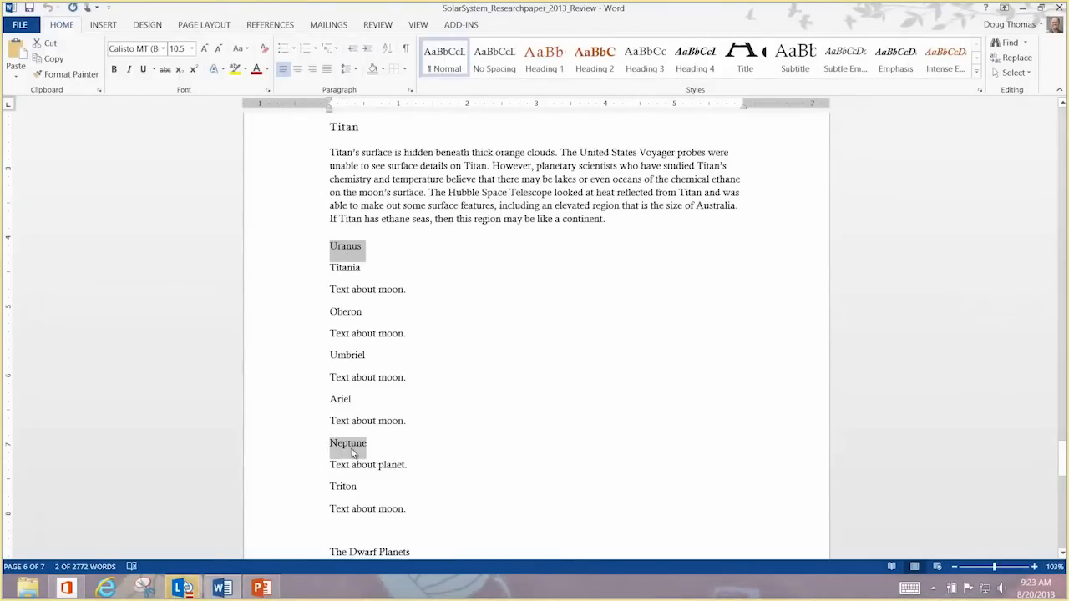
{"action": "left_click", "coordinate": [348, 443]}
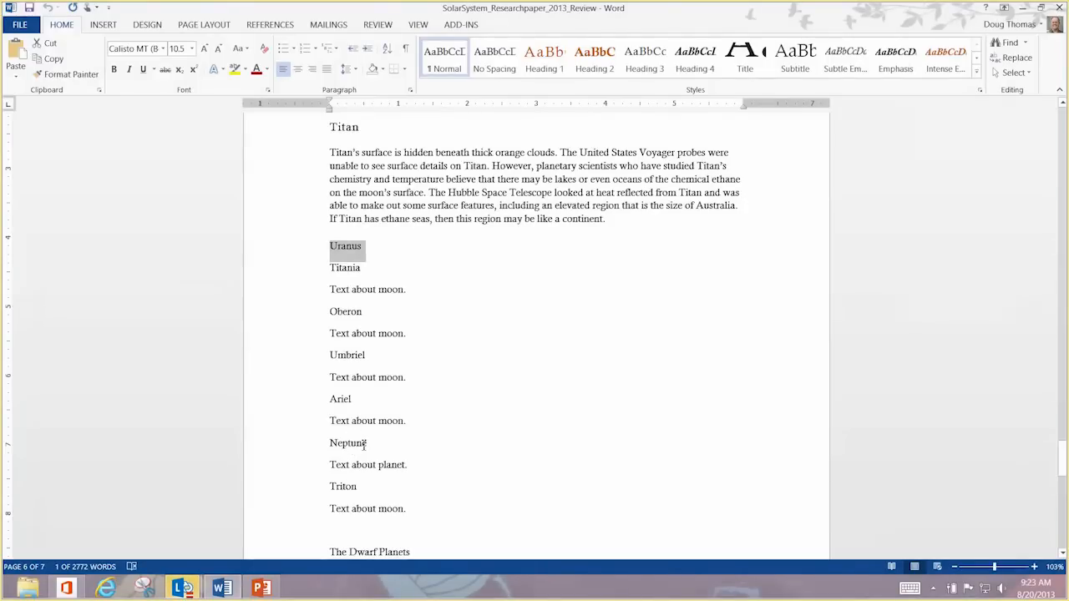
{"action": "double_click", "coordinate": [348, 443]}
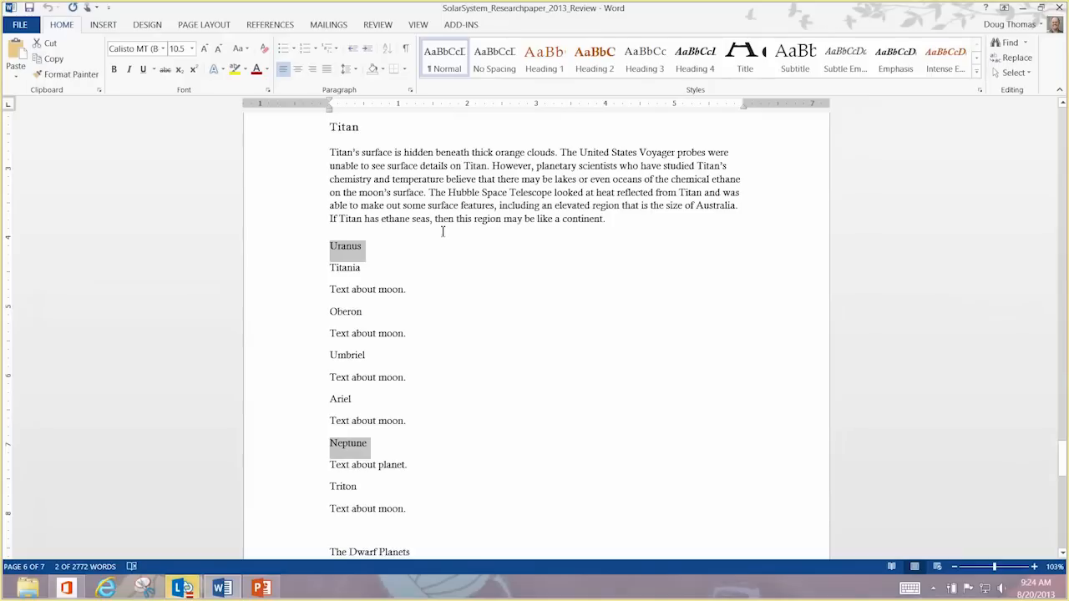
{"action": "left_click", "coordinate": [595, 59]}
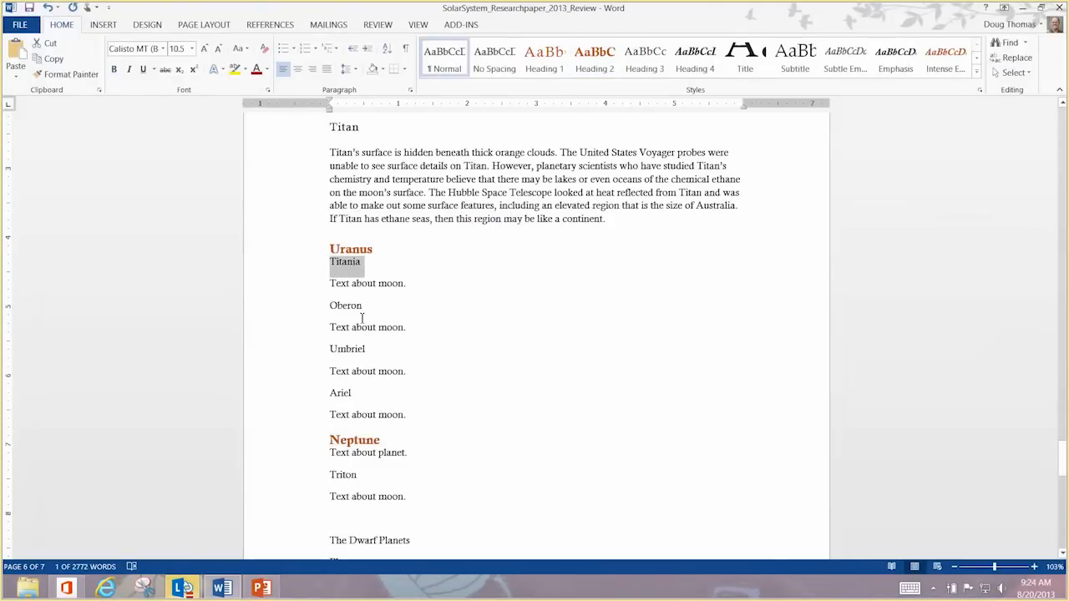
{"action": "double_click", "coordinate": [345, 305]}
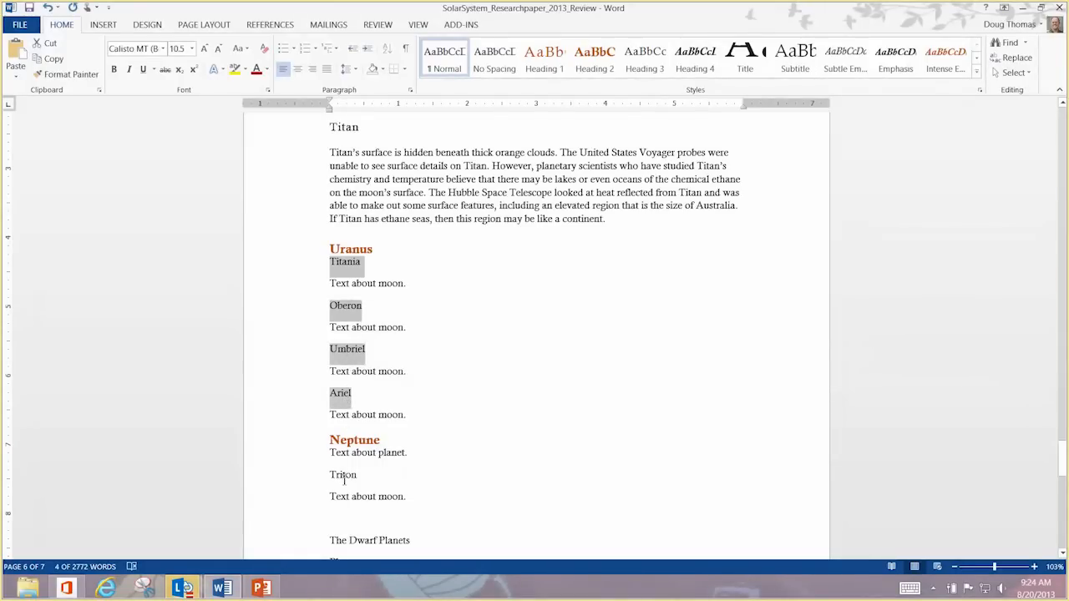
- Apply Heading 3 to the moons through Triton, Heading 1 to The Dwarf Planets, Heading 3 to Pluto–Sedna
{"action": "double_click", "coordinate": [343, 474]}
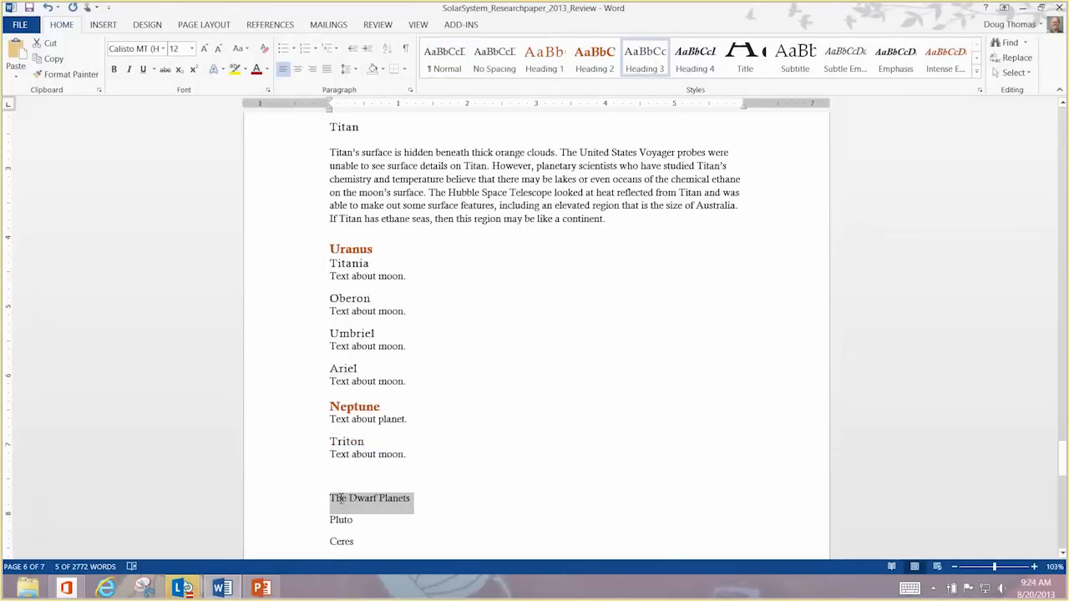
{"action": "left_click", "coordinate": [544, 58]}
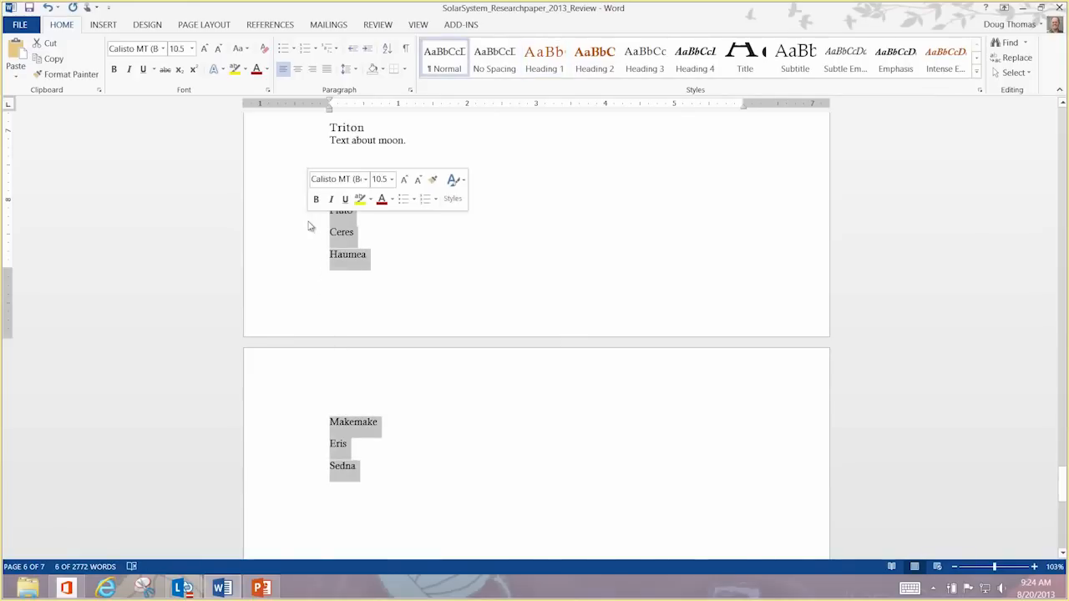
{"action": "left_click", "coordinate": [645, 58]}
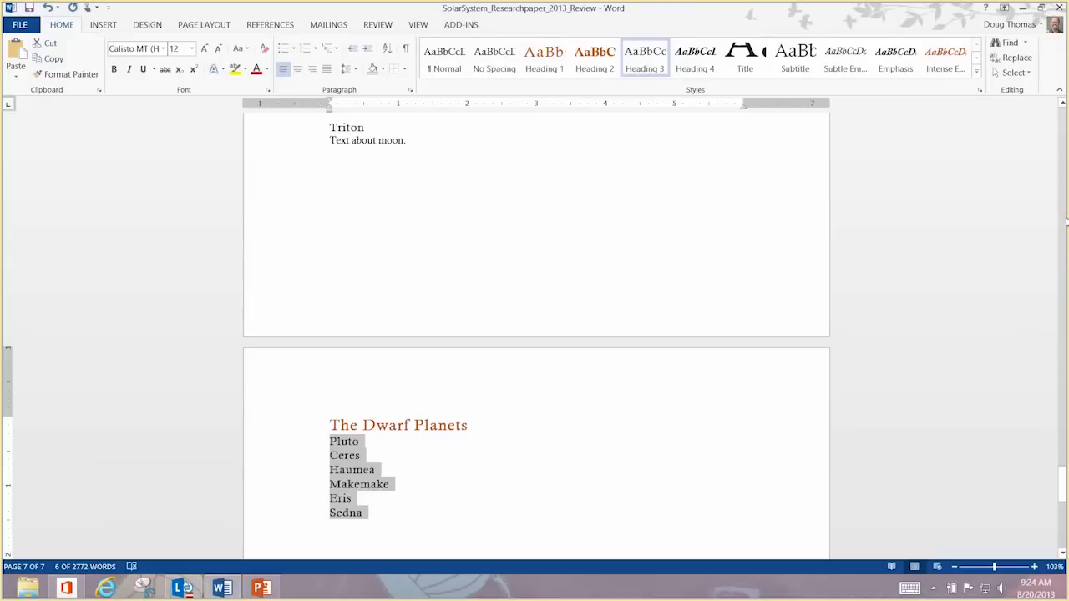
- Scroll to the top and place the cursor on the blank line below the byline
{"action": "scroll", "scroll_direction": "up", "scroll_amount": 3}
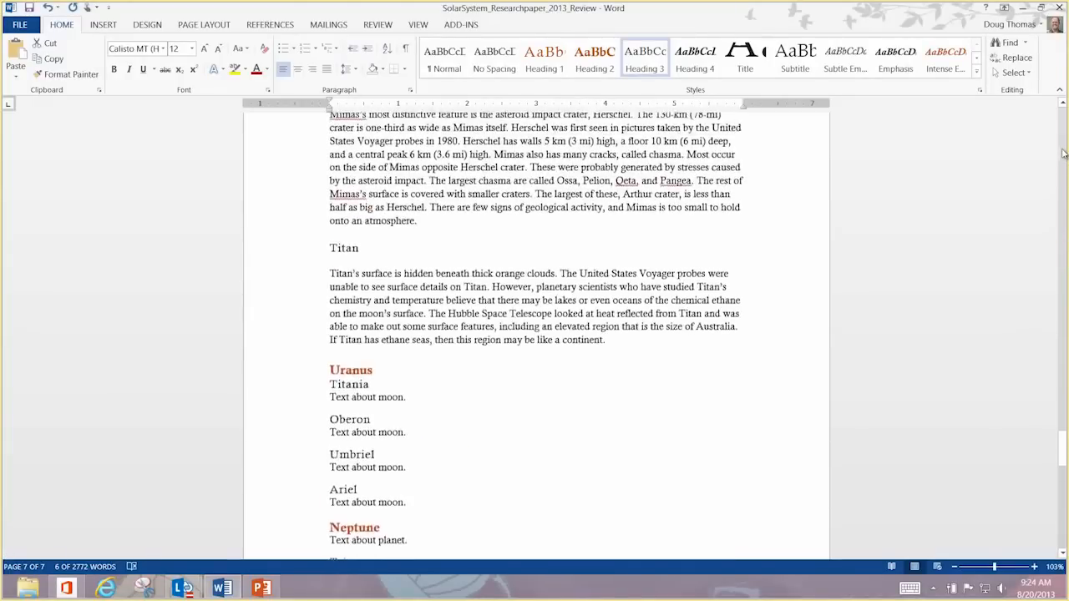
{"action": "scroll", "scroll_direction": "up", "scroll_amount": 3}
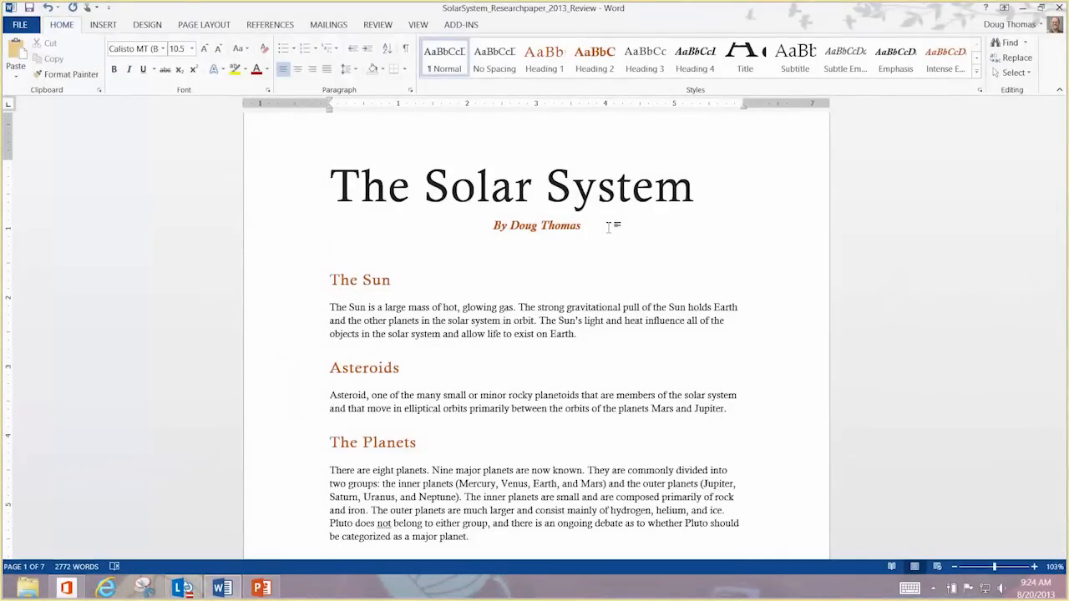
{"action": "left_click", "coordinate": [330, 245]}
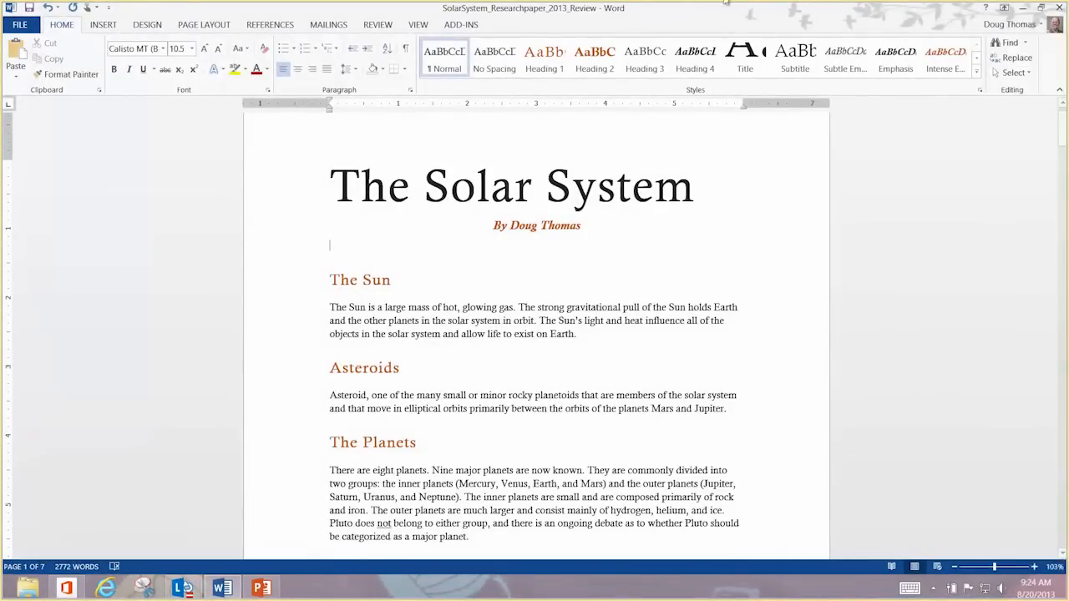
{"action": "mouse_move", "coordinate": [270, 24]}
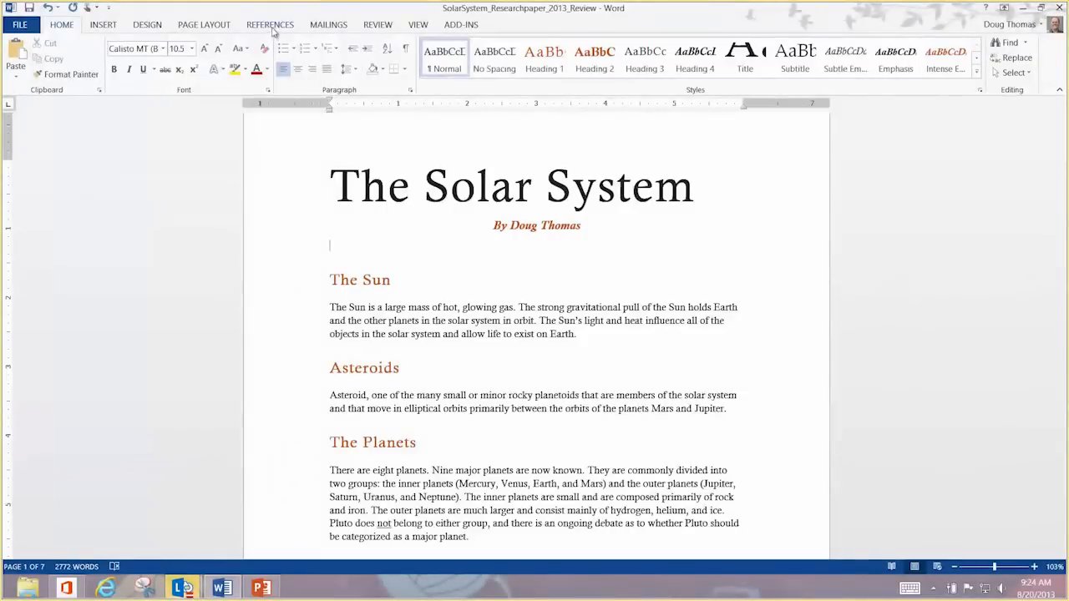
- Insert the Automatic Table 2 table of contents below the byline
{"action": "left_click", "coordinate": [270, 24]}
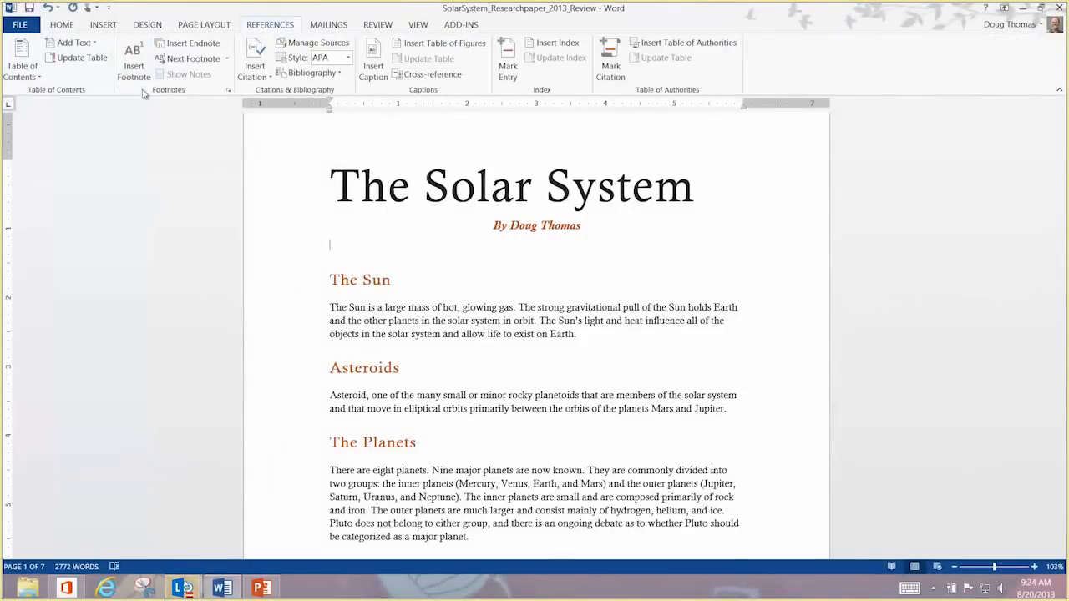
{"action": "mouse_move", "coordinate": [23, 59]}
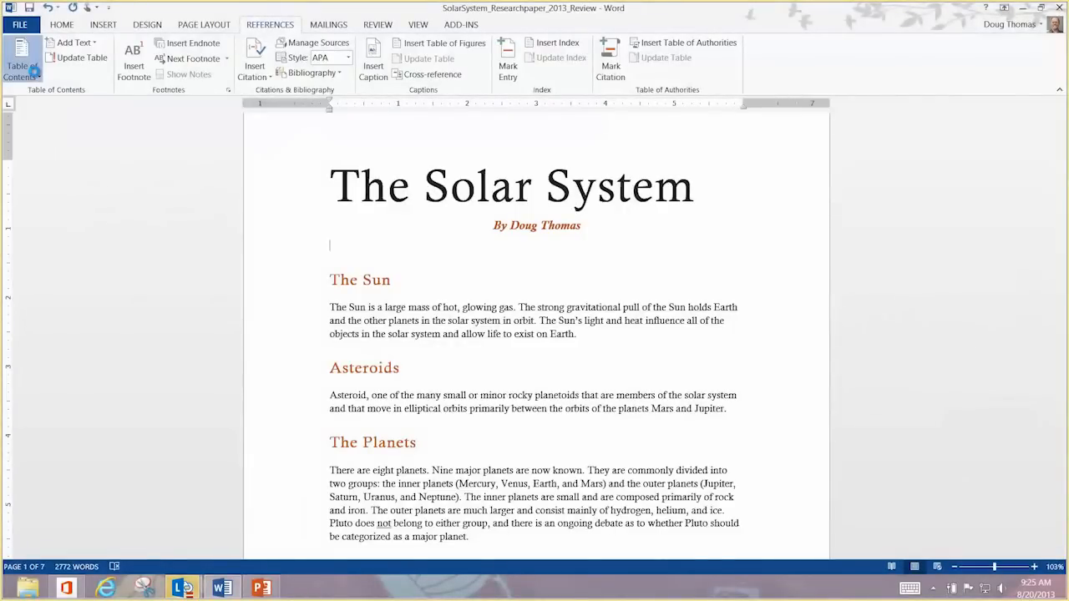
{"action": "left_click", "coordinate": [22, 58]}
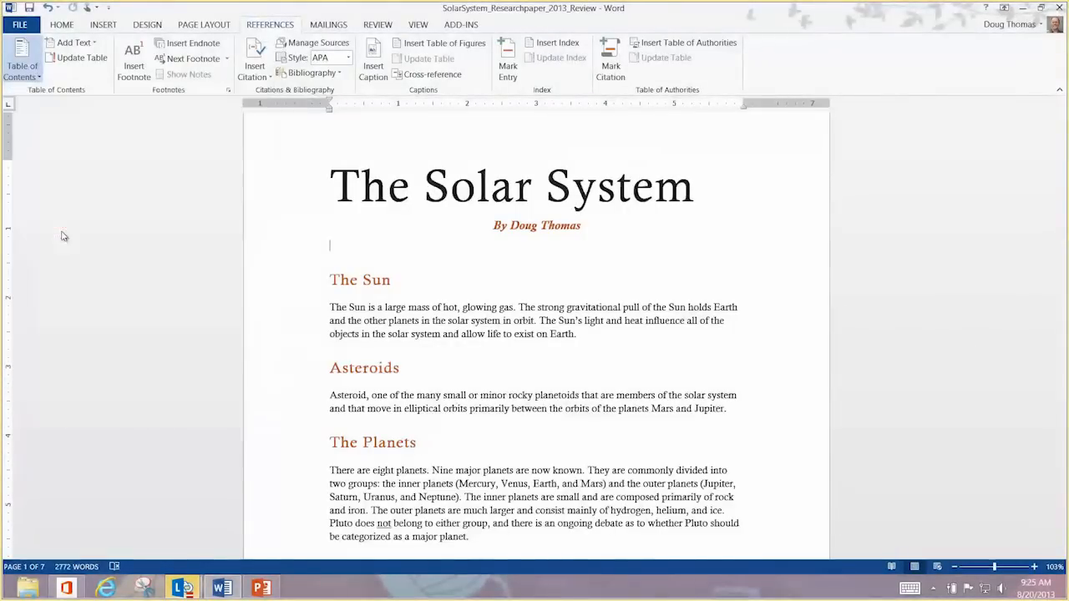
{"action": "scroll", "scroll_direction": "down", "scroll_amount": 3}
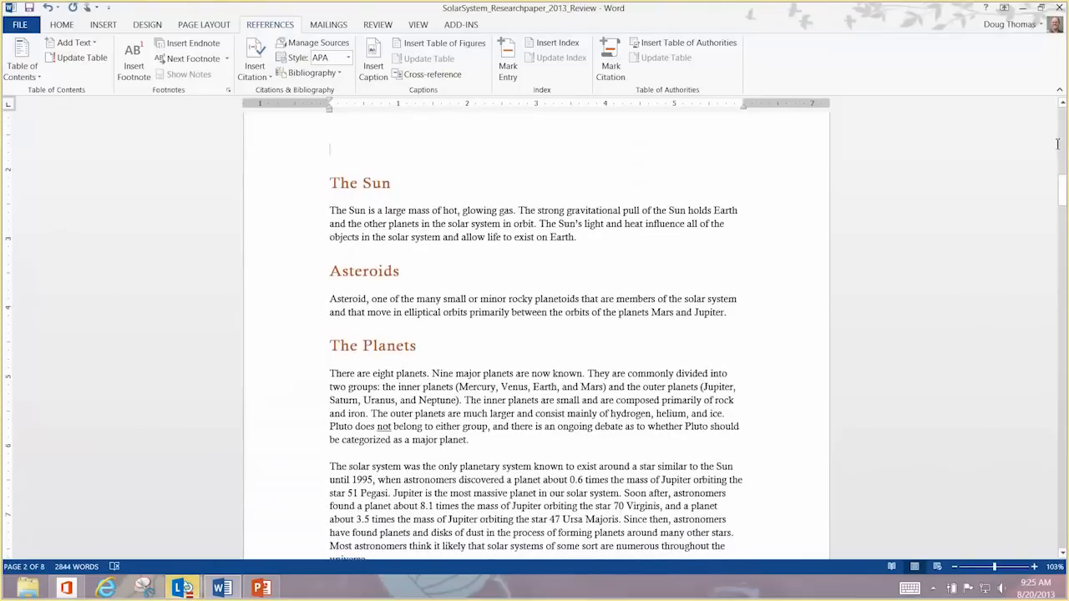
{"action": "scroll", "scroll_direction": "up", "scroll_amount": 3}
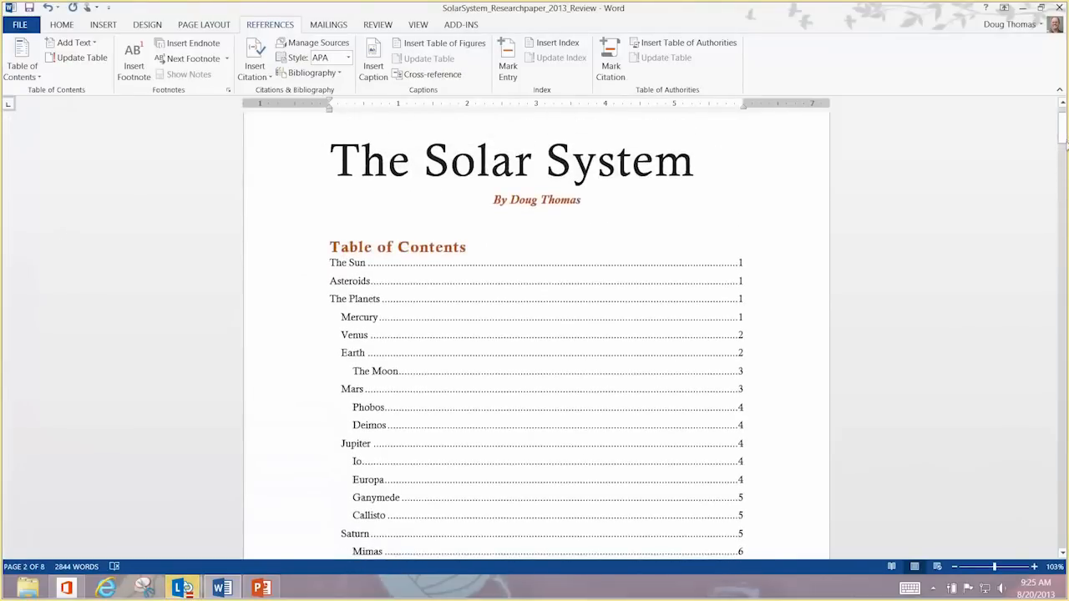
{"action": "scroll", "scroll_direction": "down", "scroll_amount": 3}
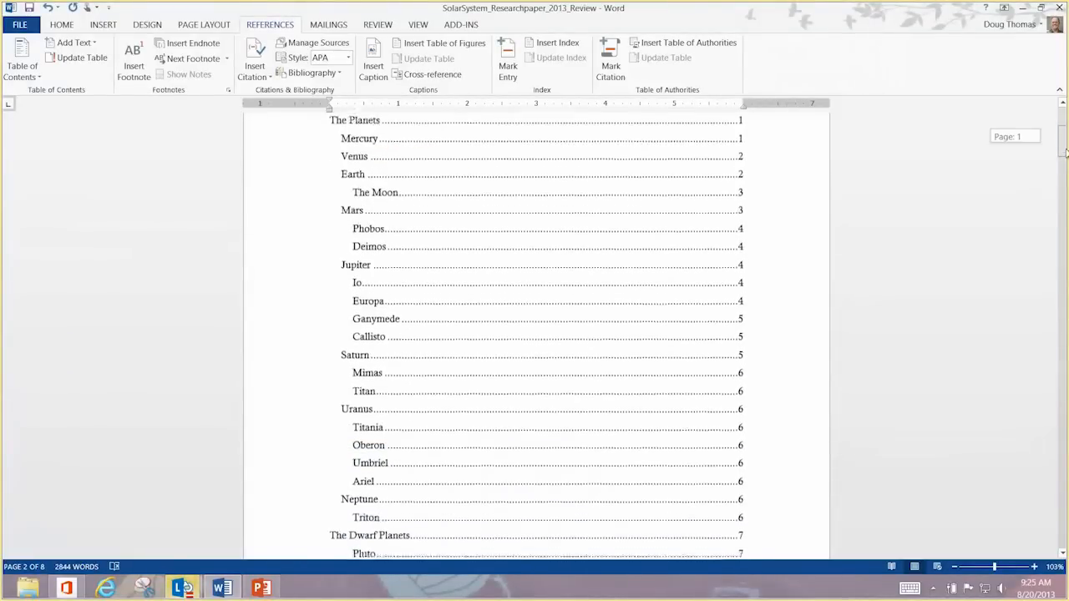
{"action": "scroll", "scroll_direction": "up", "scroll_amount": 3}
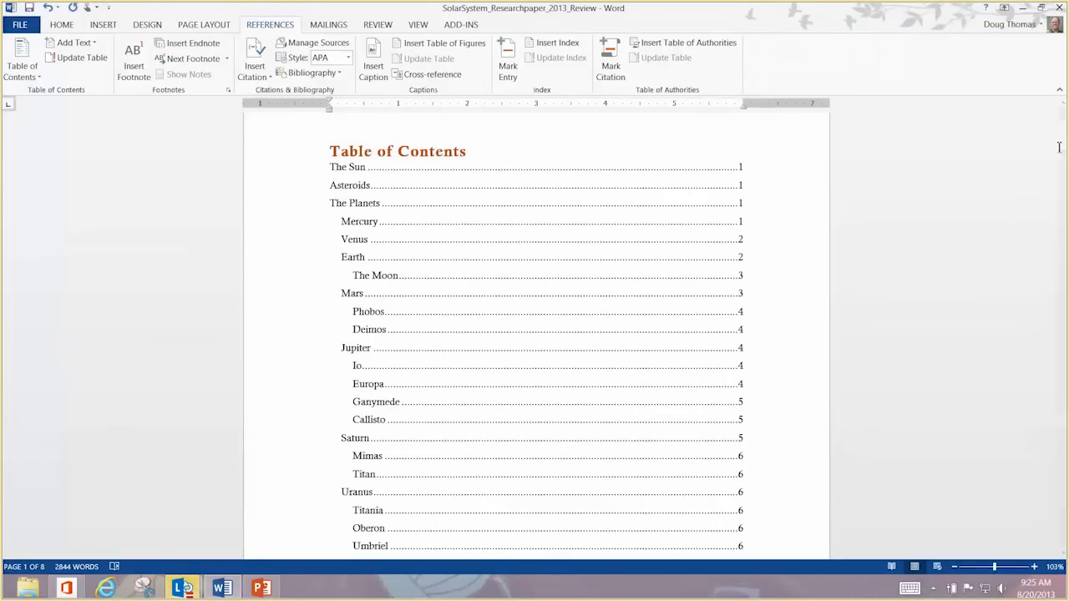
{"action": "mouse_move", "coordinate": [107, 100]}
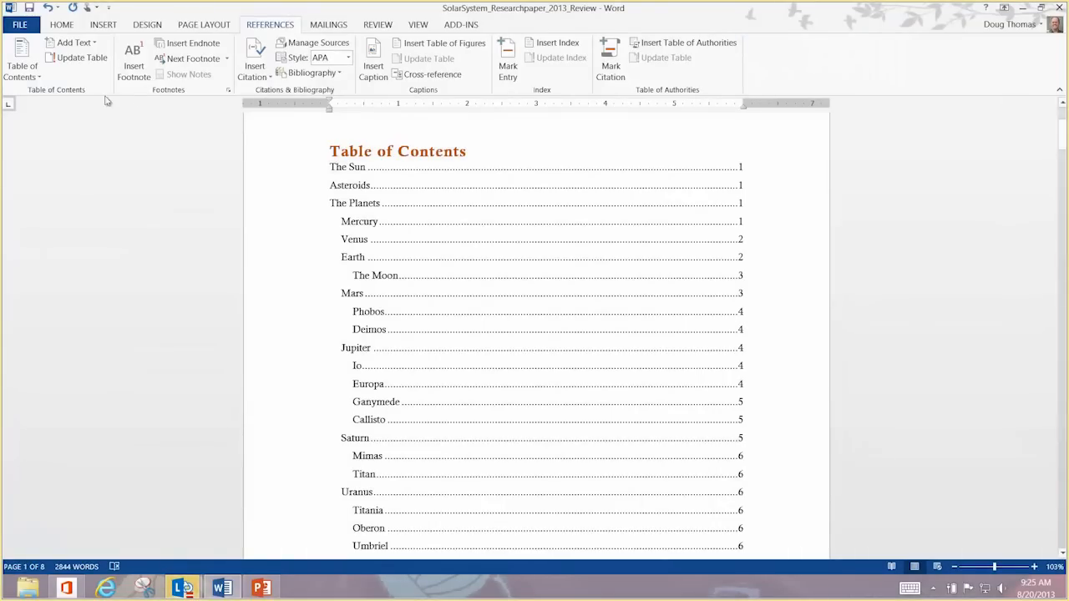
- Replace the table of contents with a custom one showing only 2 levels
{"action": "left_click", "coordinate": [22, 59]}
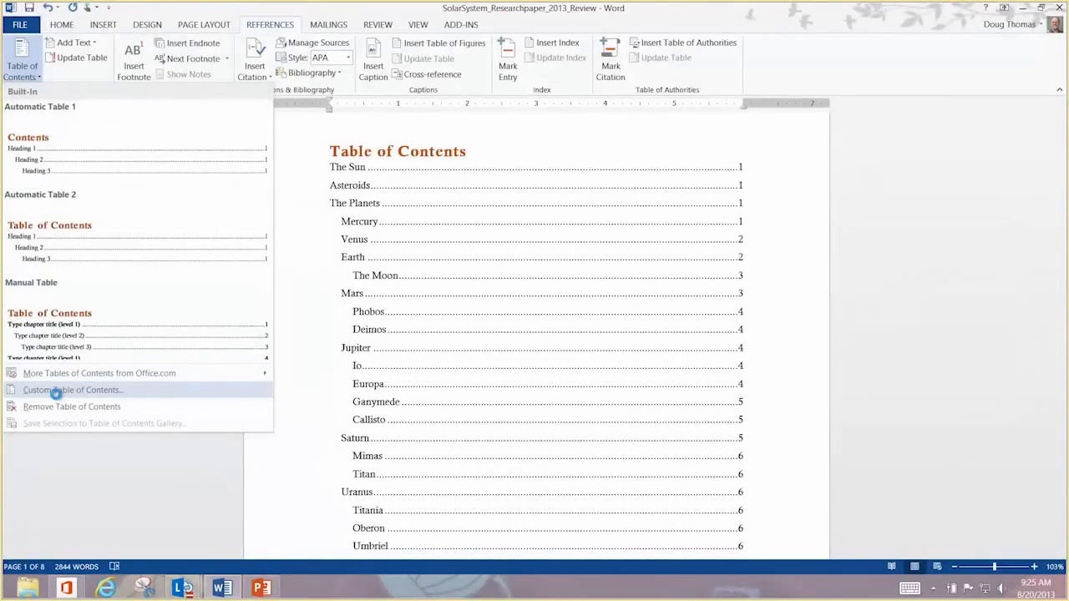
{"action": "left_click", "coordinate": [73, 390]}
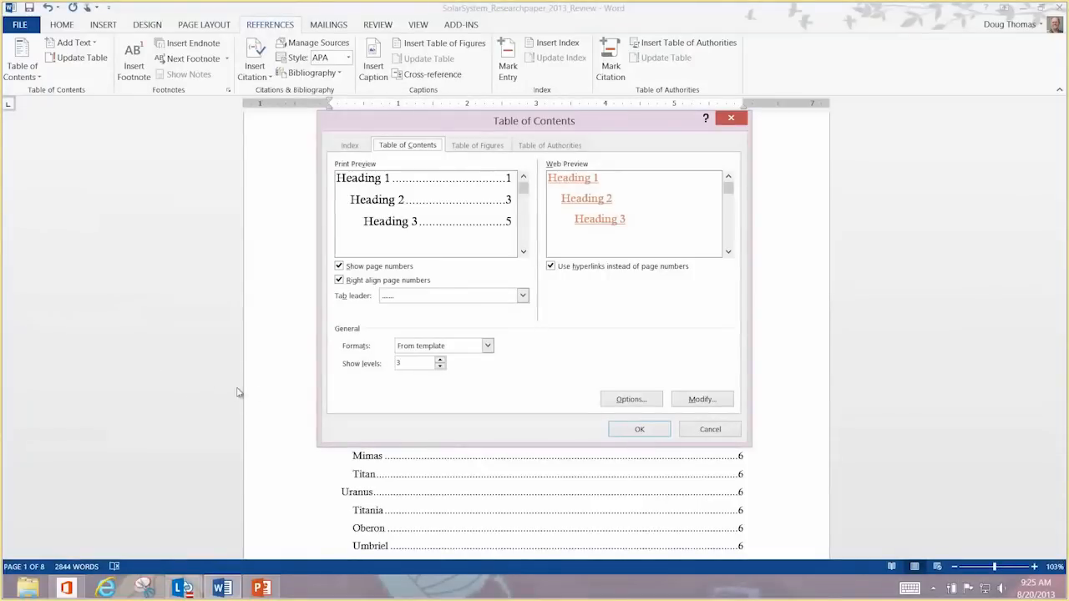
{"action": "mouse_move", "coordinate": [418, 379]}
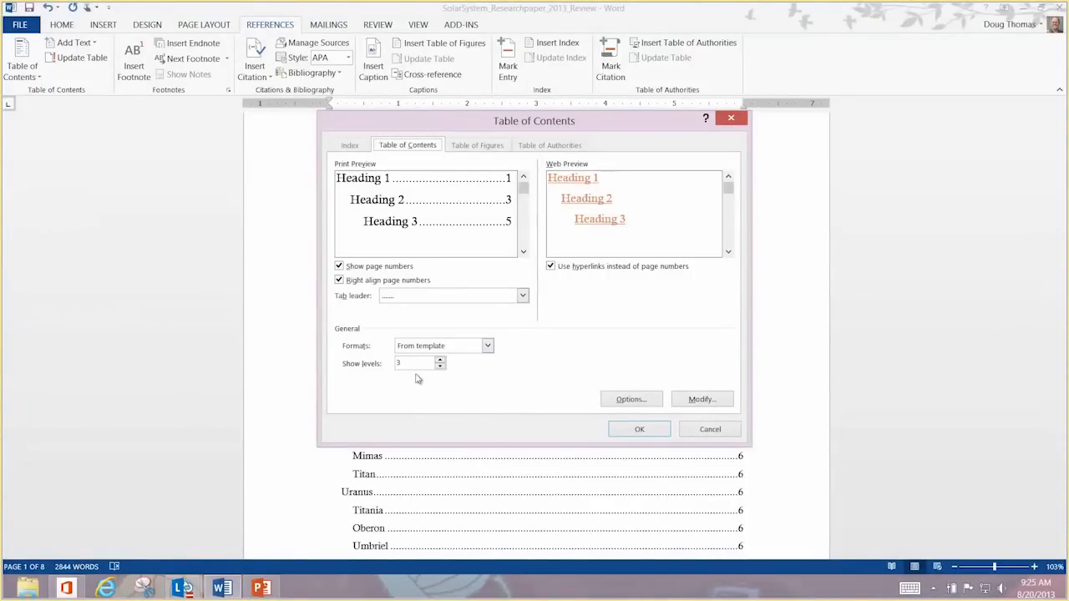
{"action": "mouse_move", "coordinate": [428, 383]}
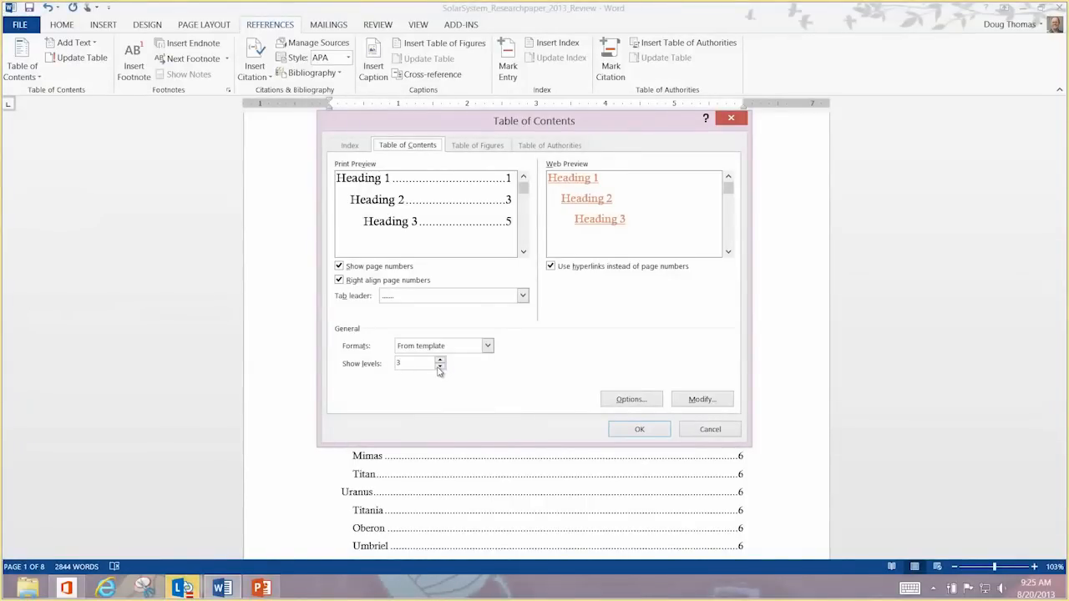
{"action": "left_click", "coordinate": [441, 366]}
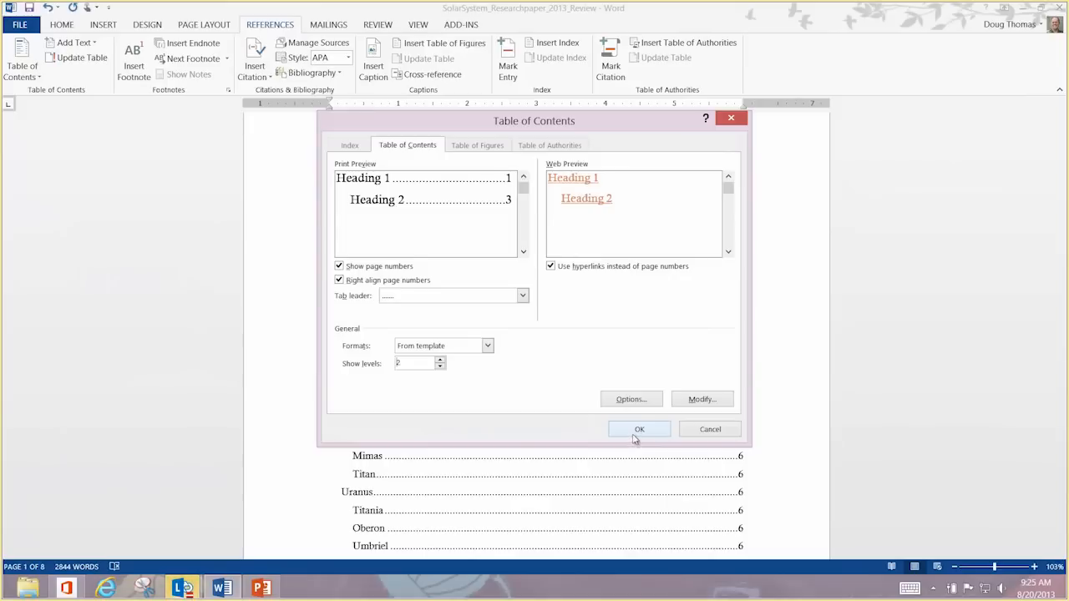
{"action": "left_click", "coordinate": [639, 429]}
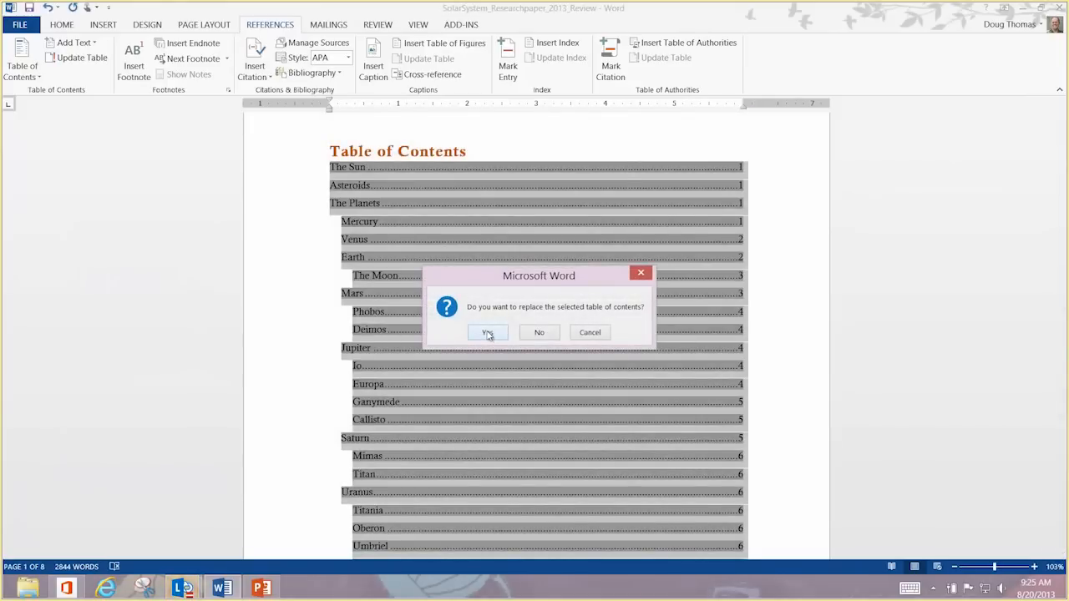
{"action": "left_click", "coordinate": [487, 333]}
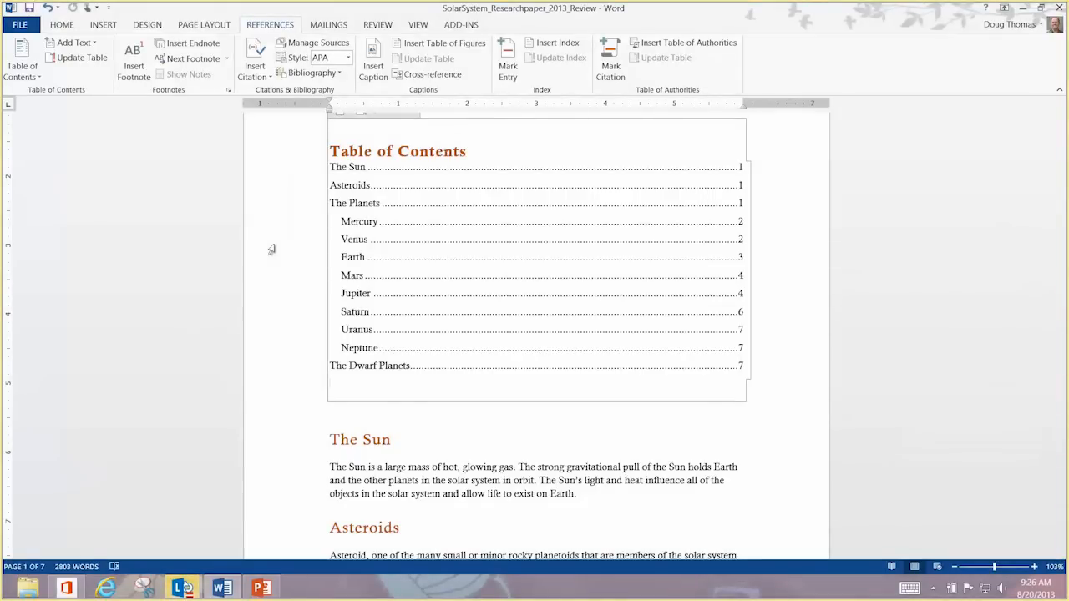
{"action": "mouse_move", "coordinate": [804, 299]}
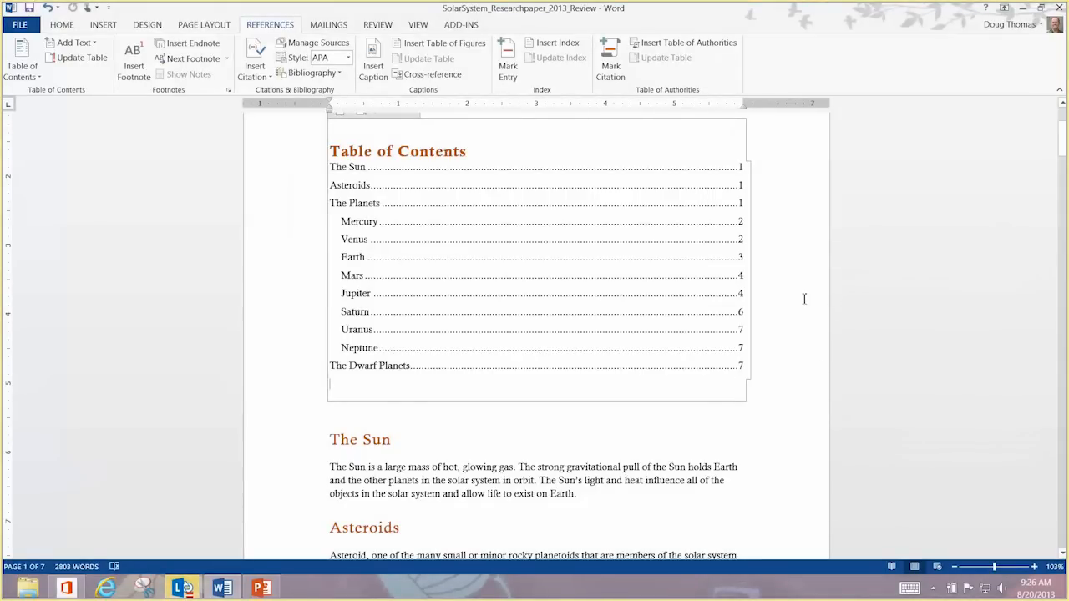
{"action": "mouse_move", "coordinate": [757, 279]}
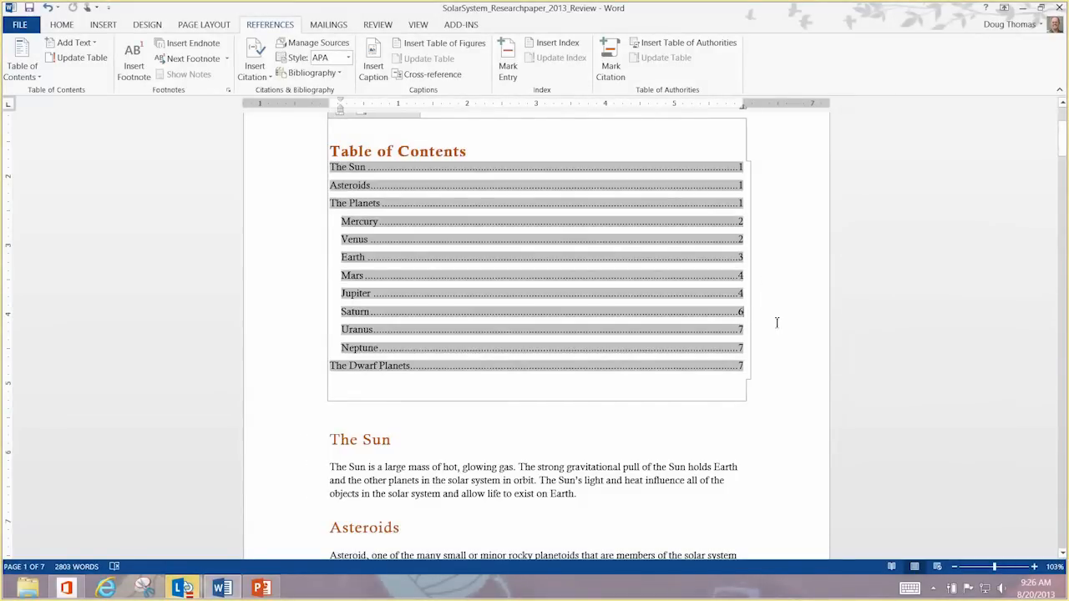
{"action": "mouse_move", "coordinate": [740, 321]}
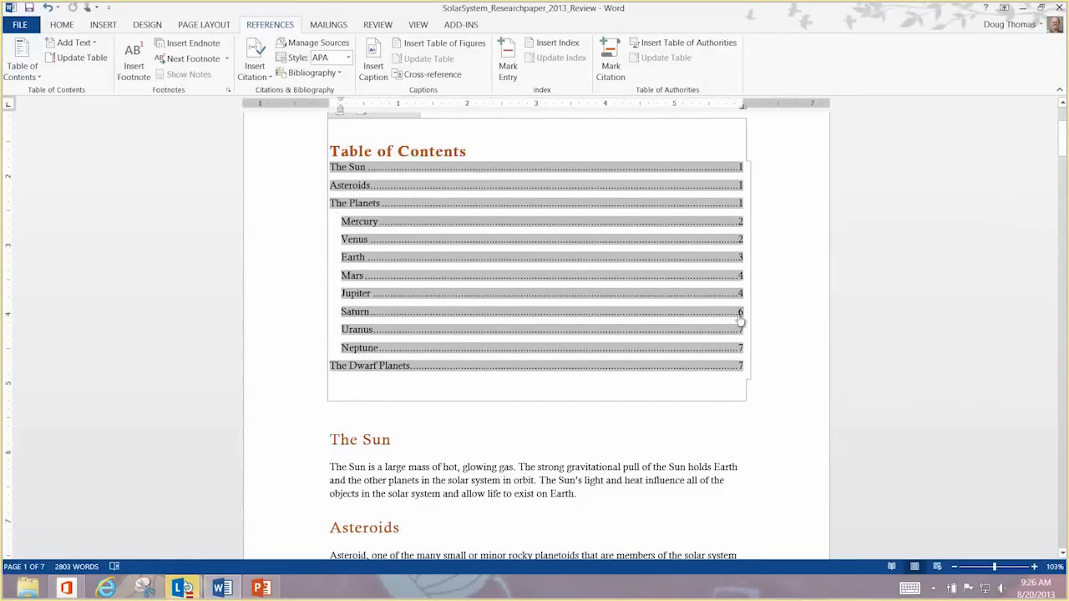
{"action": "left_click", "coordinate": [355, 311]}
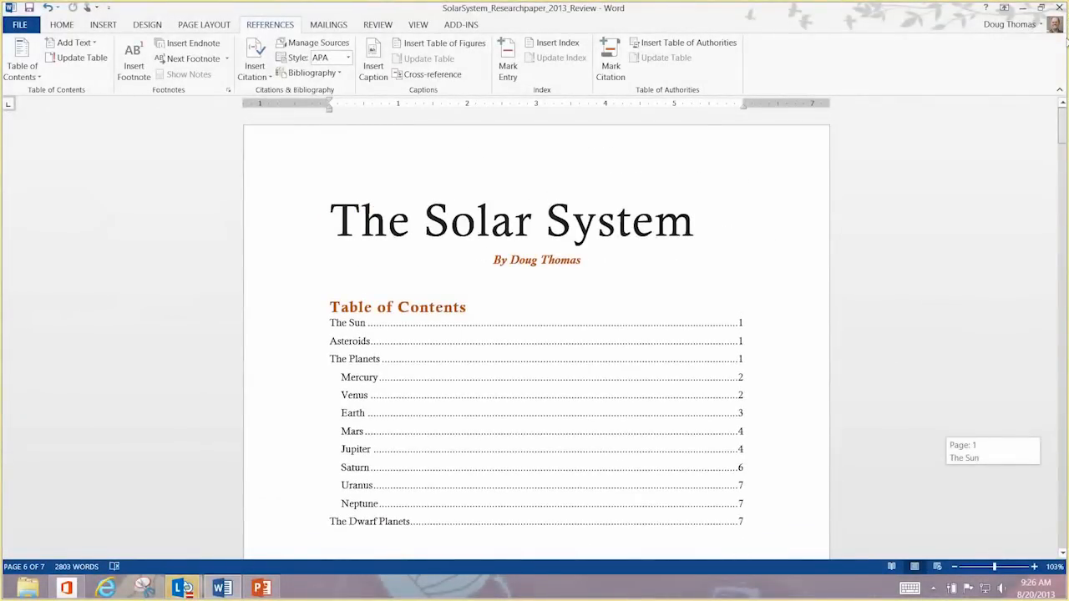
{"action": "scroll", "scroll_direction": "up", "scroll_amount": 3}
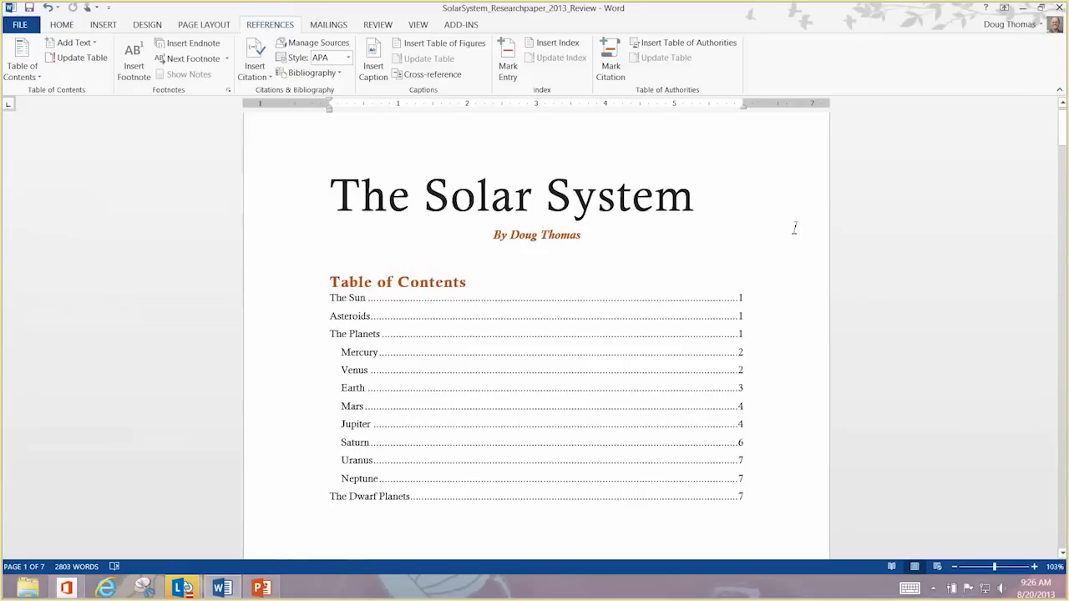
- Turn on the Navigation Pane from the View tab's Show group
{"action": "left_click", "coordinate": [417, 24]}
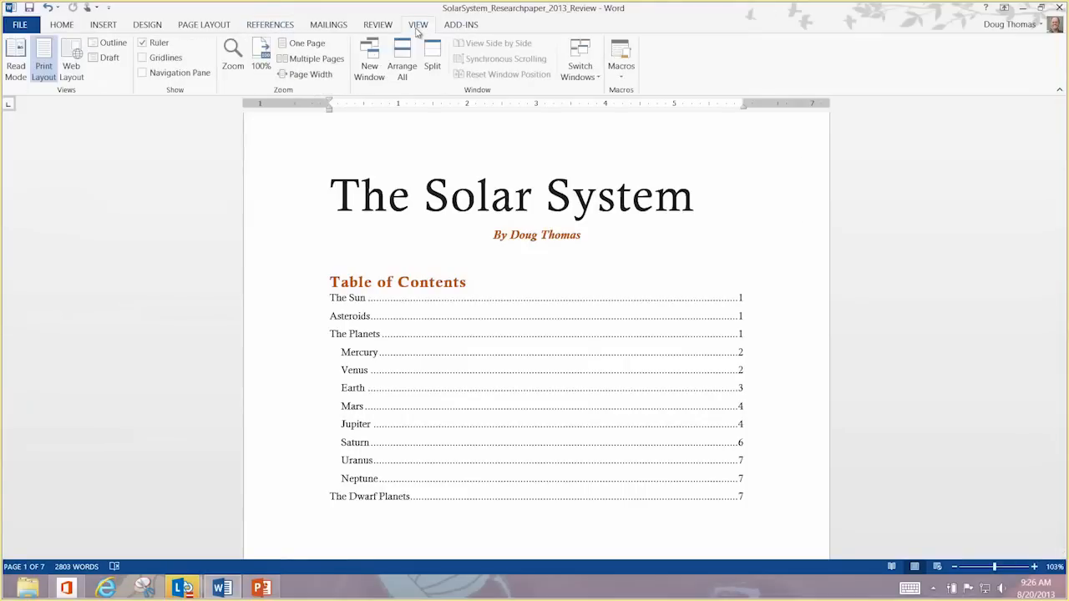
{"action": "mouse_move", "coordinate": [143, 72]}
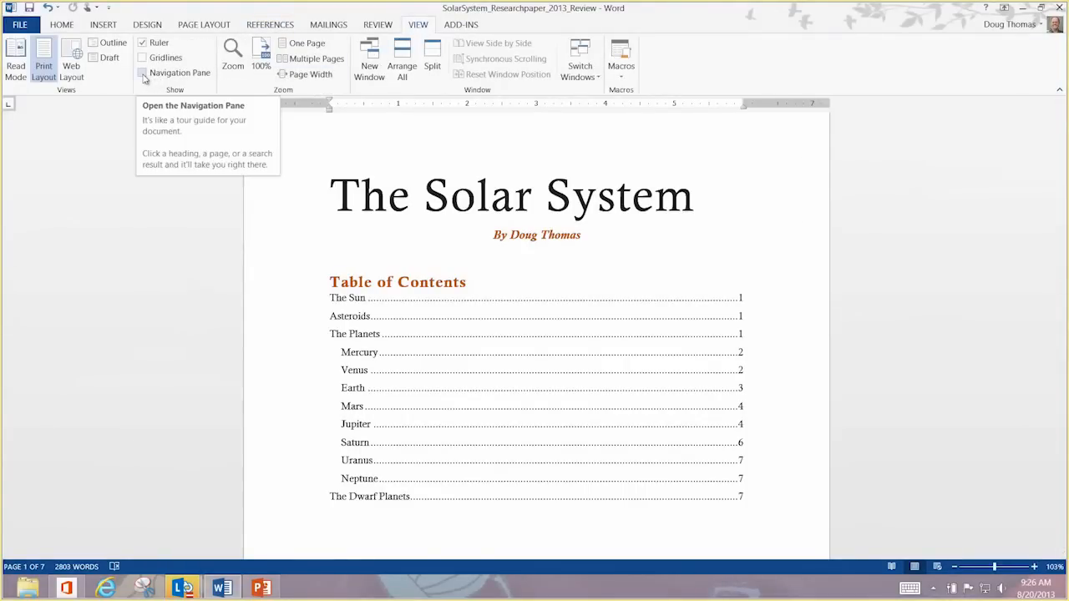
{"action": "left_click", "coordinate": [143, 72]}
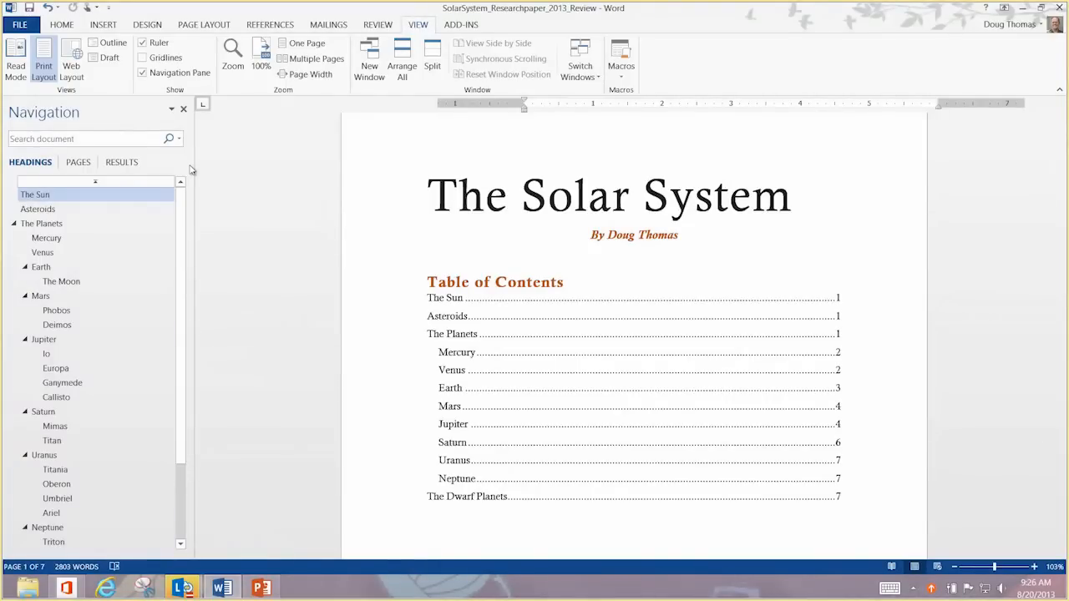
{"action": "mouse_move", "coordinate": [1065, 301]}
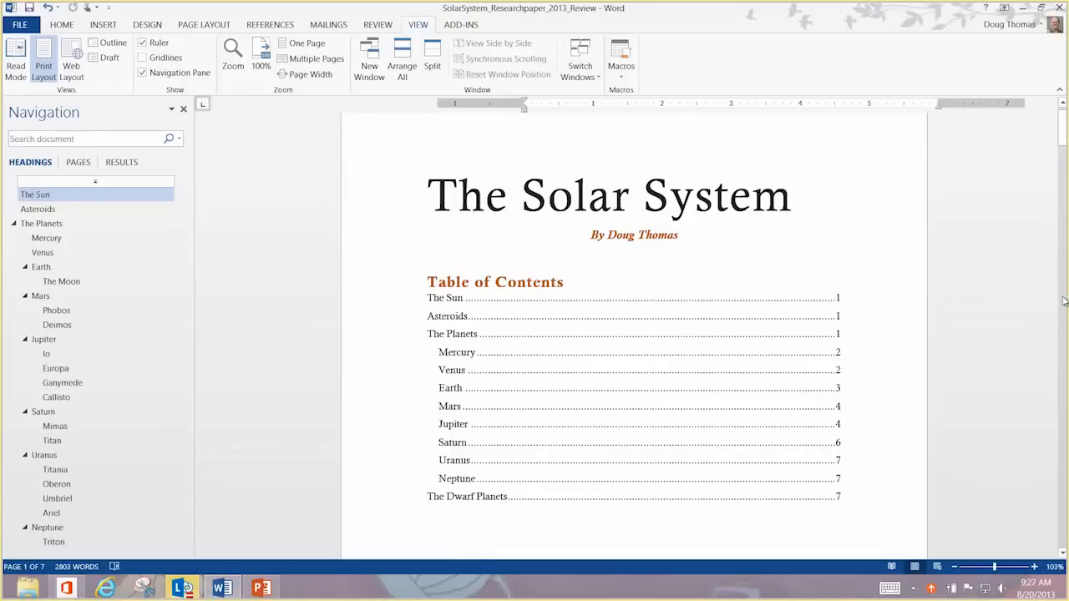
- Cut the Mercury section and paste it just before the Mars heading
{"action": "left_click", "coordinate": [47, 238]}
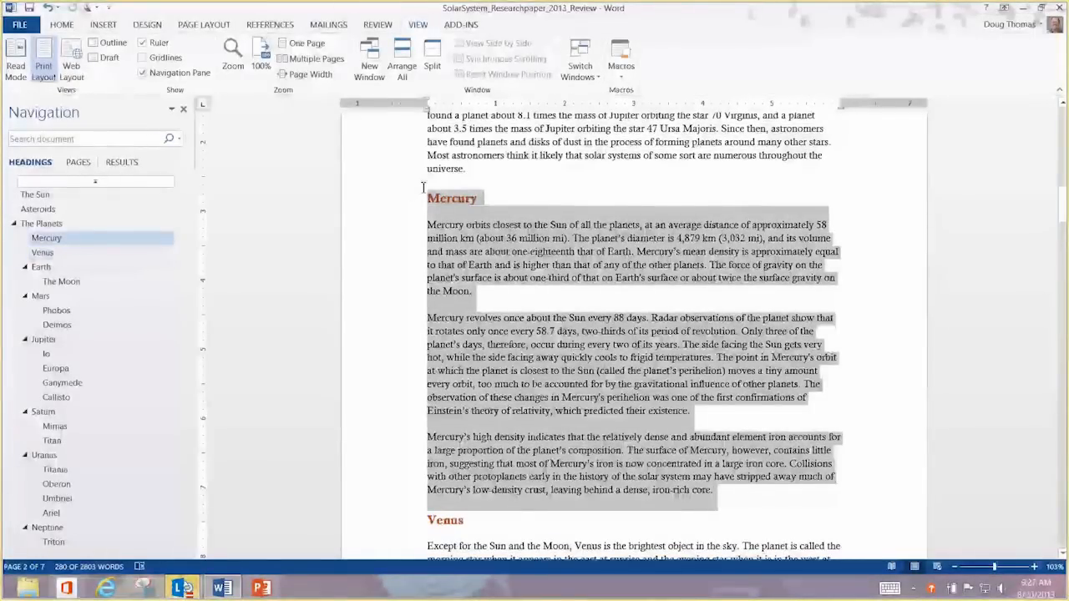
{"action": "left_click", "coordinate": [43, 252]}
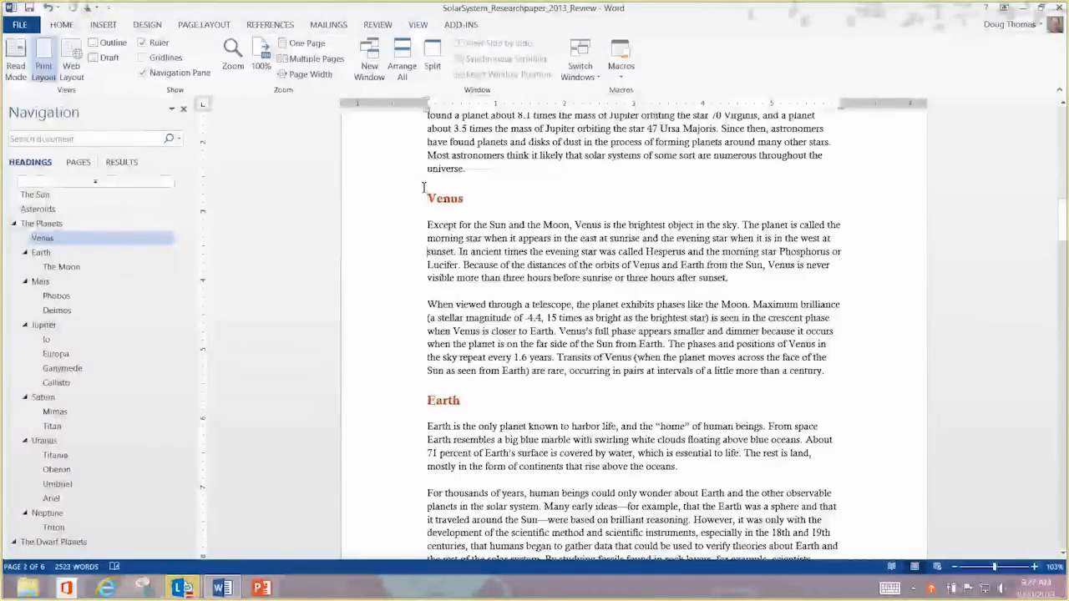
{"action": "mouse_move", "coordinate": [759, 406]}
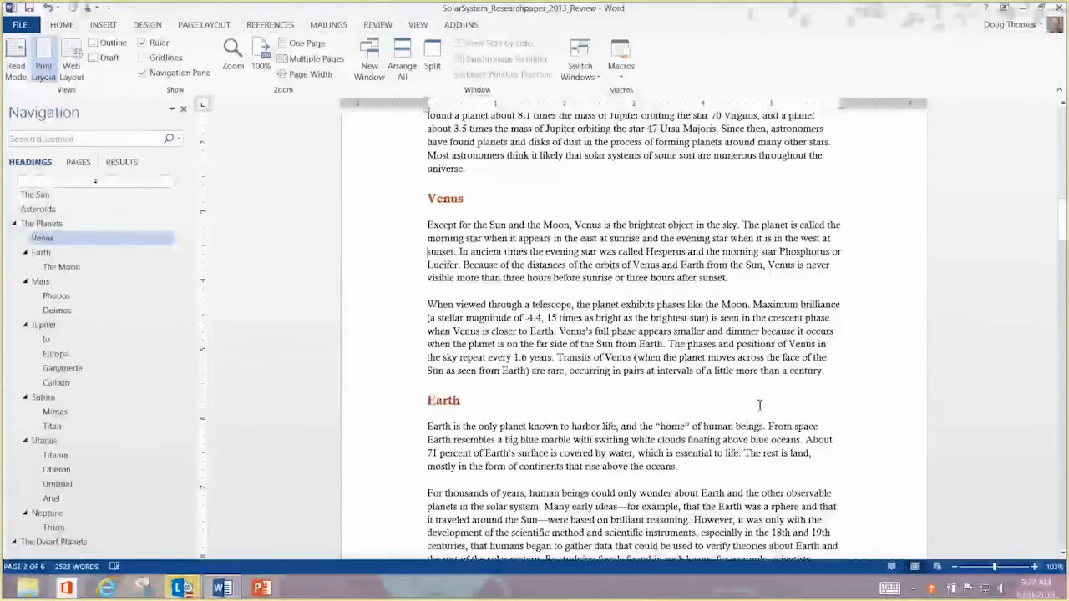
{"action": "left_click", "coordinate": [56, 296]}
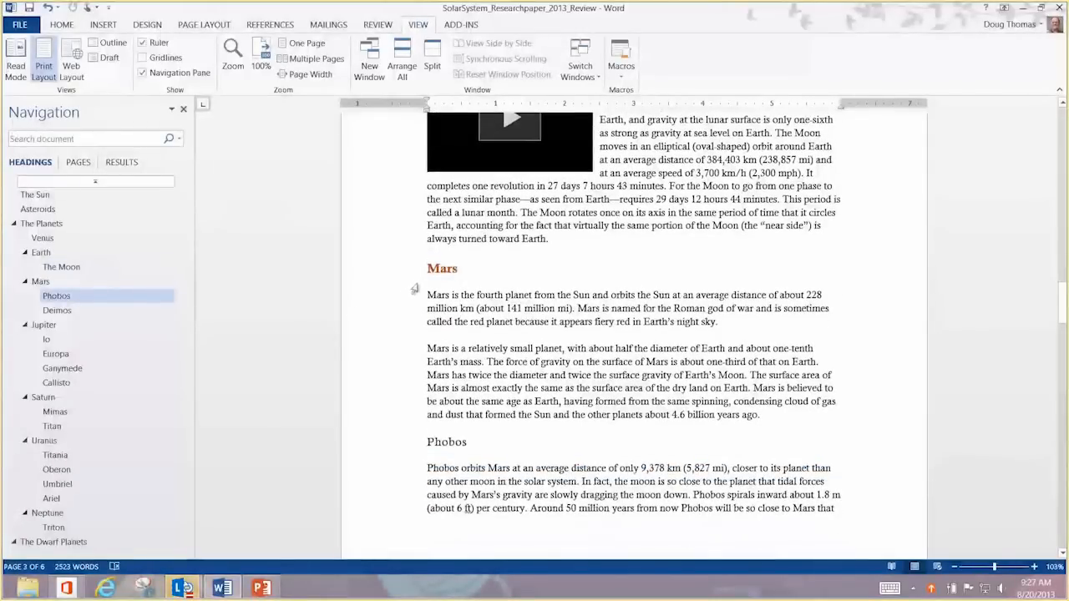
{"action": "left_click", "coordinate": [40, 281]}
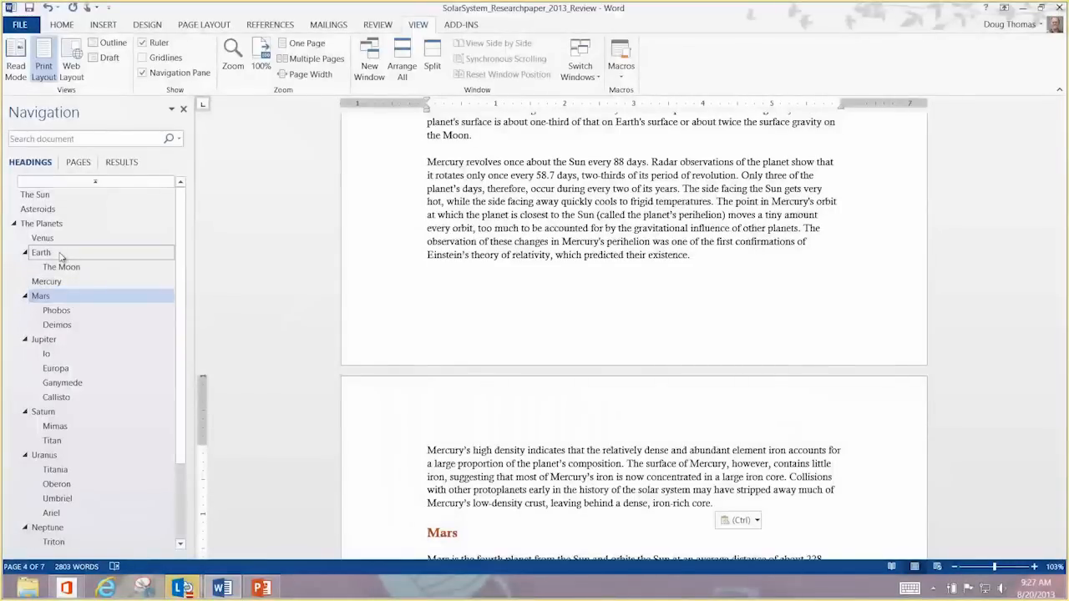
{"action": "mouse_move", "coordinate": [62, 240]}
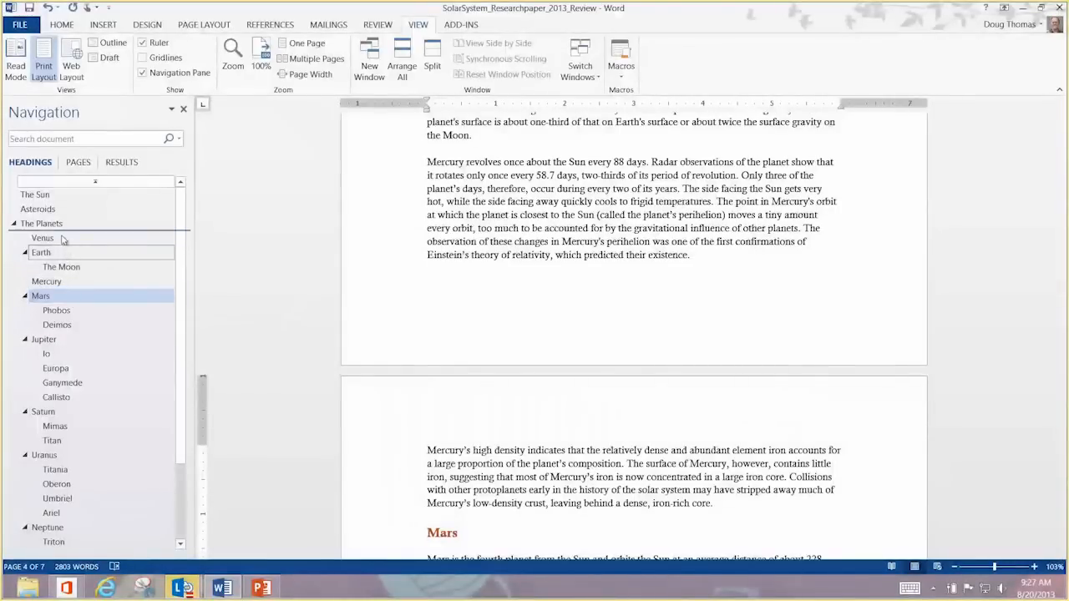
- Drag Earth, Jupiter, Mars, Neptune, Saturn and Venus into alphabetical order in the Navigation pane
{"action": "left_click", "coordinate": [41, 237]}
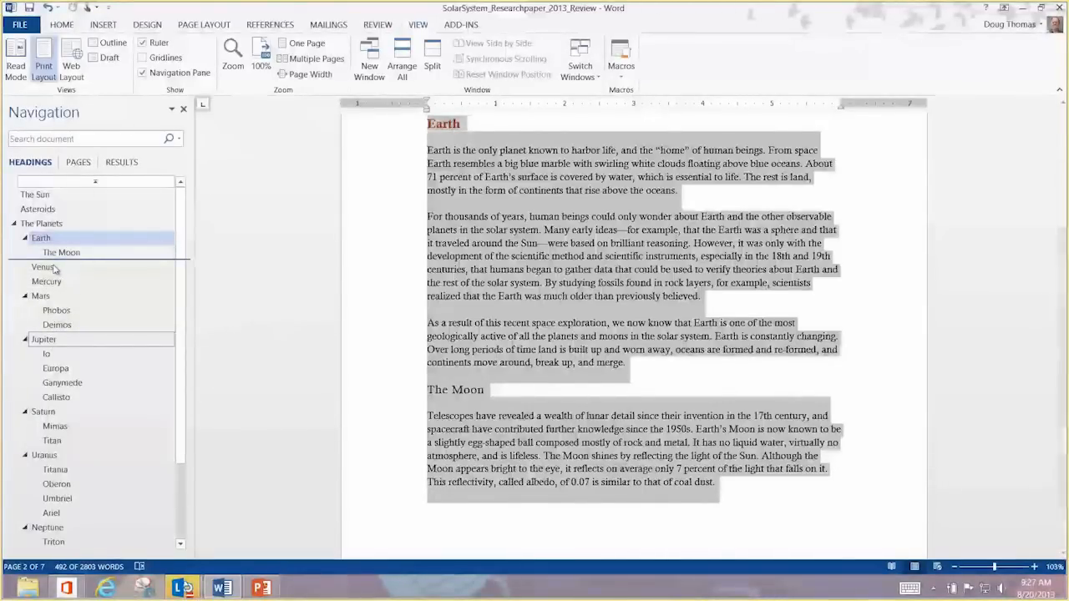
{"action": "left_click", "coordinate": [44, 266]}
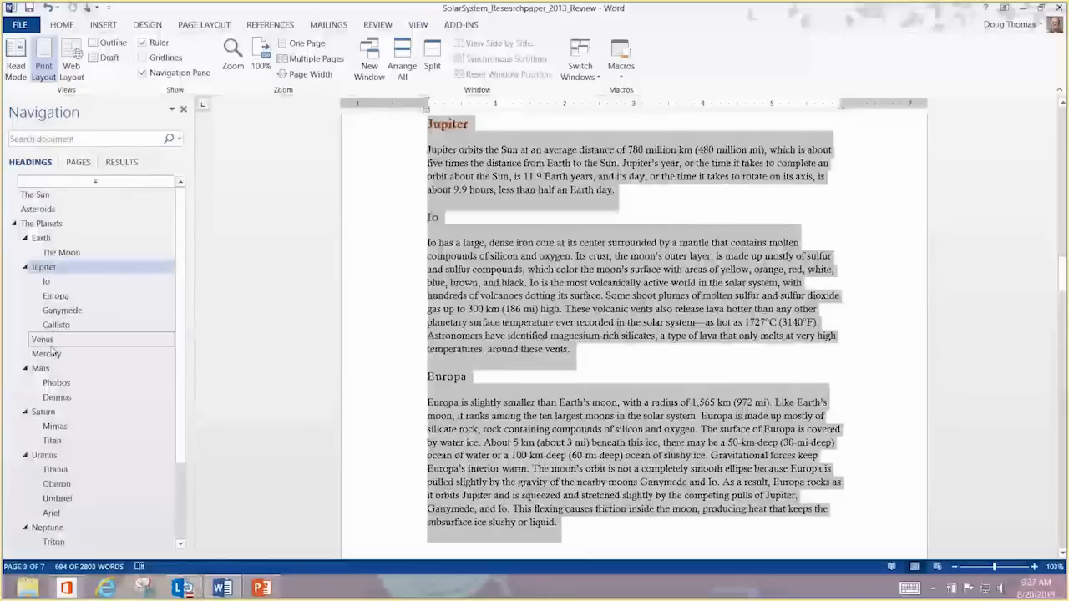
{"action": "left_click", "coordinate": [46, 340]}
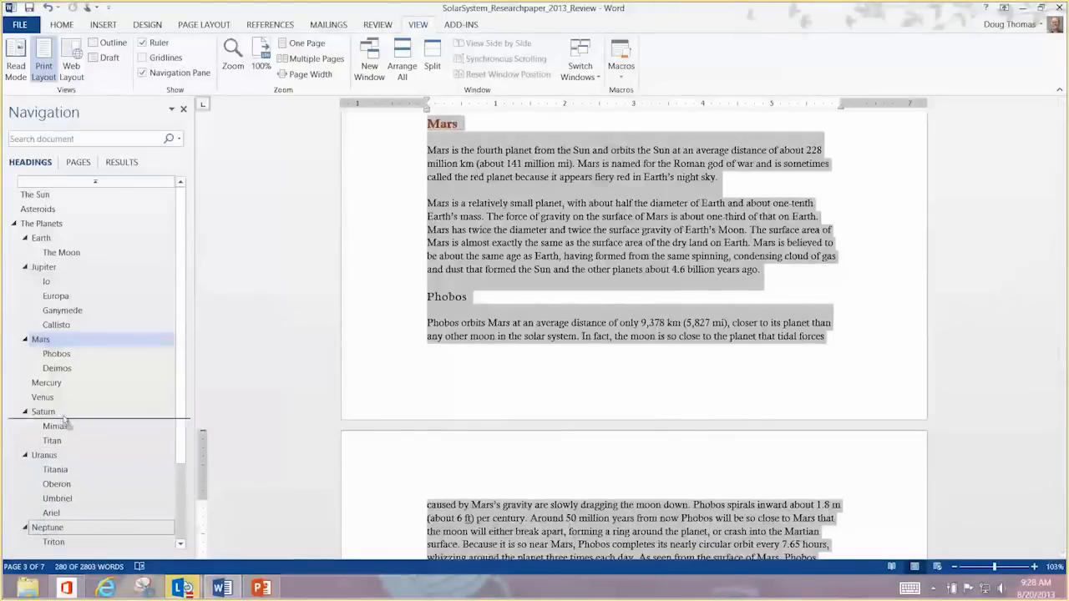
{"action": "left_click", "coordinate": [47, 397]}
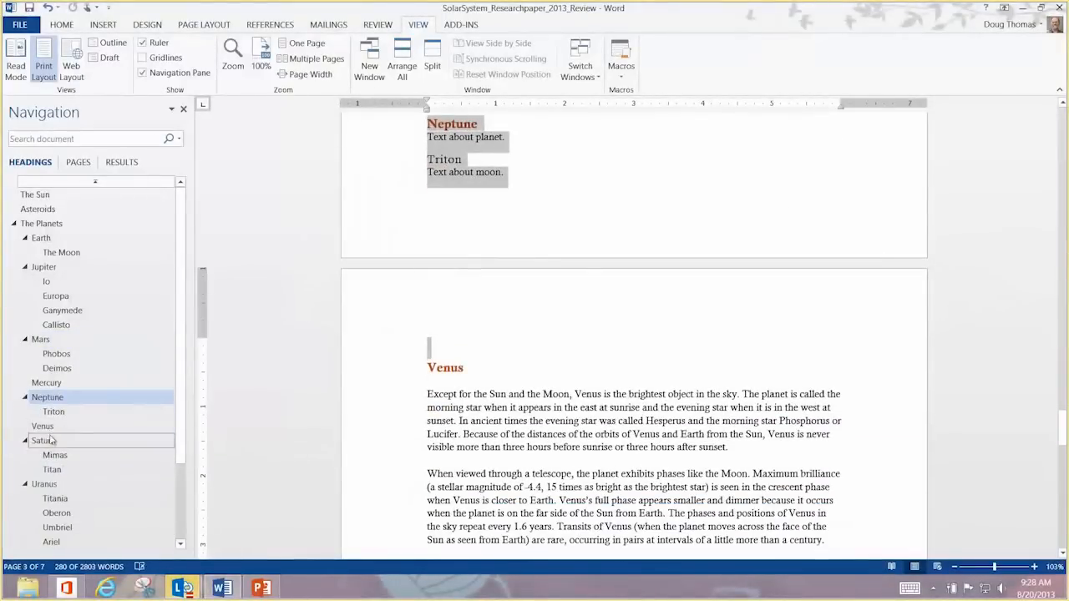
{"action": "left_click", "coordinate": [43, 426]}
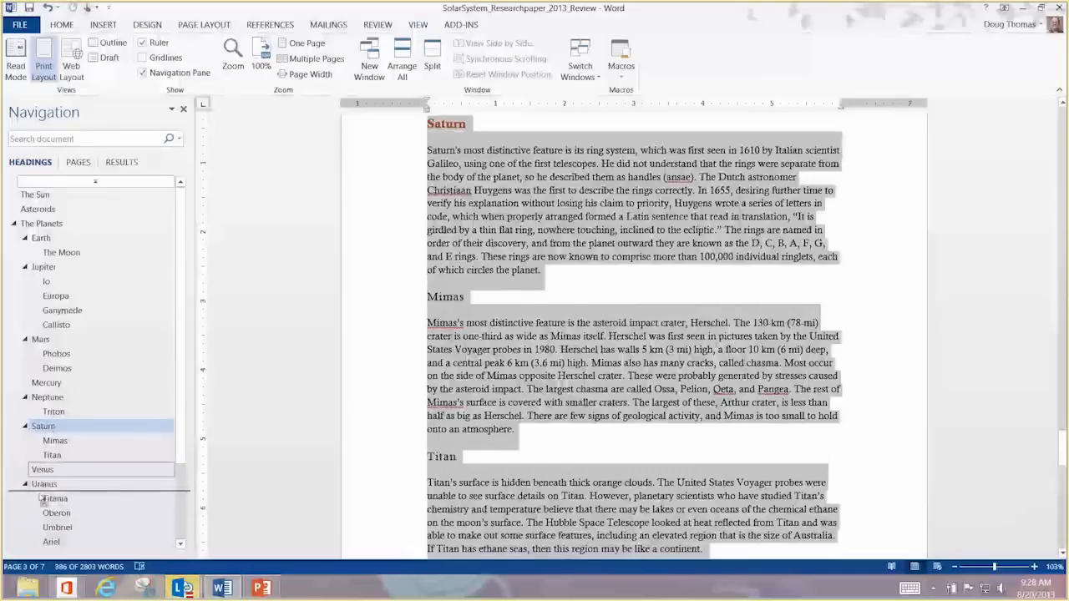
{"action": "scroll", "scroll_direction": "down", "scroll_amount": 3}
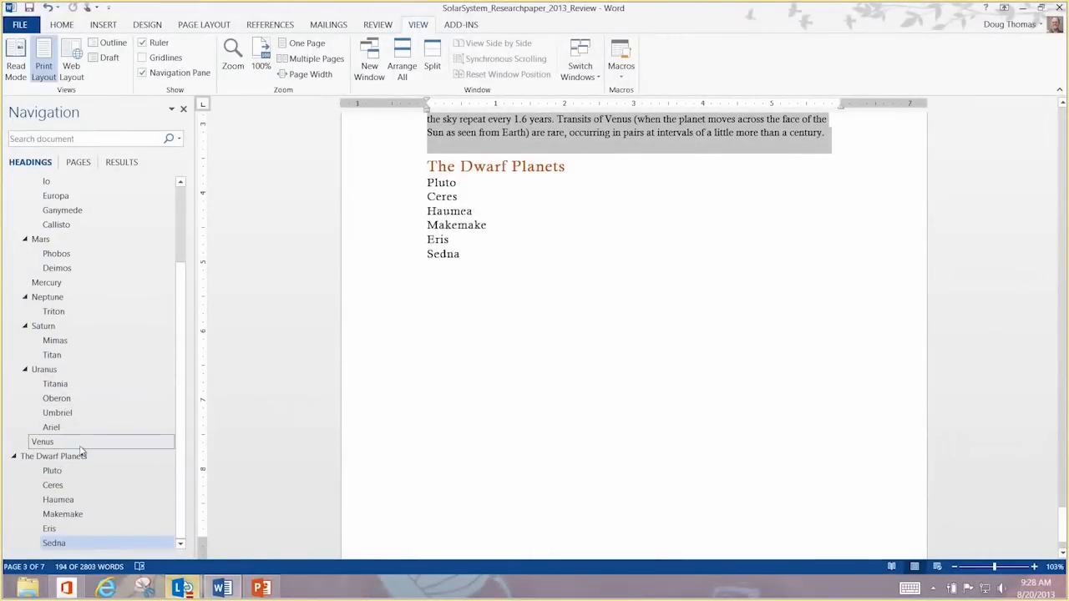
{"action": "scroll", "scroll_direction": "up", "scroll_amount": 3}
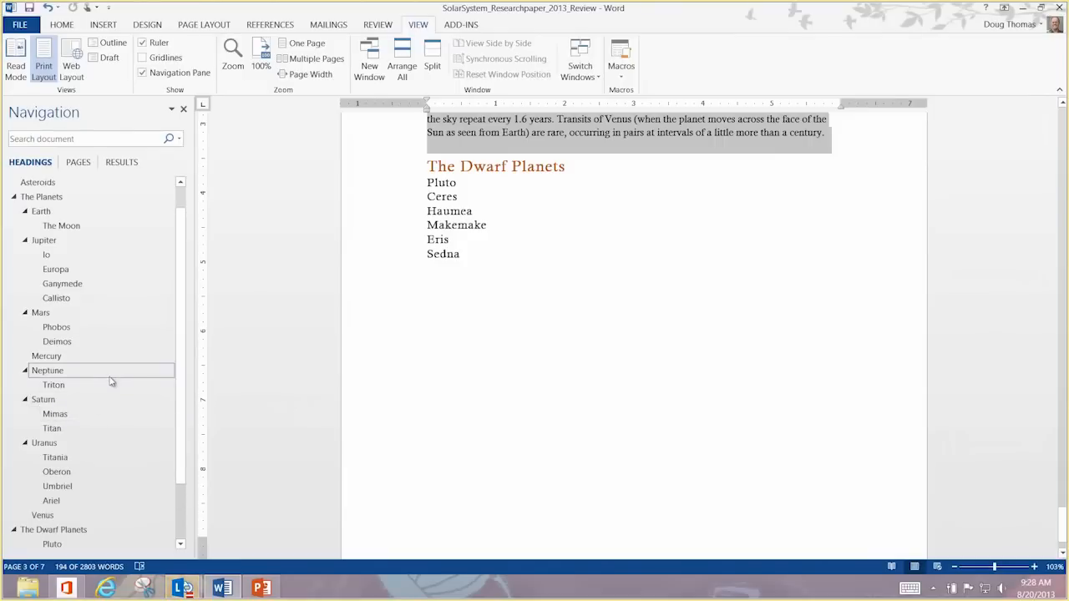
{"action": "left_click", "coordinate": [41, 515]}
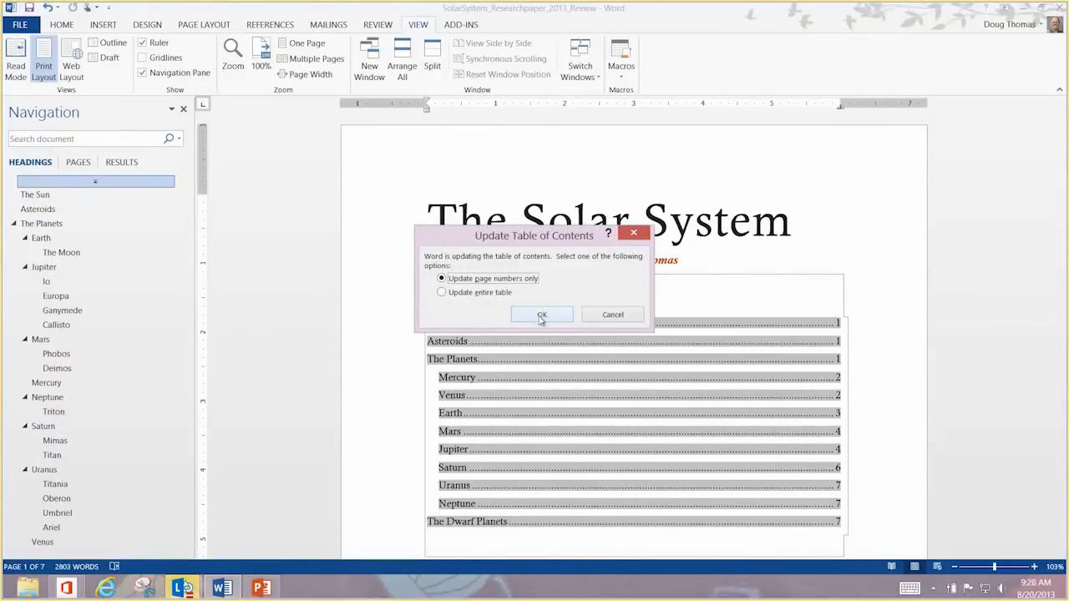
- Update the table of contents, first page numbers only, then the entire table
{"action": "left_click", "coordinate": [541, 315]}
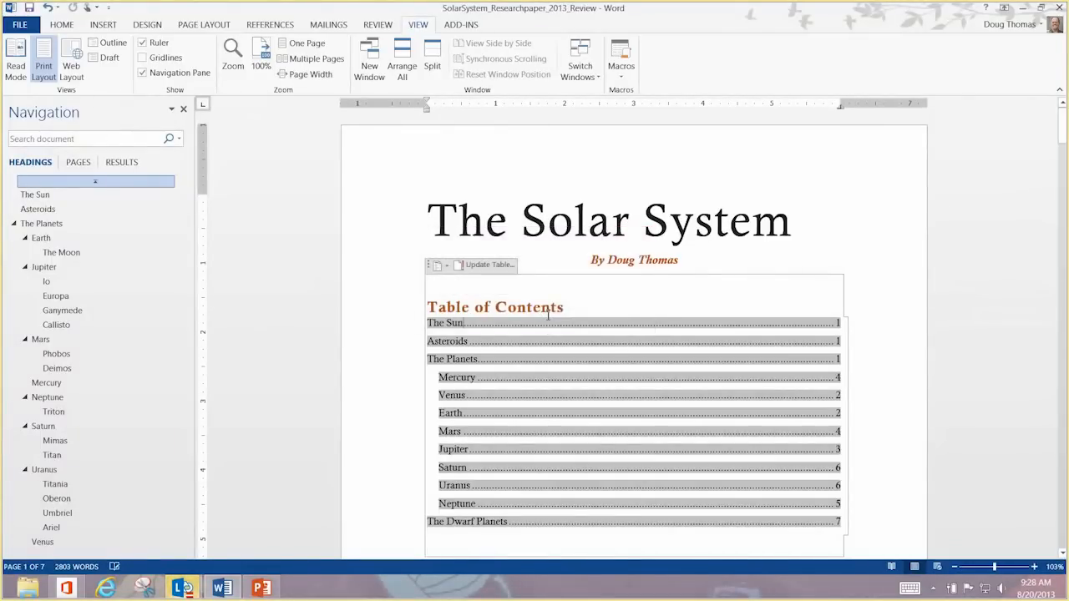
{"action": "left_click", "coordinate": [894, 269]}
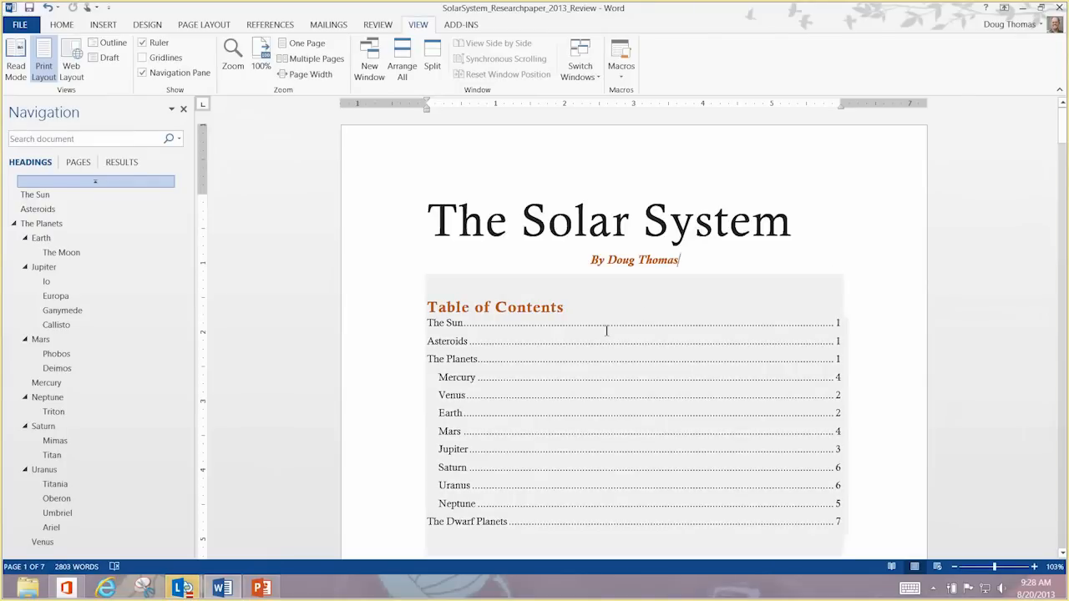
{"action": "mouse_move", "coordinate": [495, 306]}
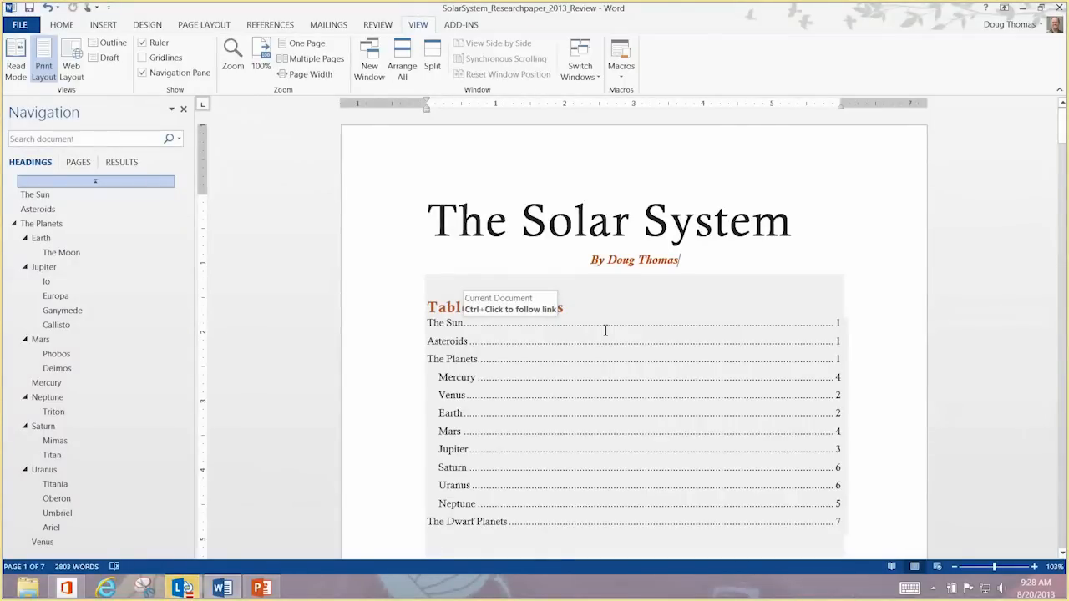
{"action": "left_click", "coordinate": [493, 308]}
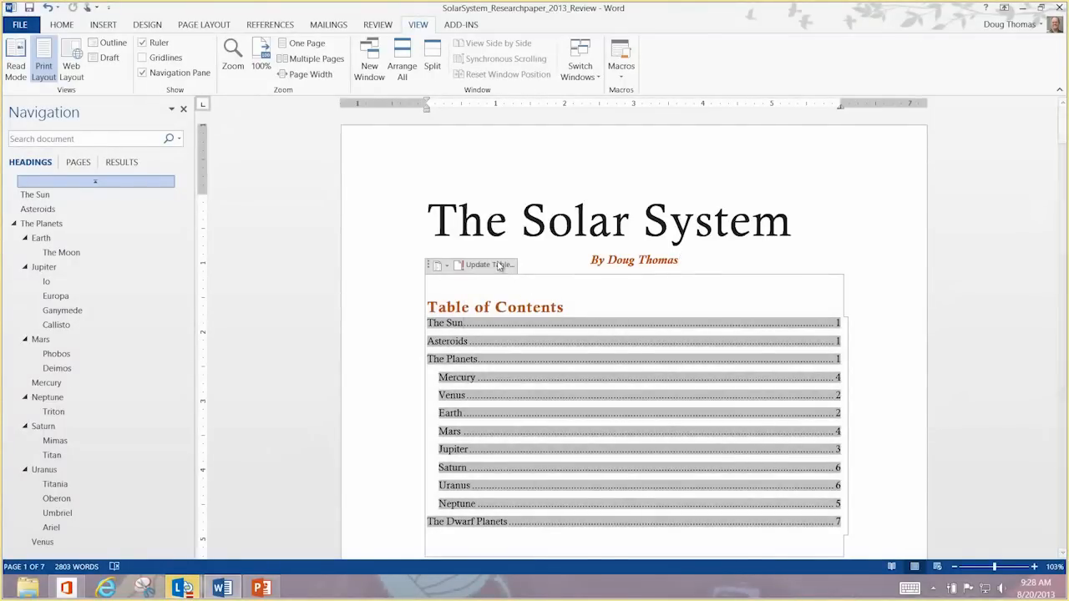
{"action": "left_click", "coordinate": [484, 264]}
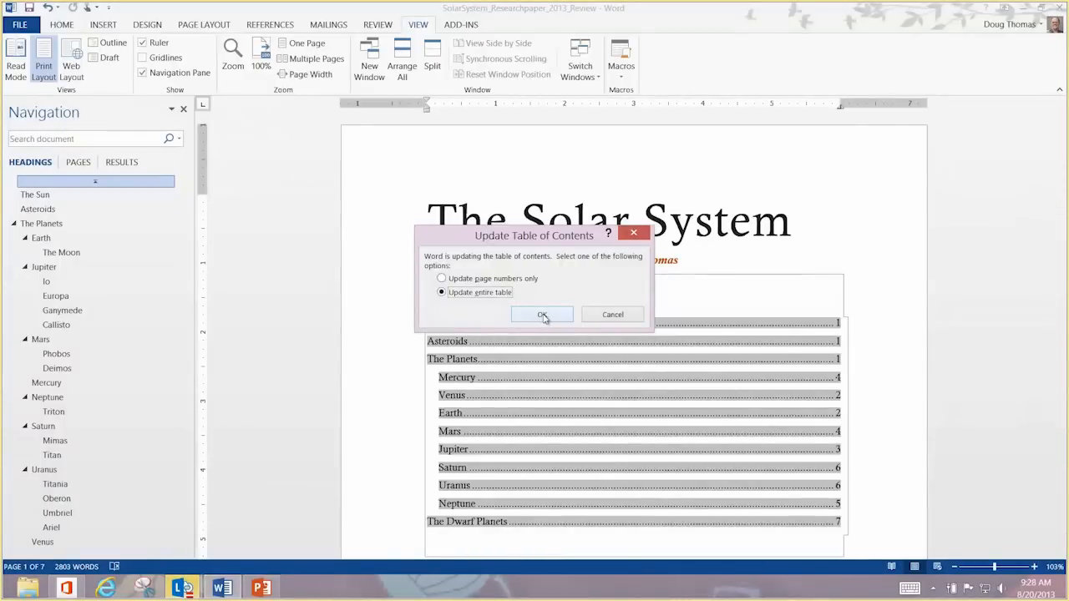
{"action": "left_click", "coordinate": [543, 314]}
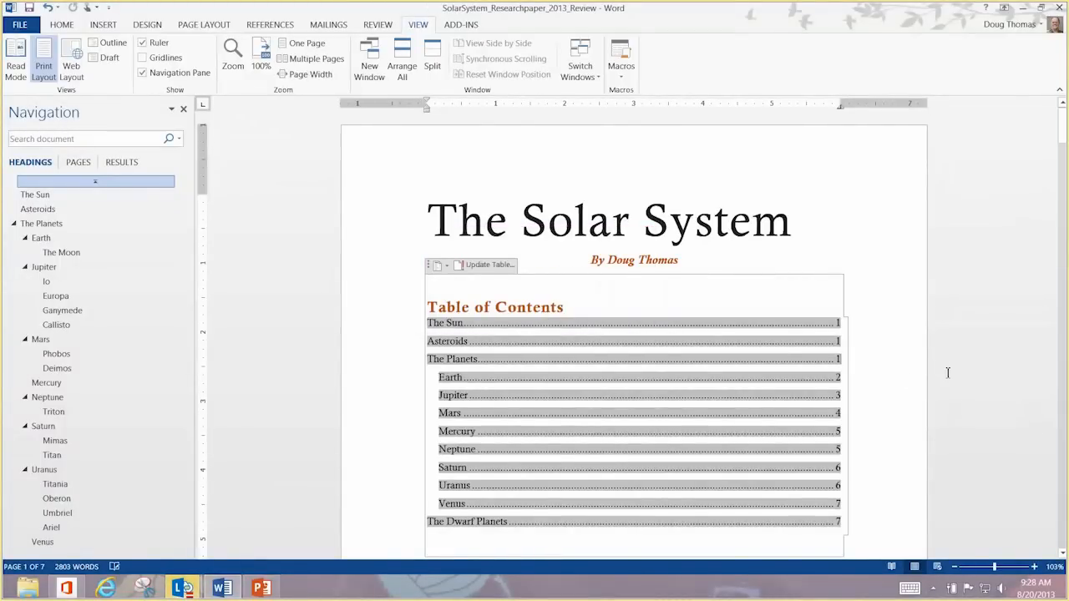
{"action": "mouse_move", "coordinate": [351, 381]}
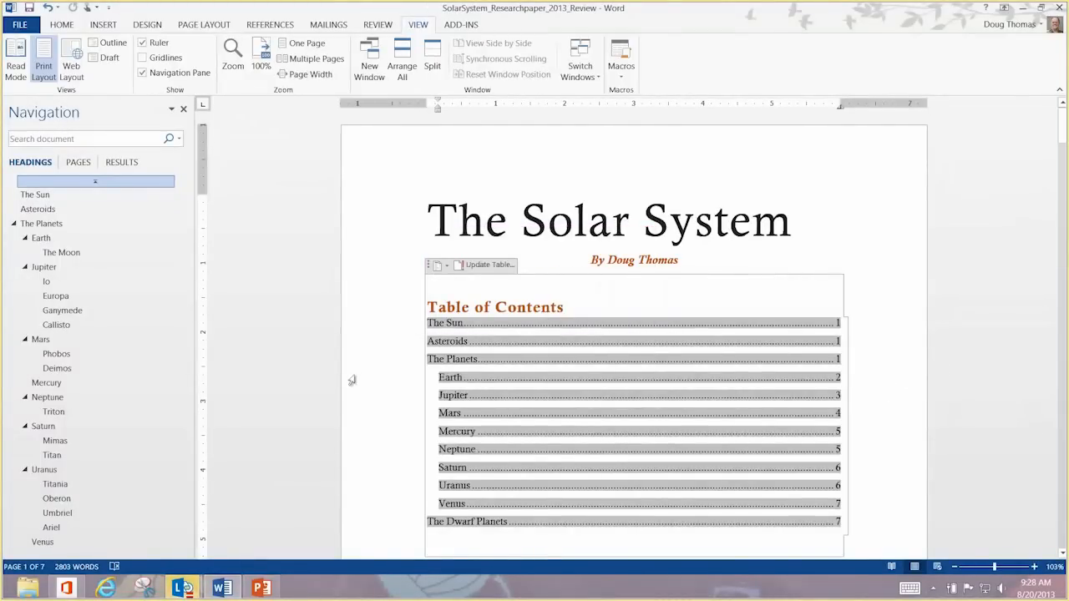